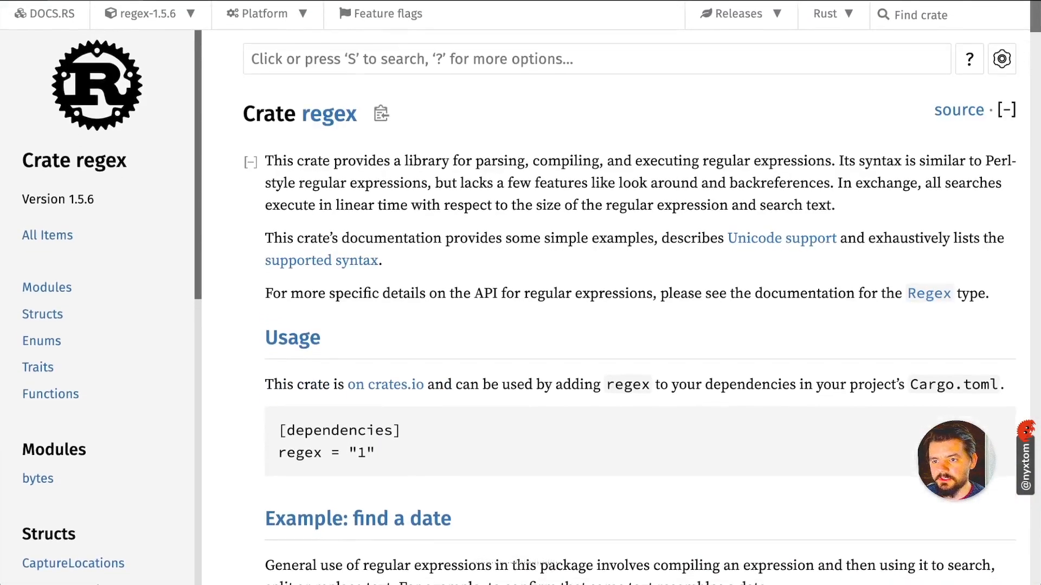
Step: Highlight the note on look-around and backreferences, then move down to the capture-group example
left_click_drag(266, 160, 481, 205)
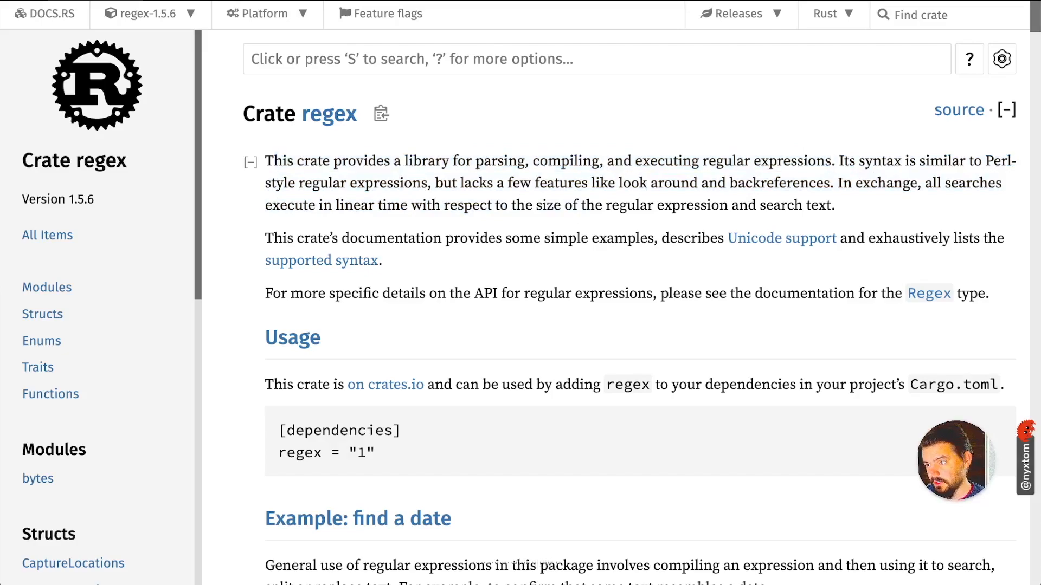
left_click_drag(989, 160, 403, 182)
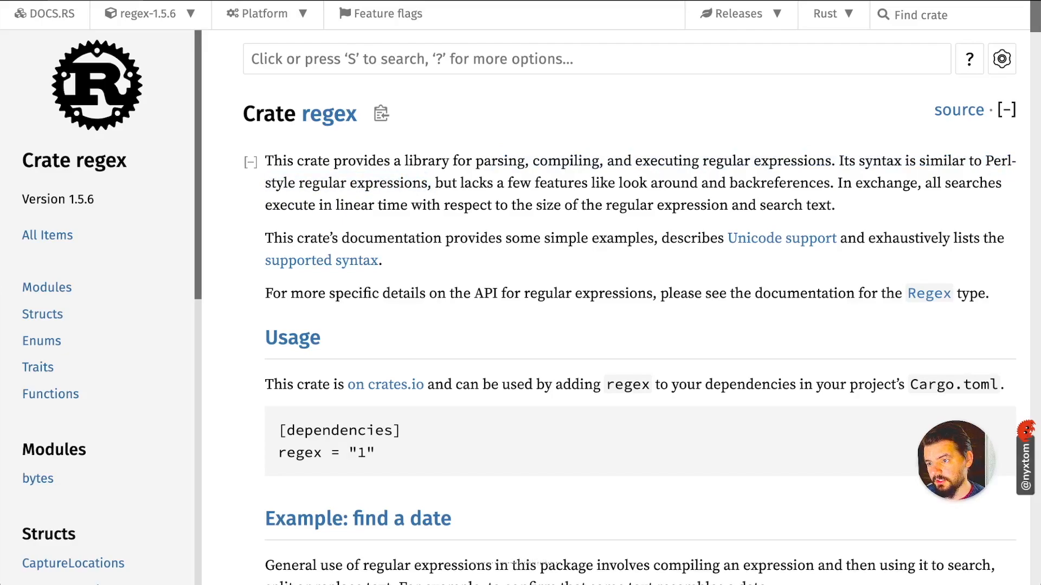
left_click_drag(615, 183, 830, 184)
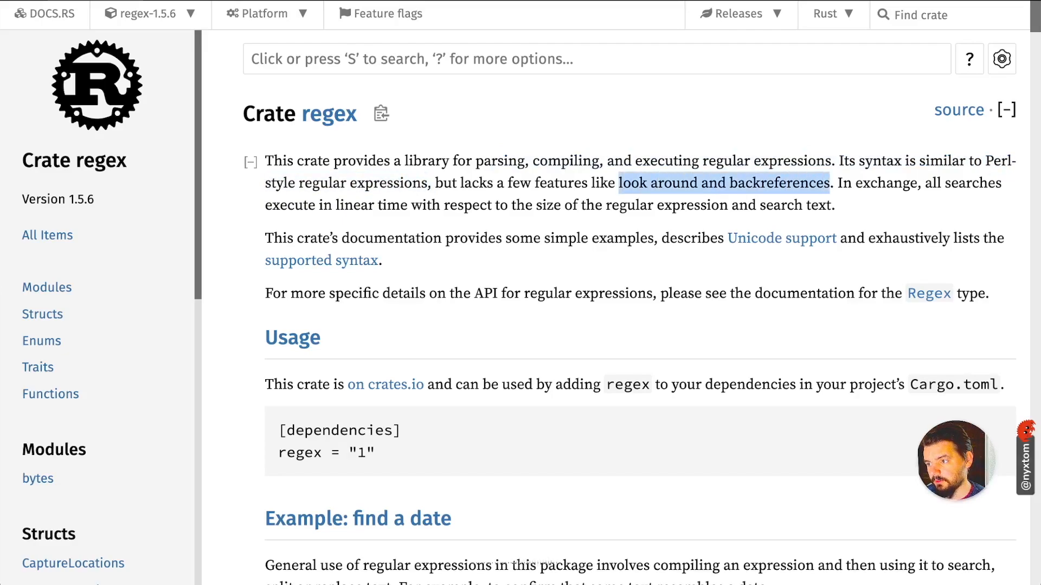
scroll("down", 3)
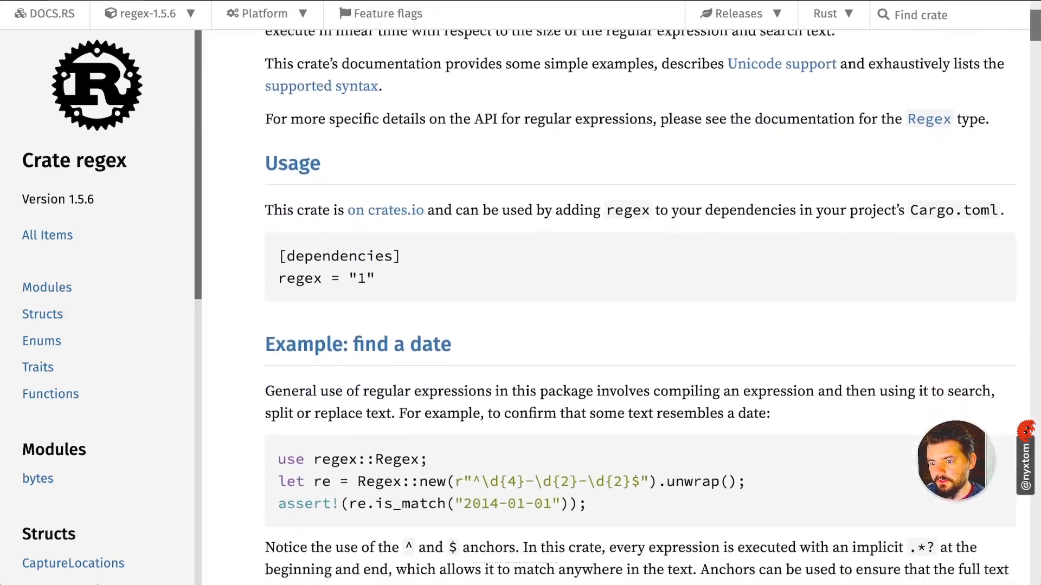
scroll("down", 3)
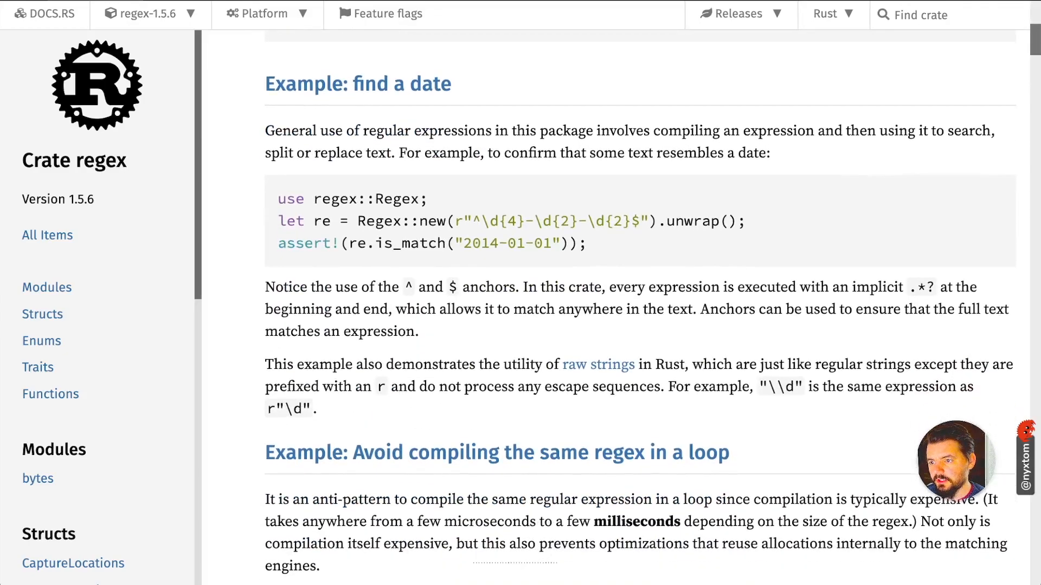
scroll("down", 3)
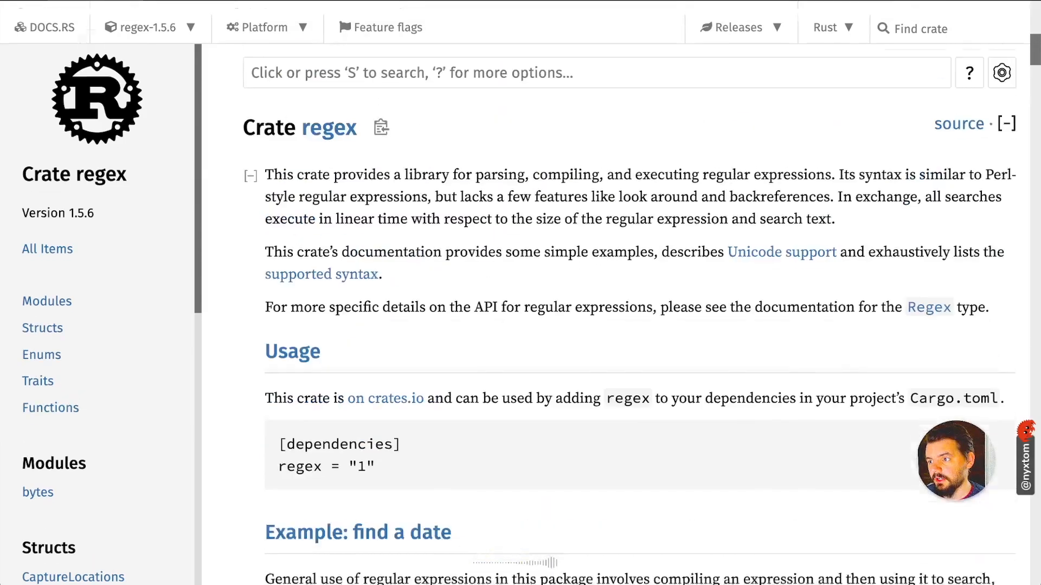
scroll("down", 3)
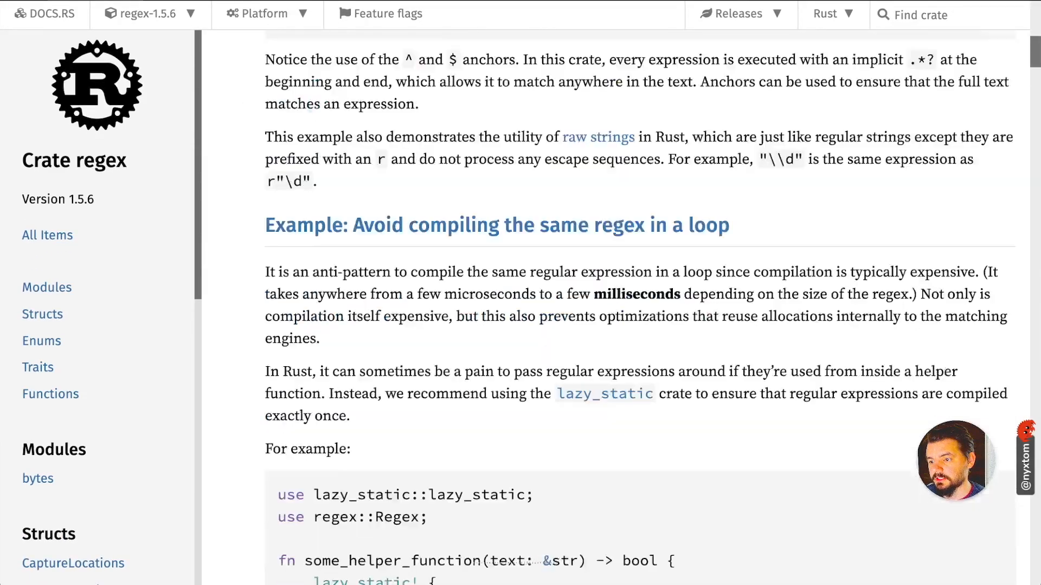
scroll("down", 3)
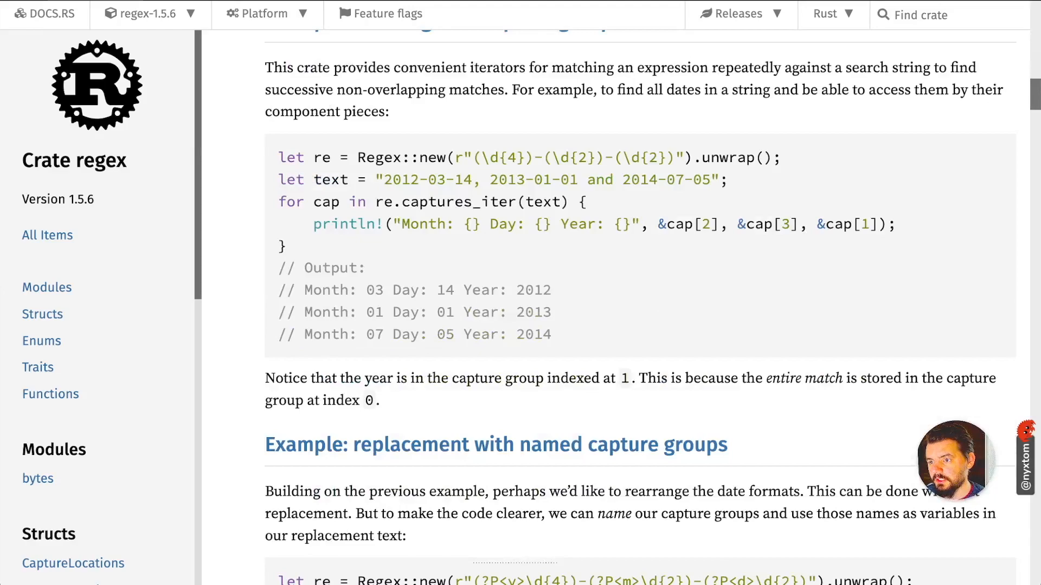
scroll("down", 3)
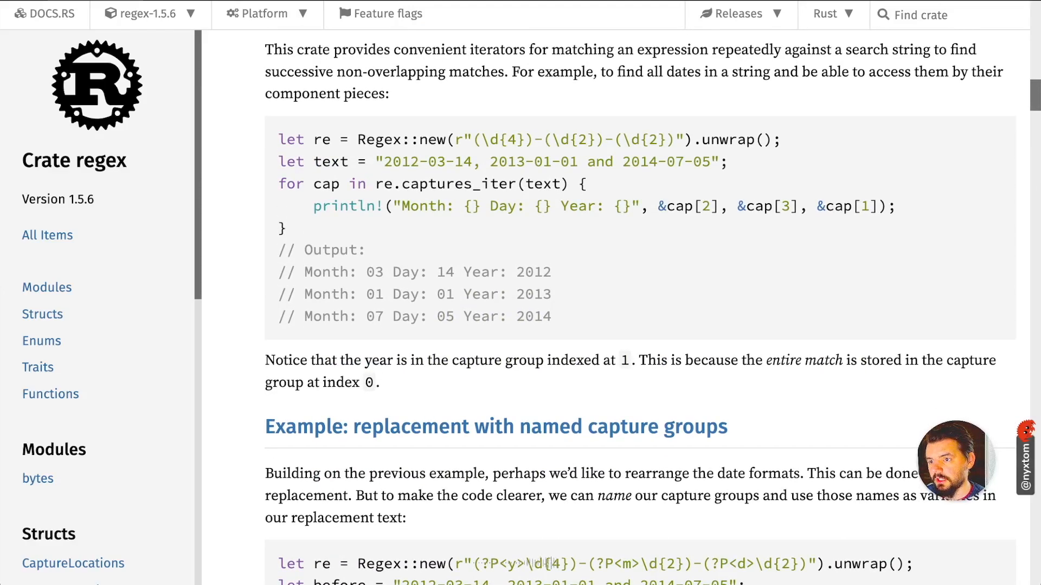
Step: Highlight the cap[2], cap[3], cap[1] capture arguments and the $m/$d/ replacement string
left_click_drag(482, 140, 631, 140)
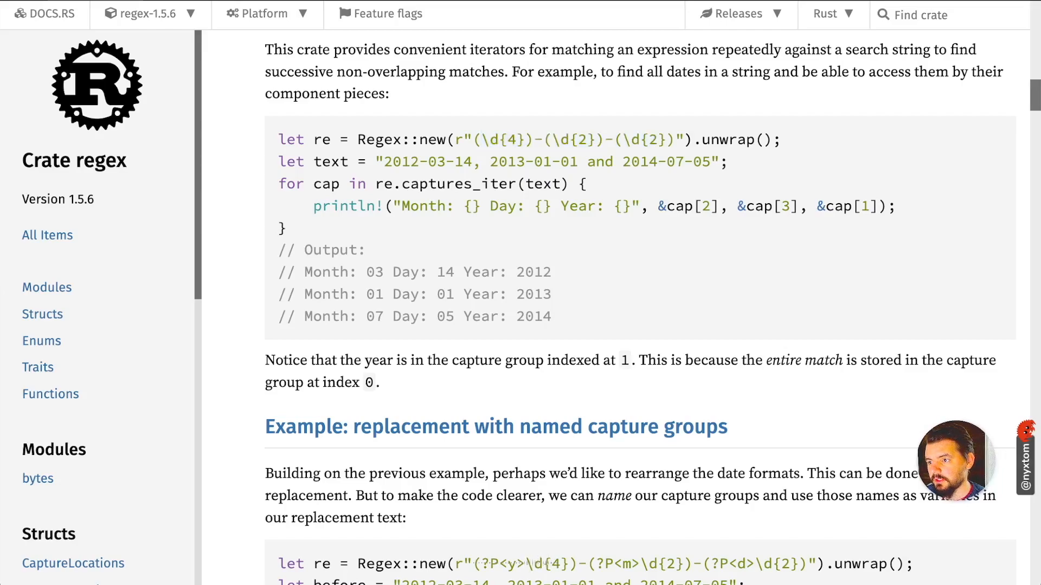
left_click_drag(661, 206, 877, 206)
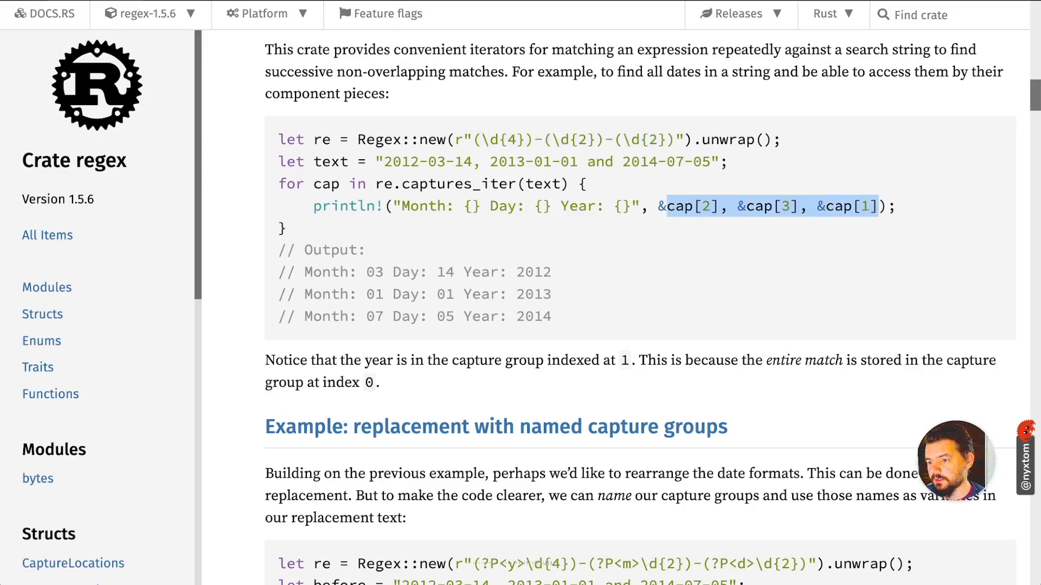
scroll("down", 3)
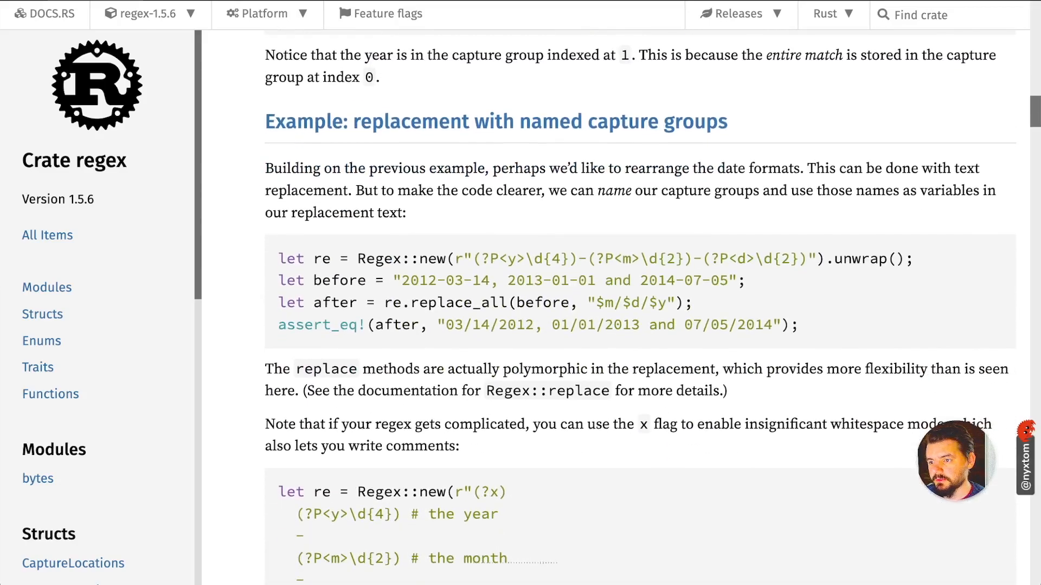
left_click_drag(477, 258, 551, 258)
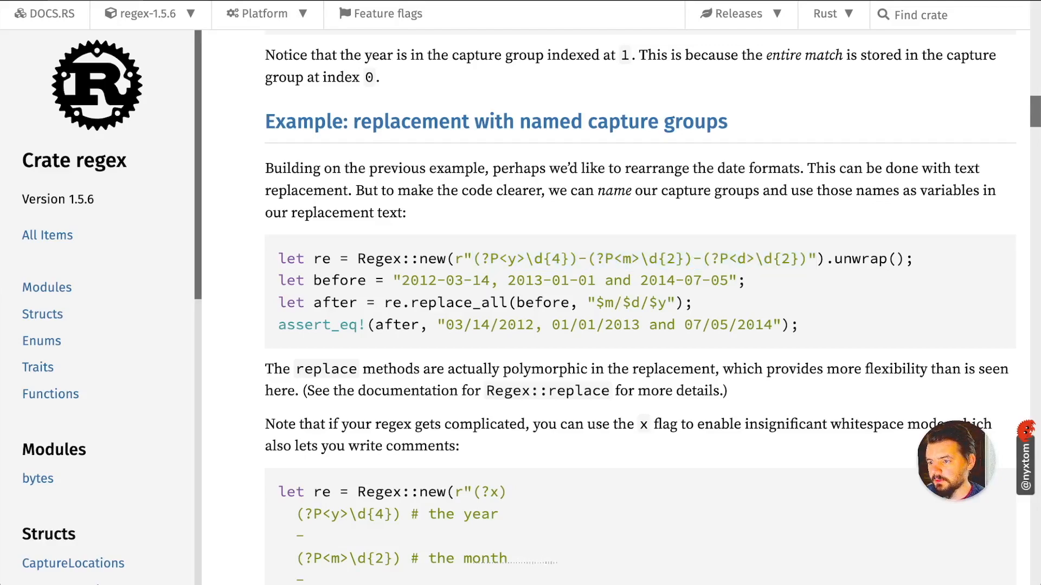
left_click_drag(595, 302, 649, 302)
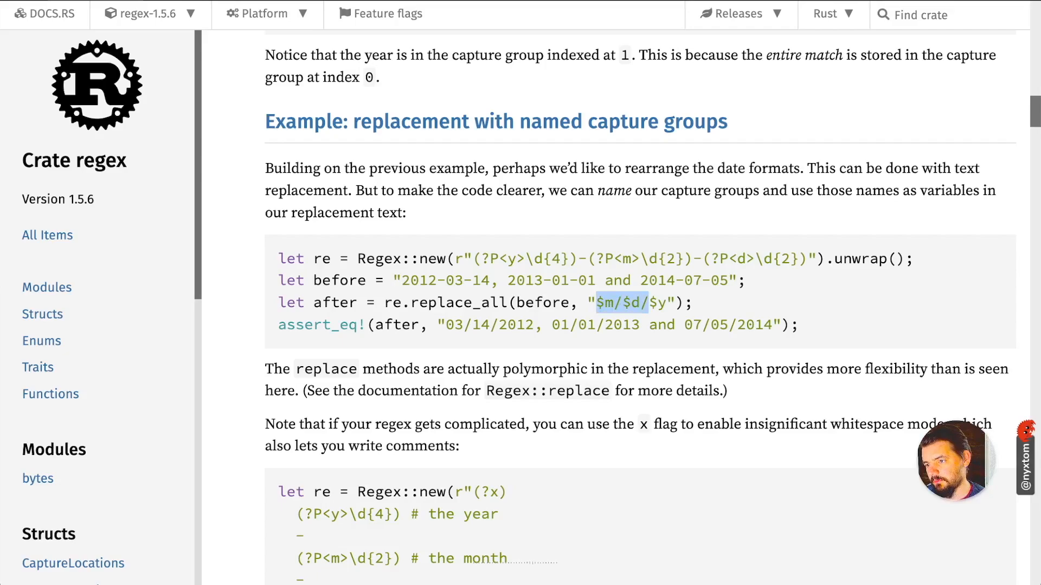
Step: Move on to the strings section and highlight the &str type and the sentence explaining &str slices
scroll("down", 3)
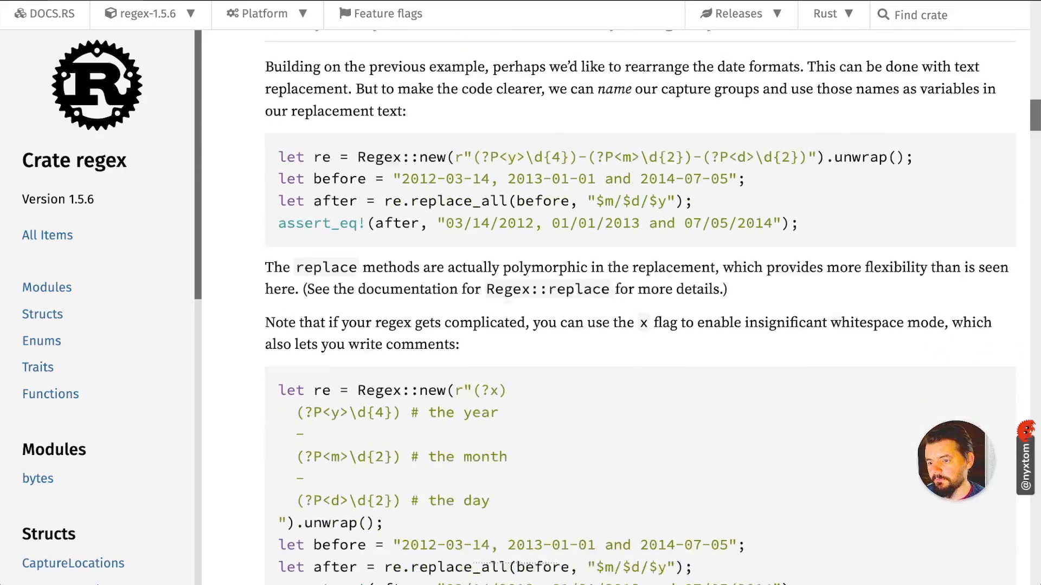
scroll("down", 3)
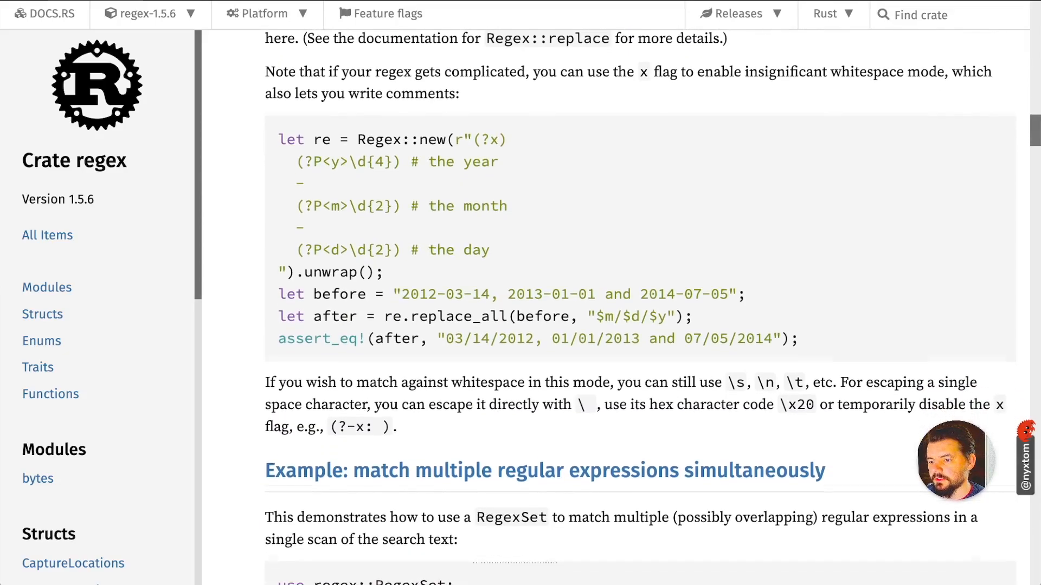
scroll("down", 3)
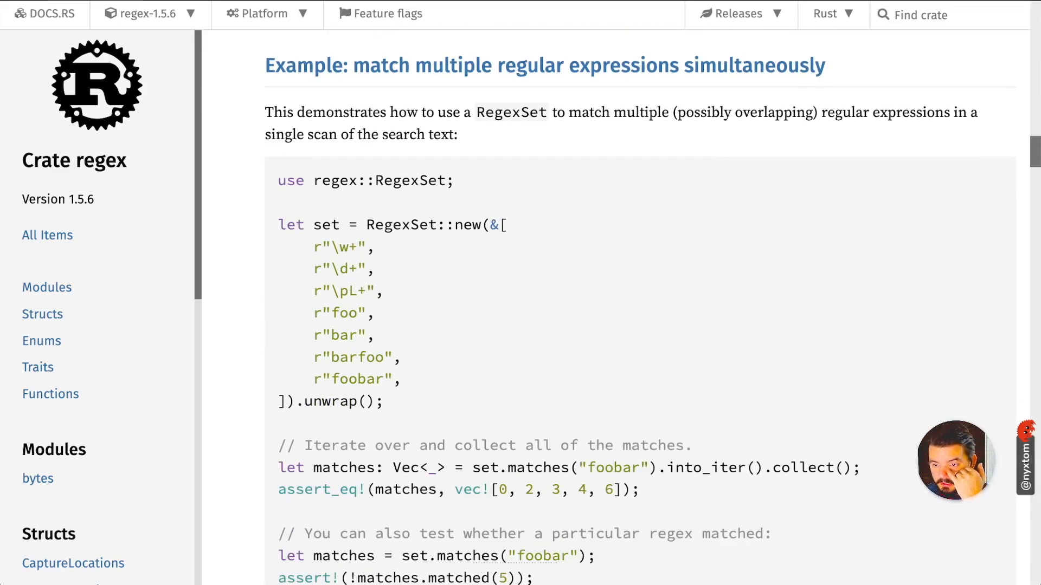
scroll("down", 3)
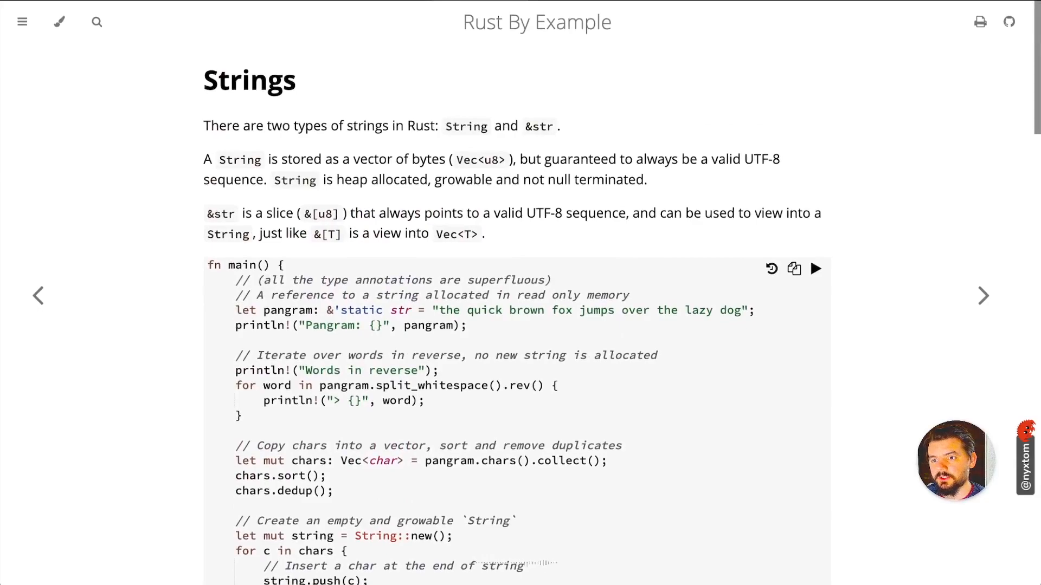
scroll("down", 3)
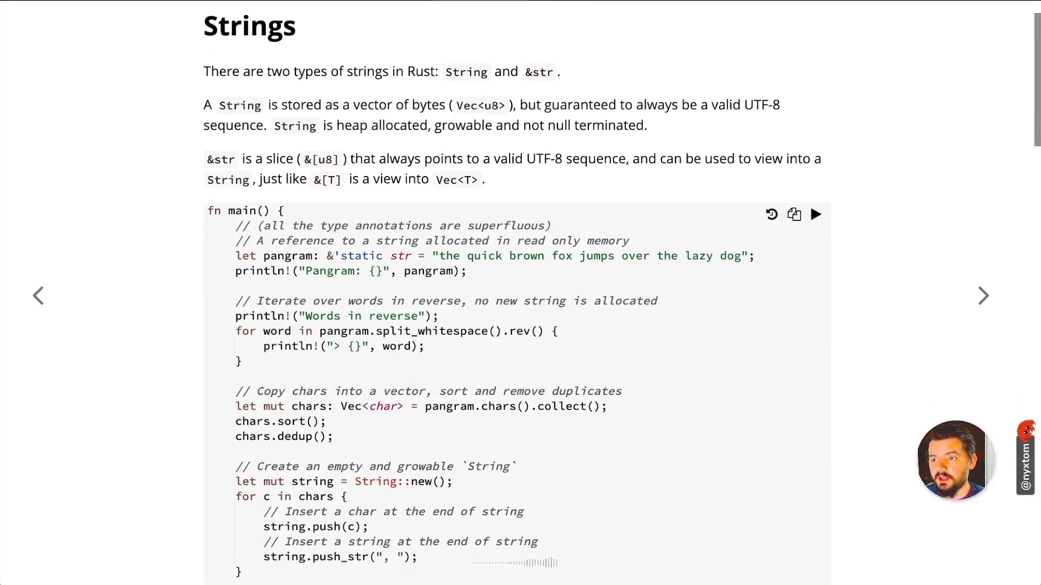
double_click(466, 72)
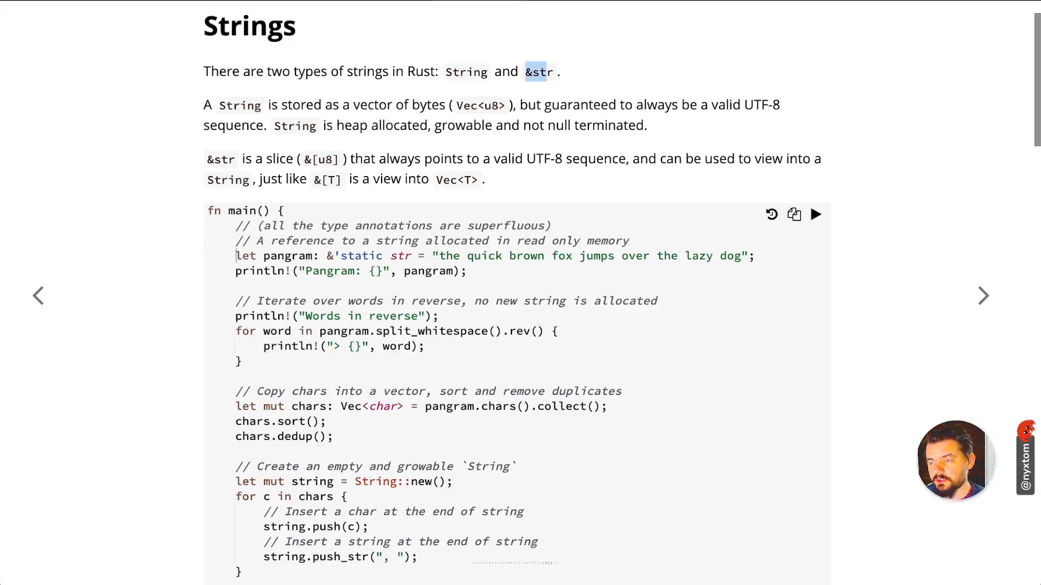
scroll("down", 3)
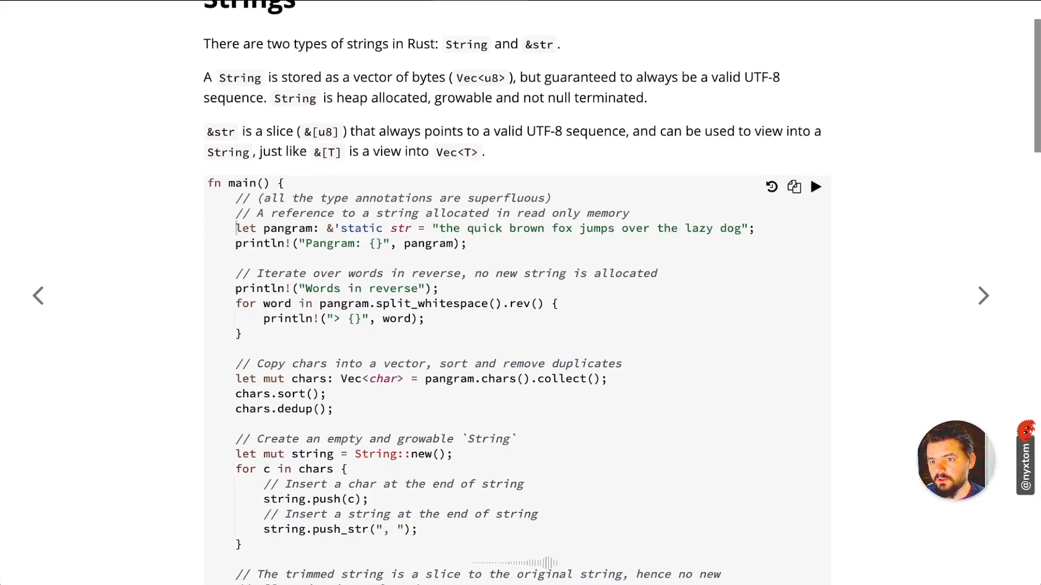
left_click_drag(204, 77, 492, 97)
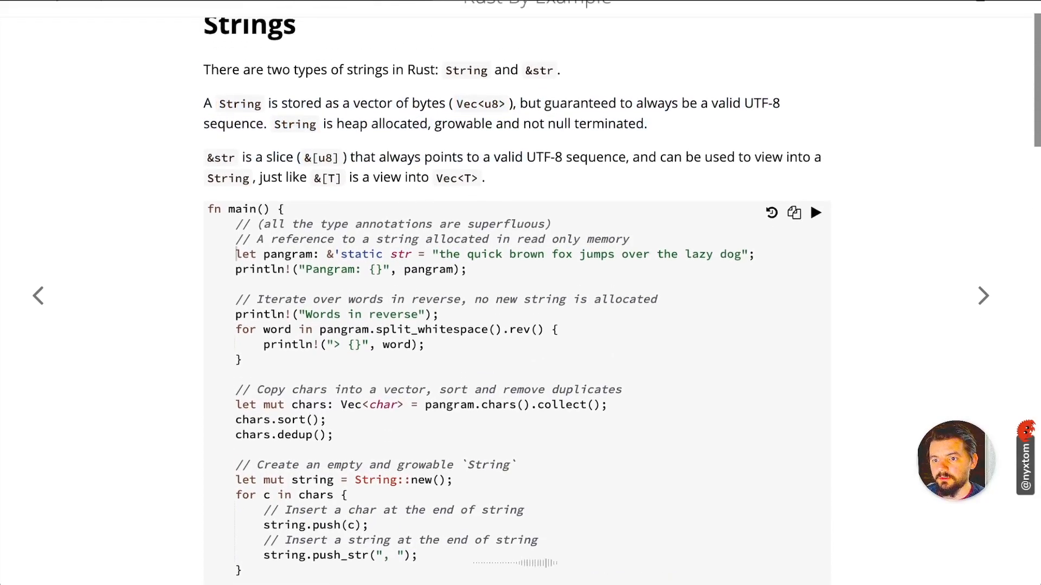
left_click_drag(206, 157, 466, 157)
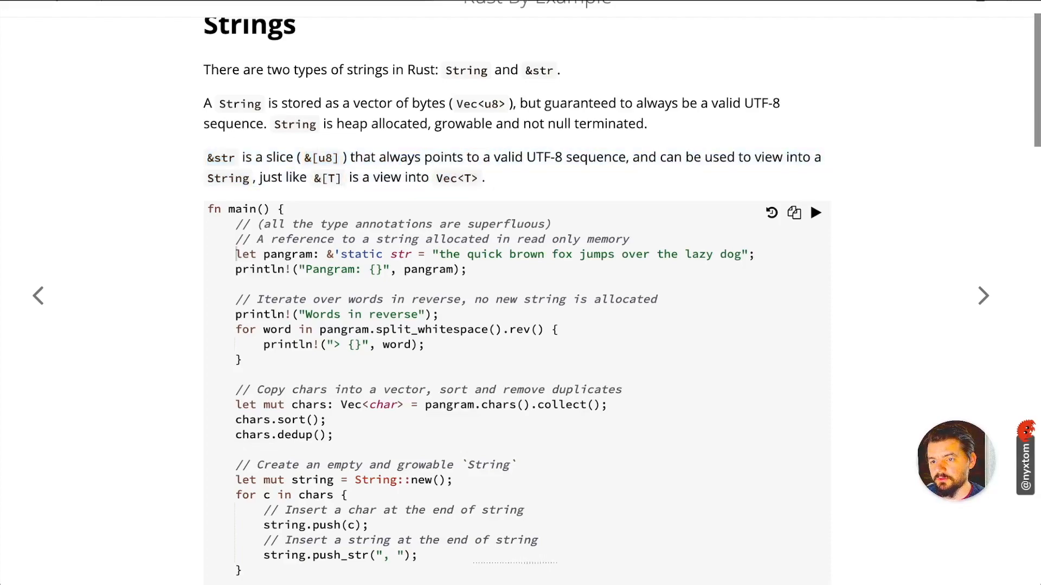
left_click_drag(238, 156, 483, 177)
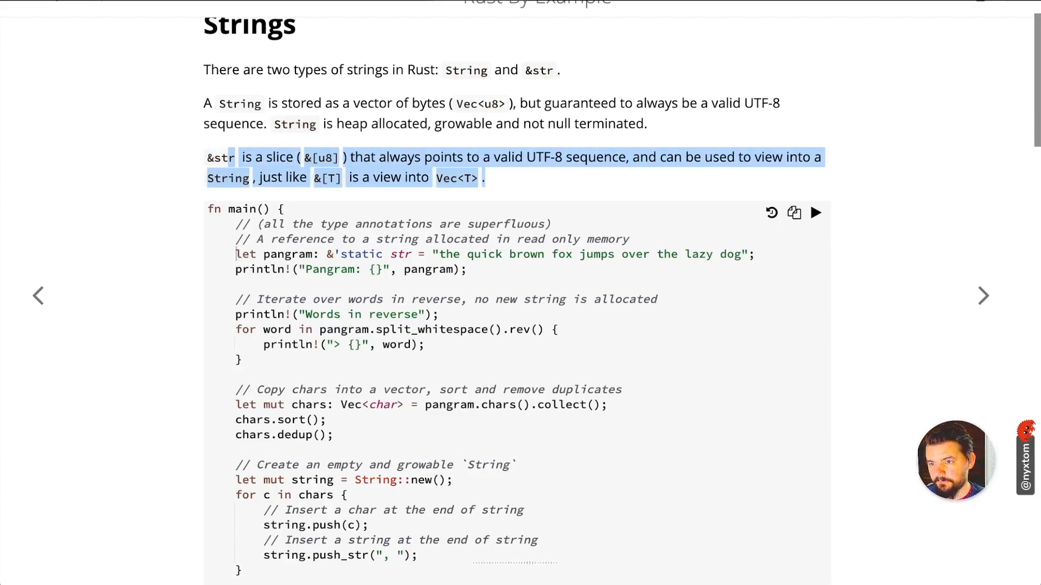
Step: Highlight the pangram string literal in the Rust By Example strings code
scroll("down", 3)
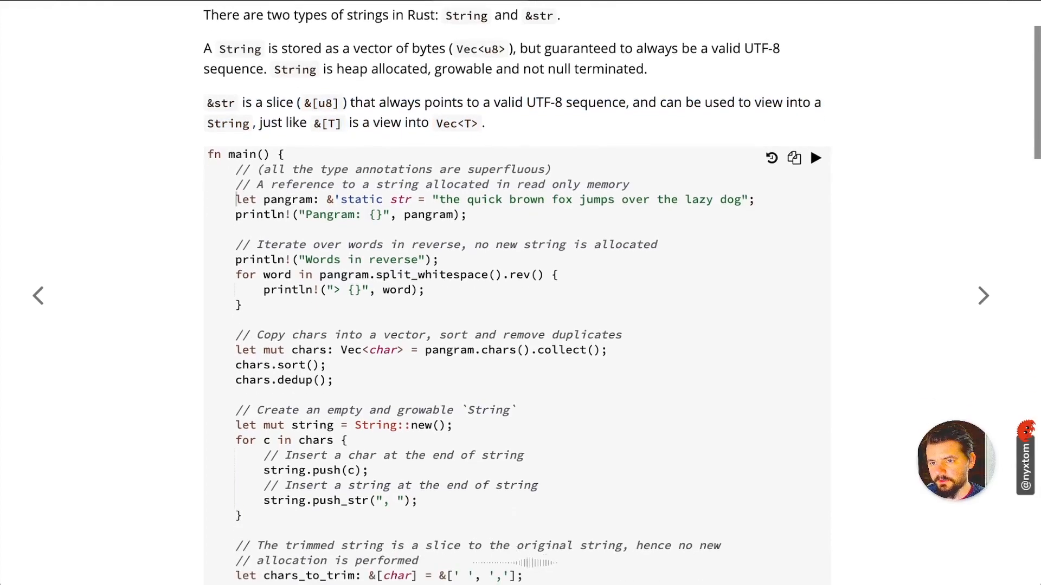
double_click(220, 102)
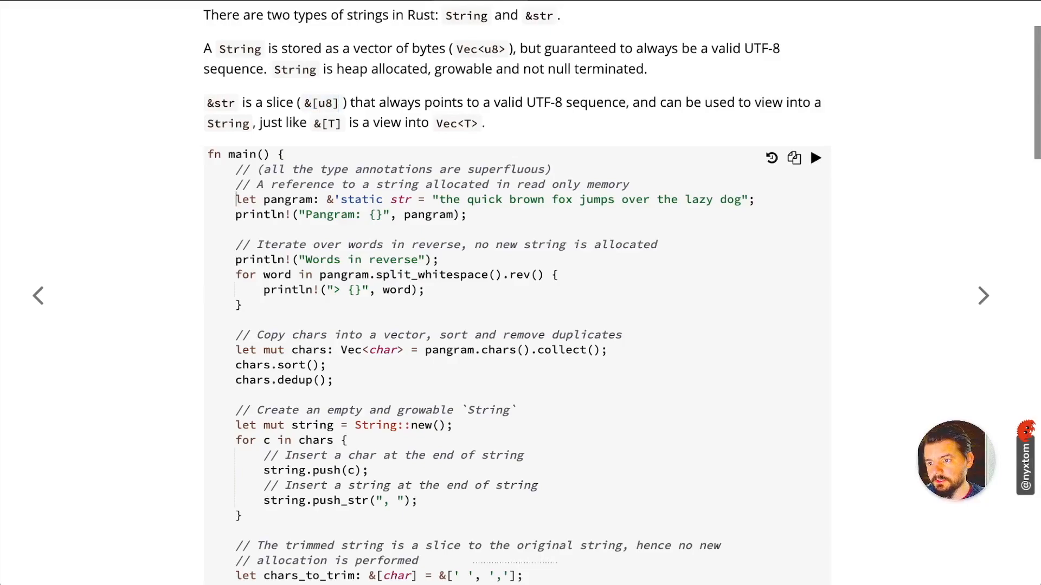
left_click_drag(435, 199, 543, 200)
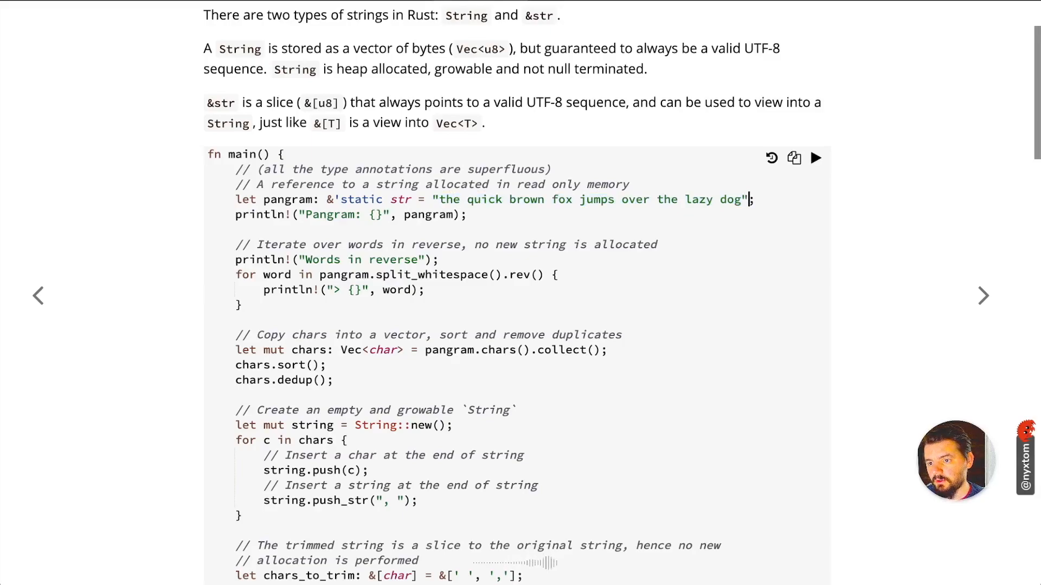
double_click(360, 200)
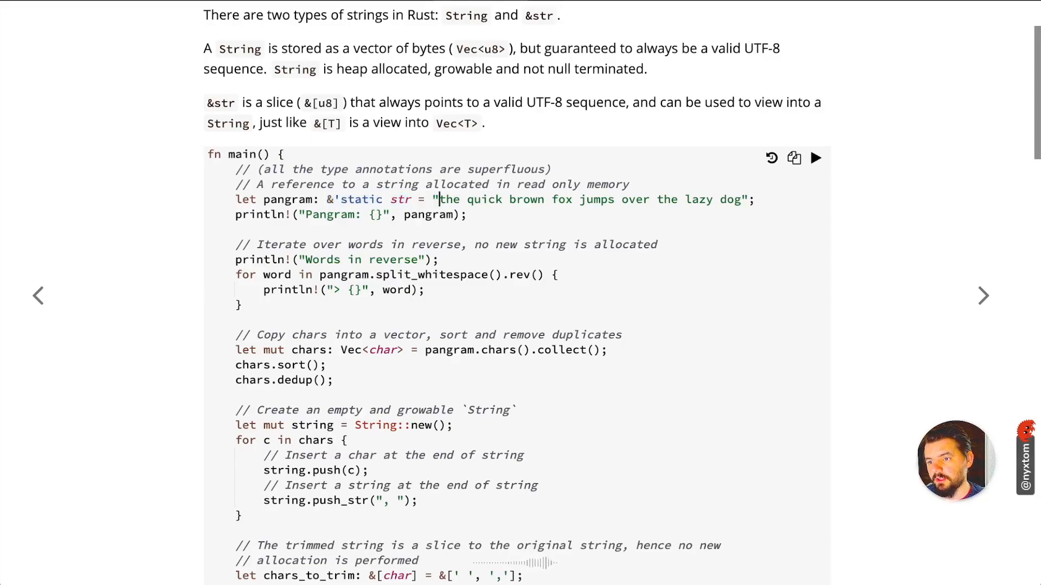
left_click_drag(438, 200, 746, 199)
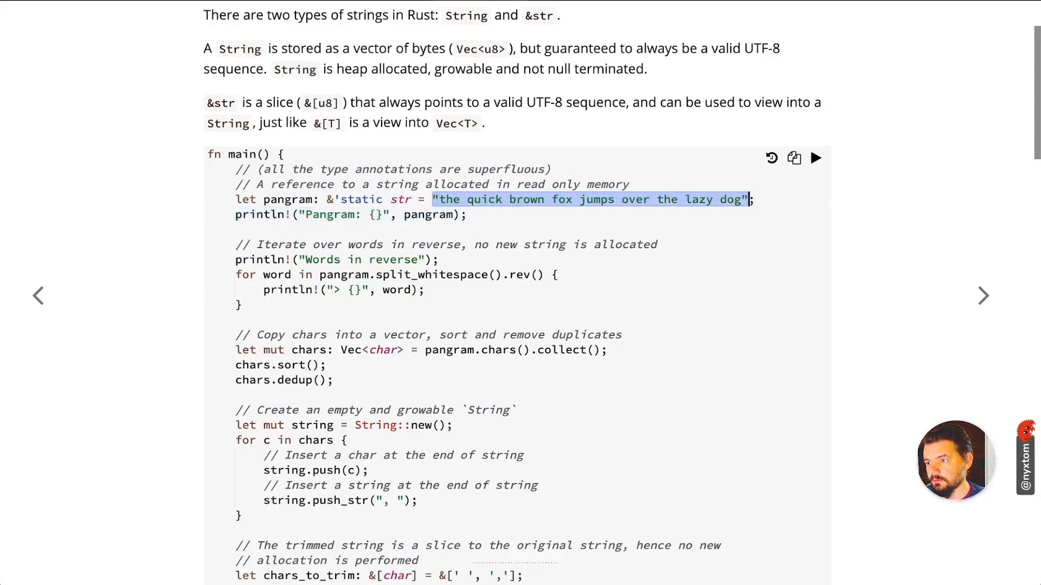
Step: Scroll past the escape example to the raw string literals code block
scroll("down", 3)
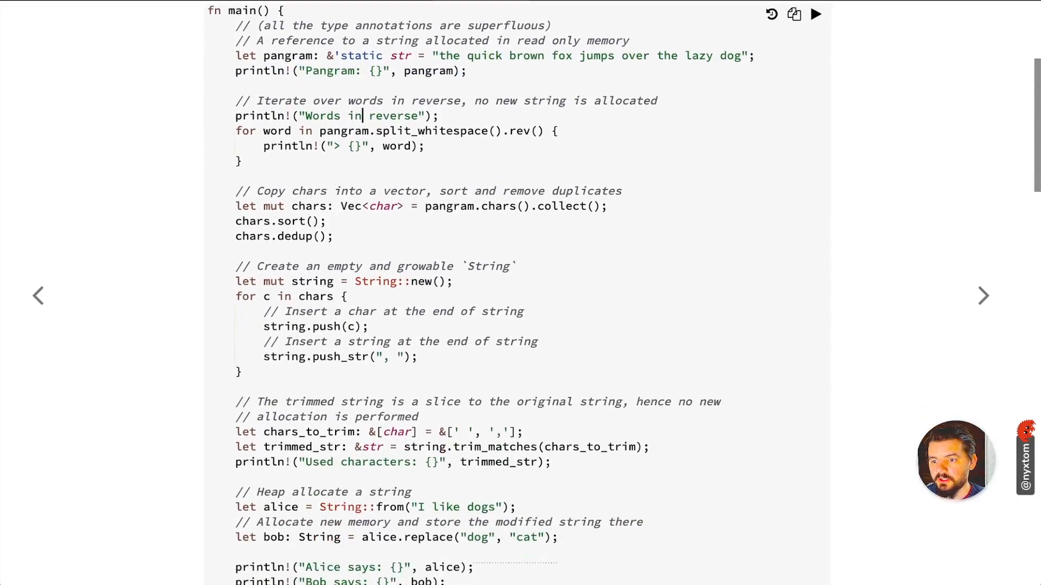
scroll("down", 3)
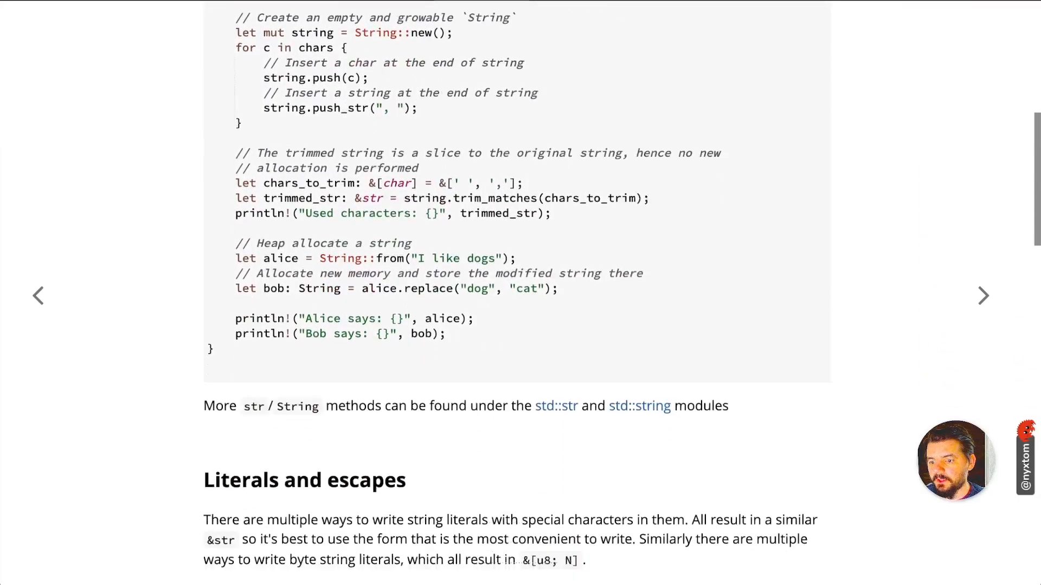
scroll("down", 3)
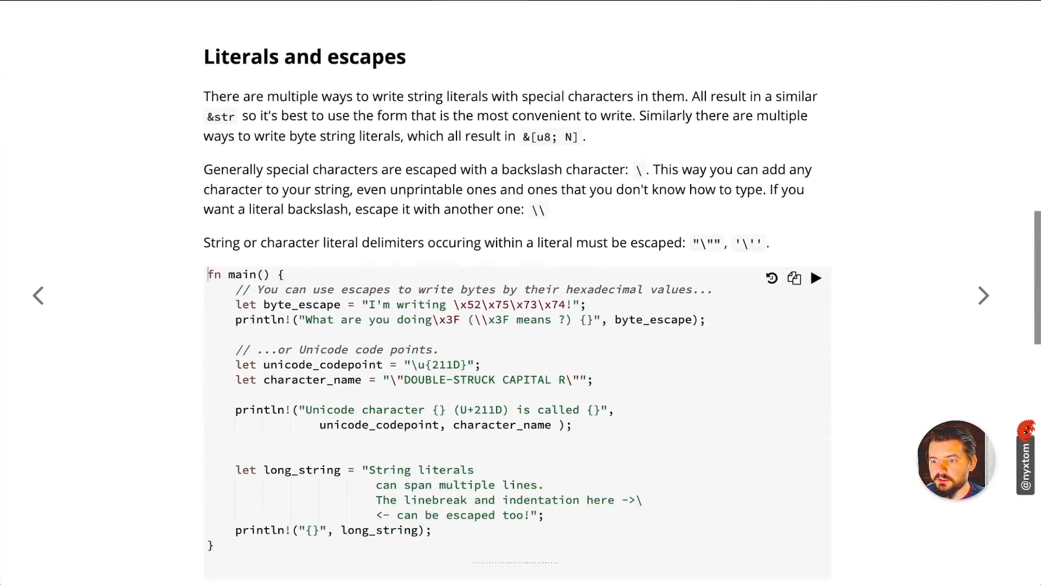
scroll("down", 3)
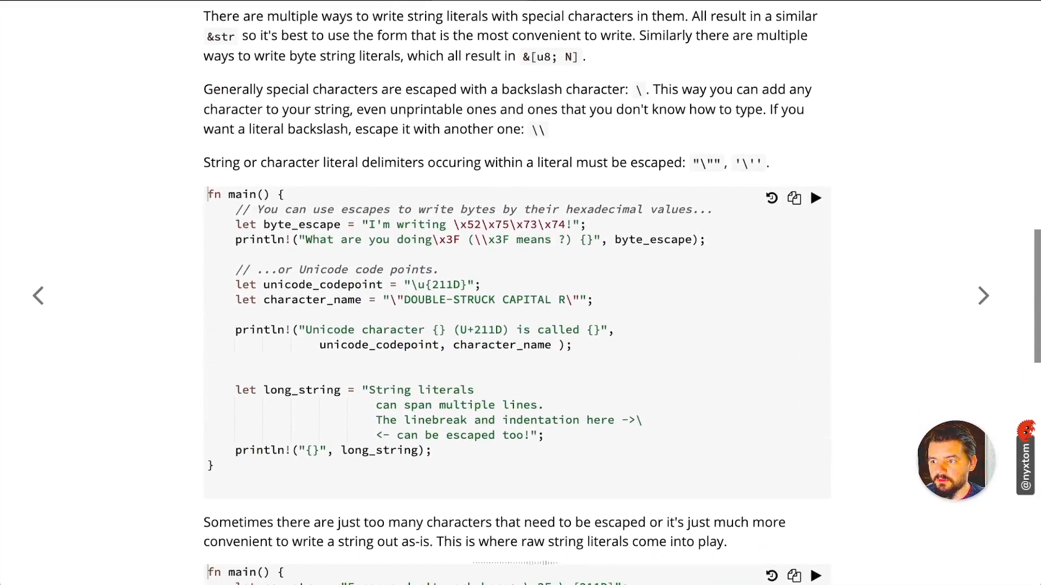
scroll("down", 3)
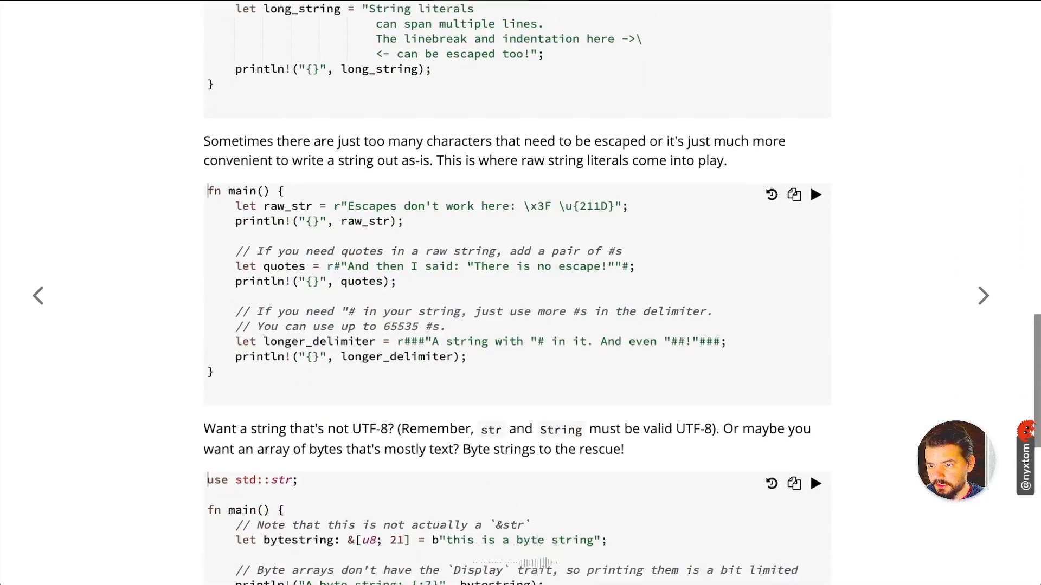
scroll("down", 3)
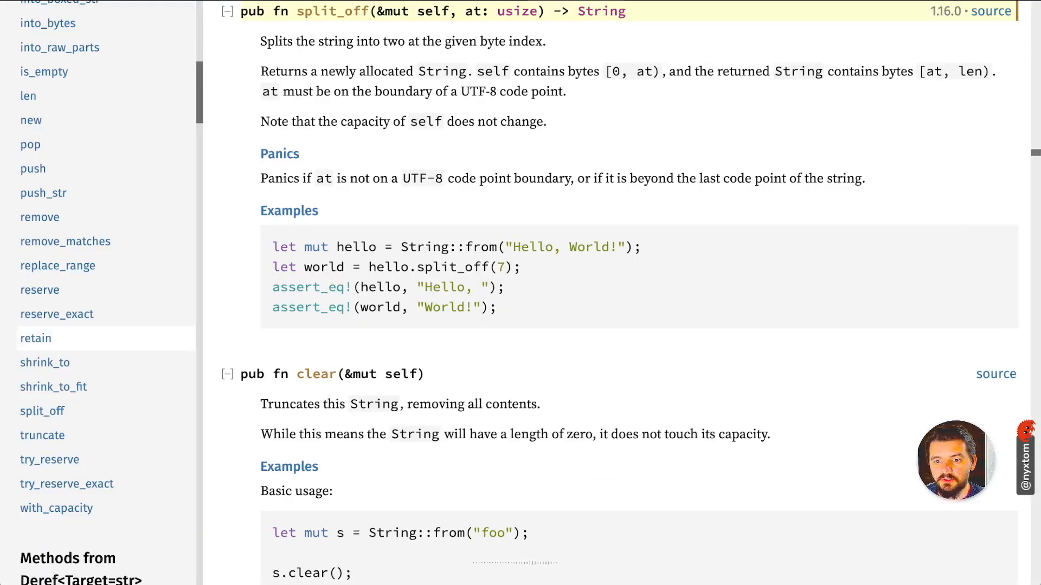
Step: Scroll the std::string::String page from split_off past is_empty and reserve to the struct overview
scroll("up", 3)
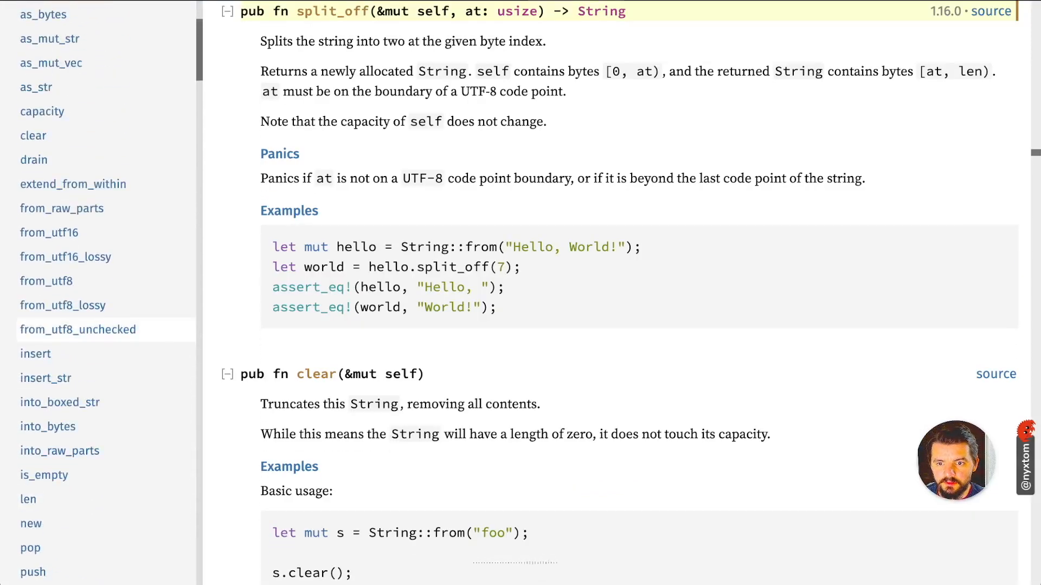
scroll("down", 3)
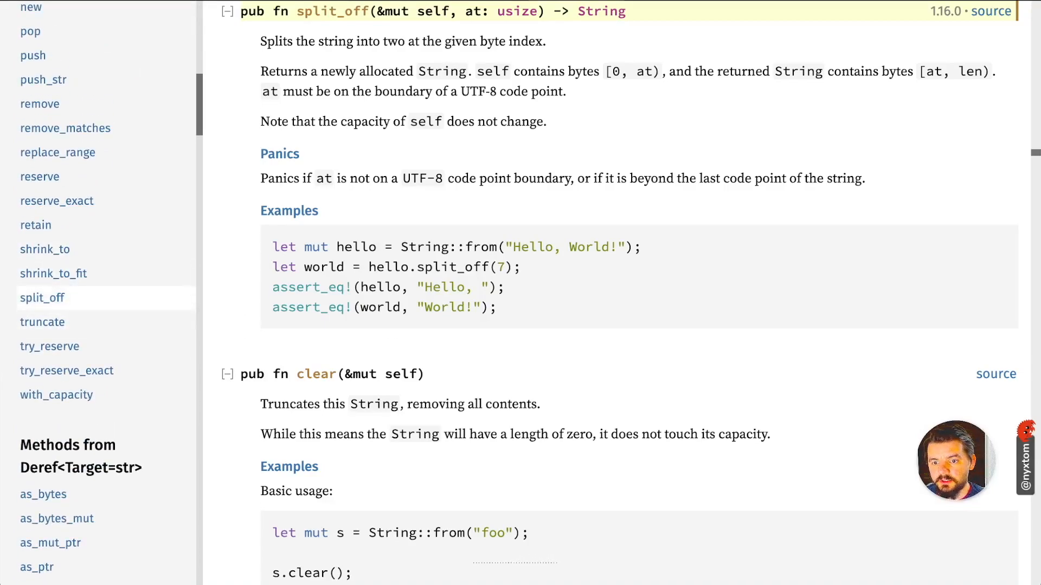
scroll("up", 3)
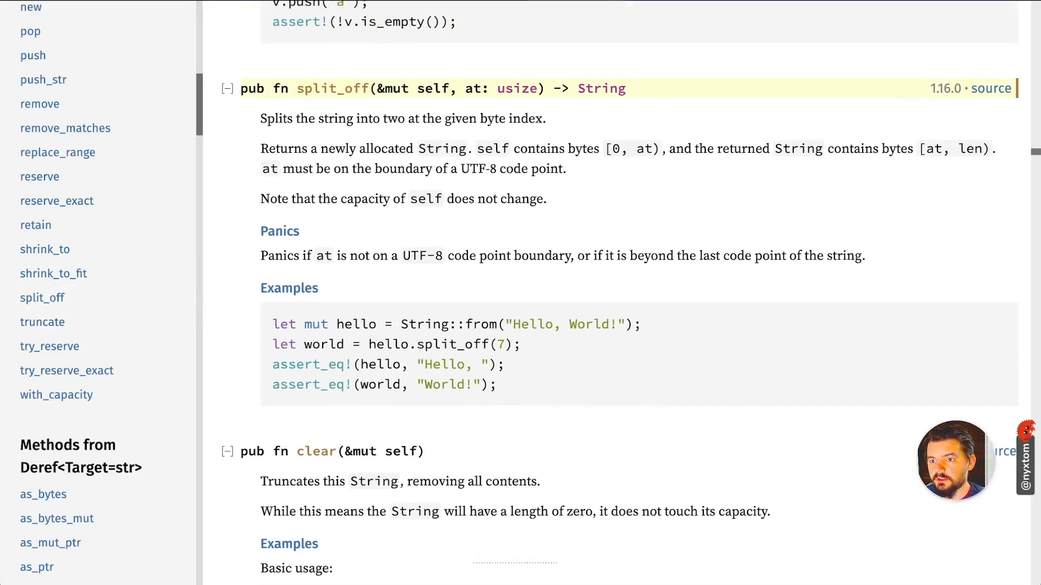
scroll("down", 3)
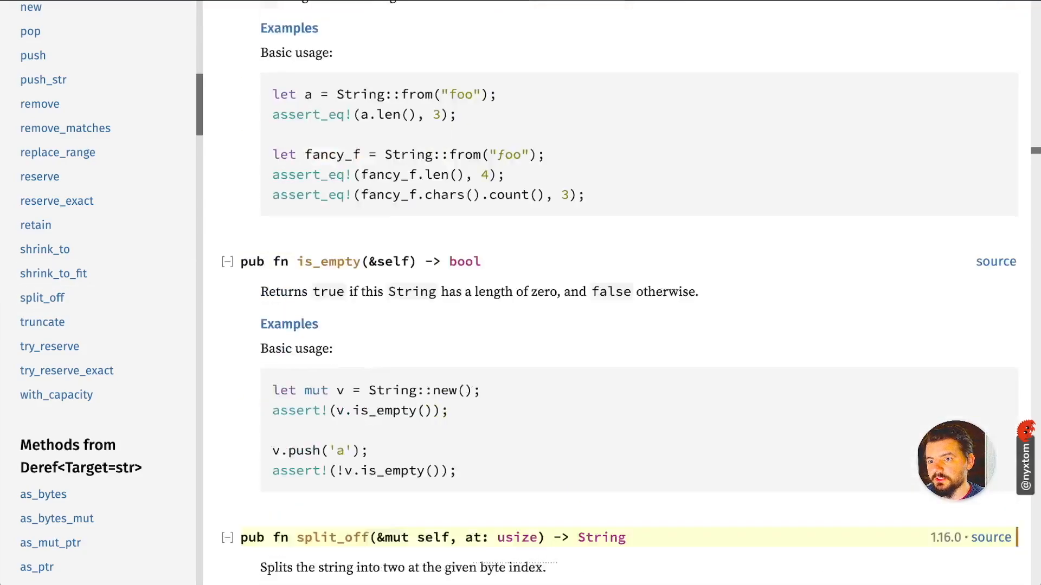
scroll("down", 3)
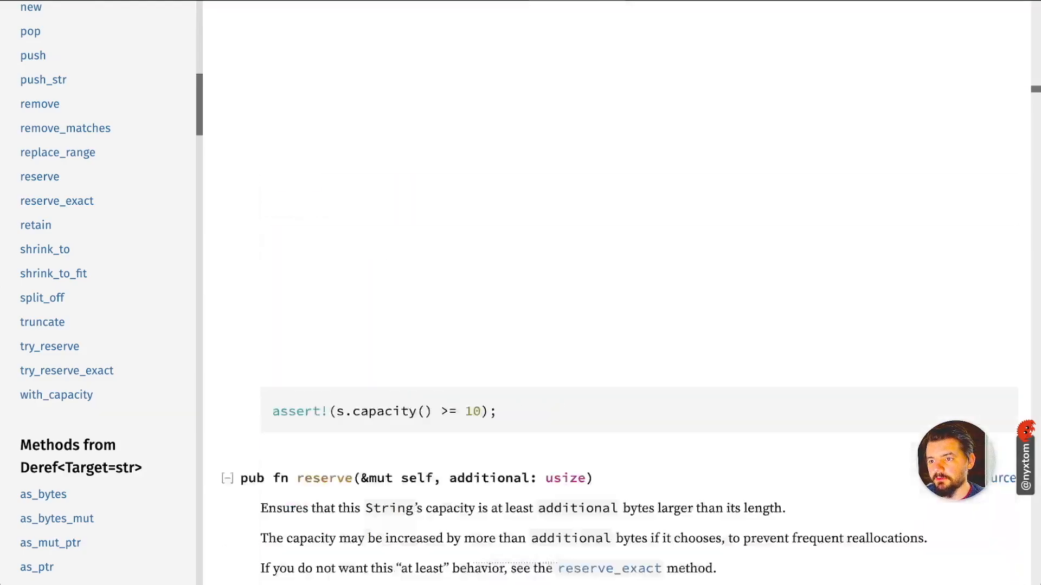
scroll("down", 3)
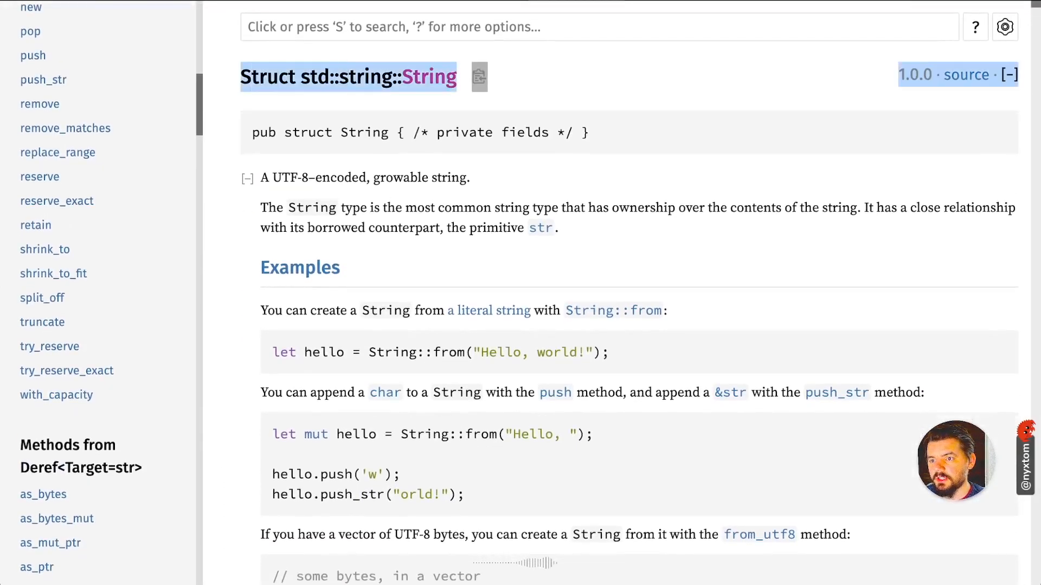
Step: Skim the String overview examples and jump to split_off via the sidebar method list
scroll("down", 3)
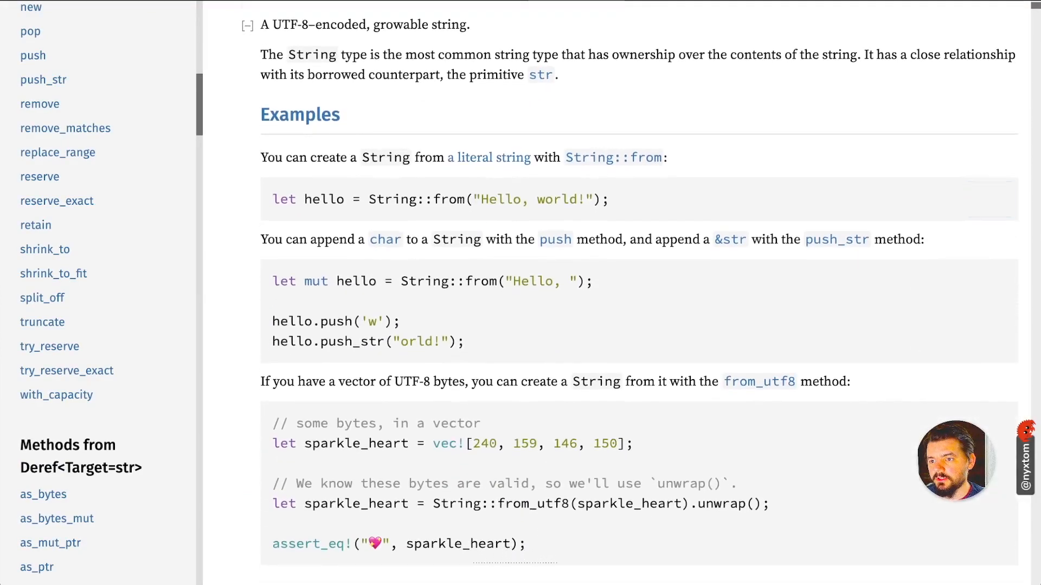
scroll("down", 3)
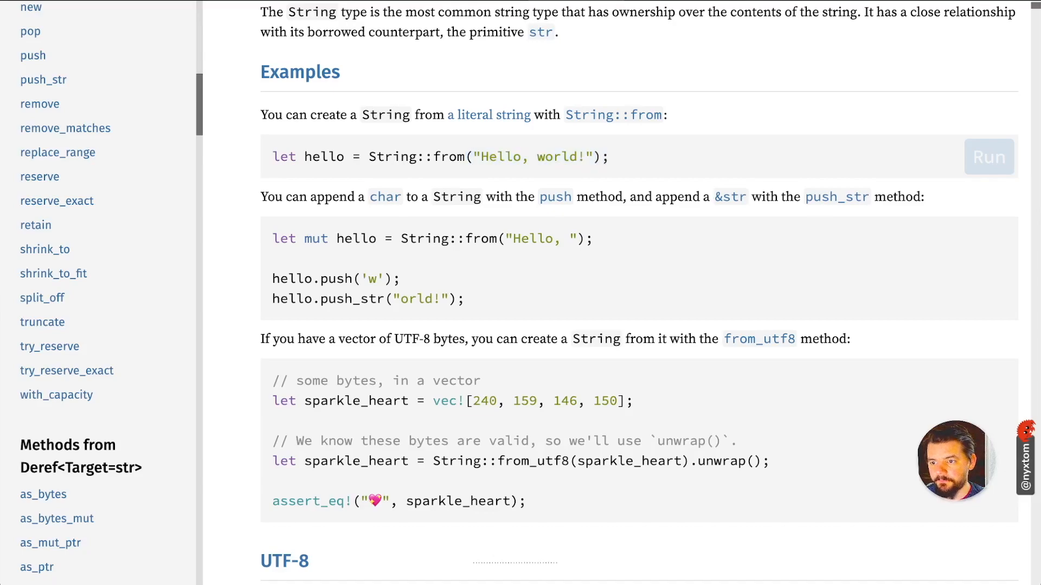
left_click(42, 297)
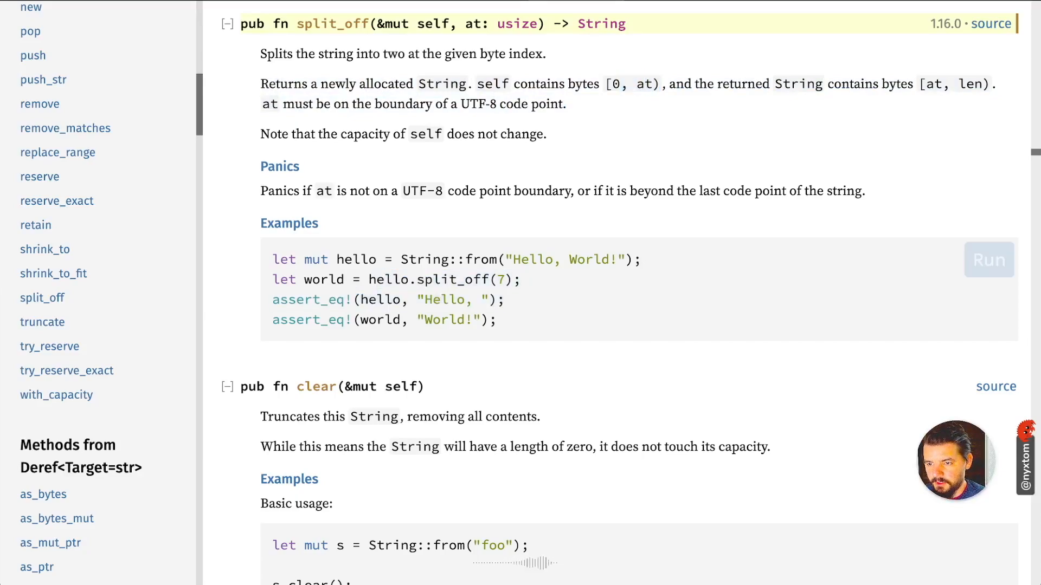
Step: Jump to the replace_range method with its alpha/beta replacement example
triple_click(456, 259)
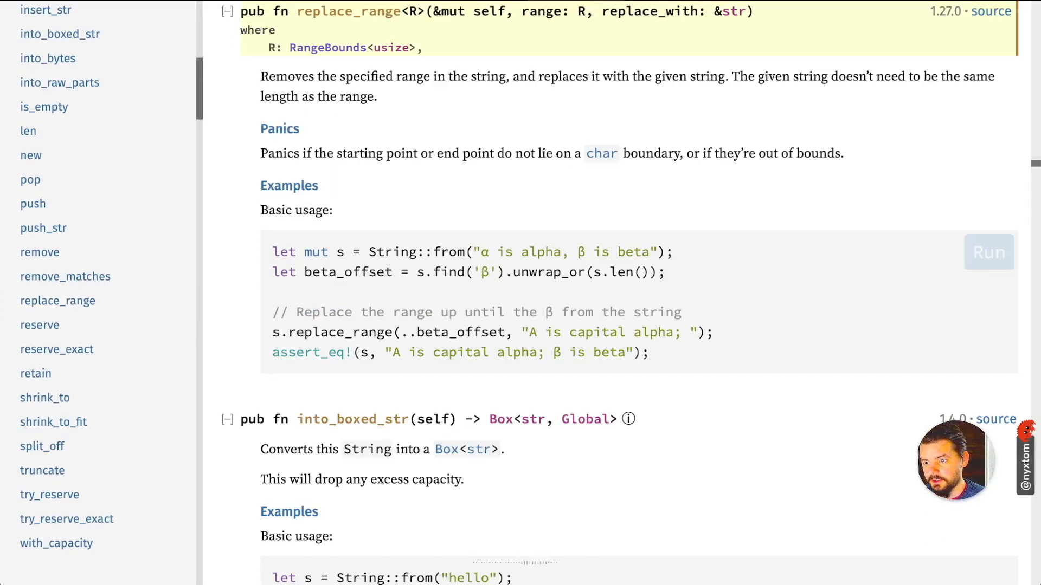
Step: Jump to the remove method via the sidebar and highlight its description and example
scroll("down", 3)
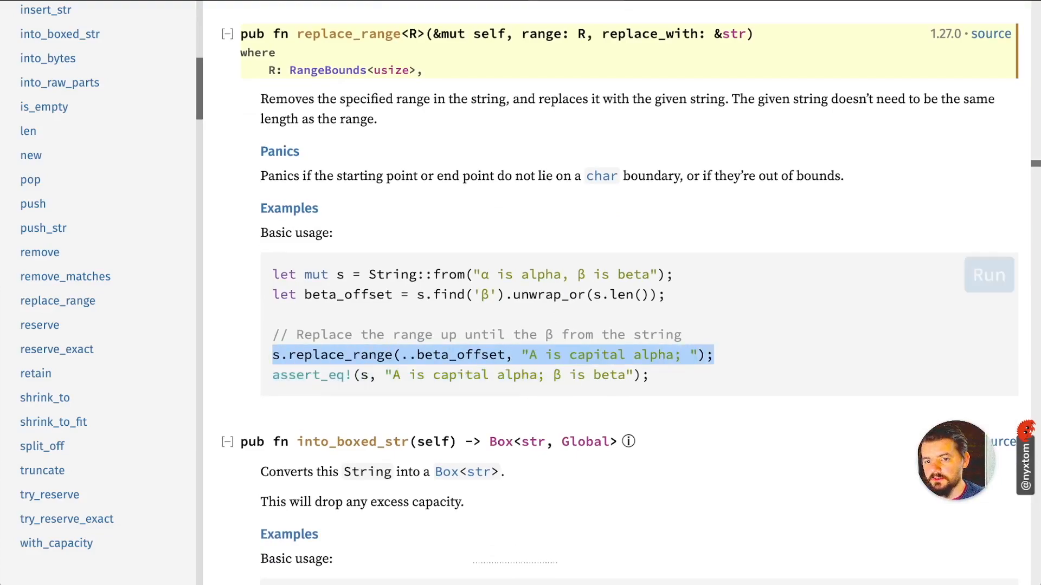
left_click(40, 253)
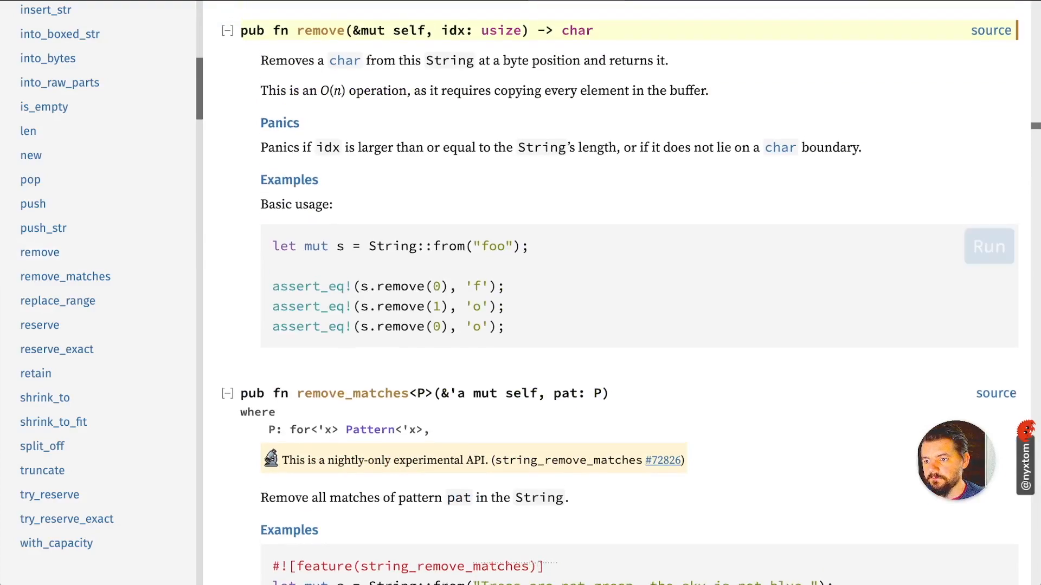
left_click_drag(272, 246, 504, 327)
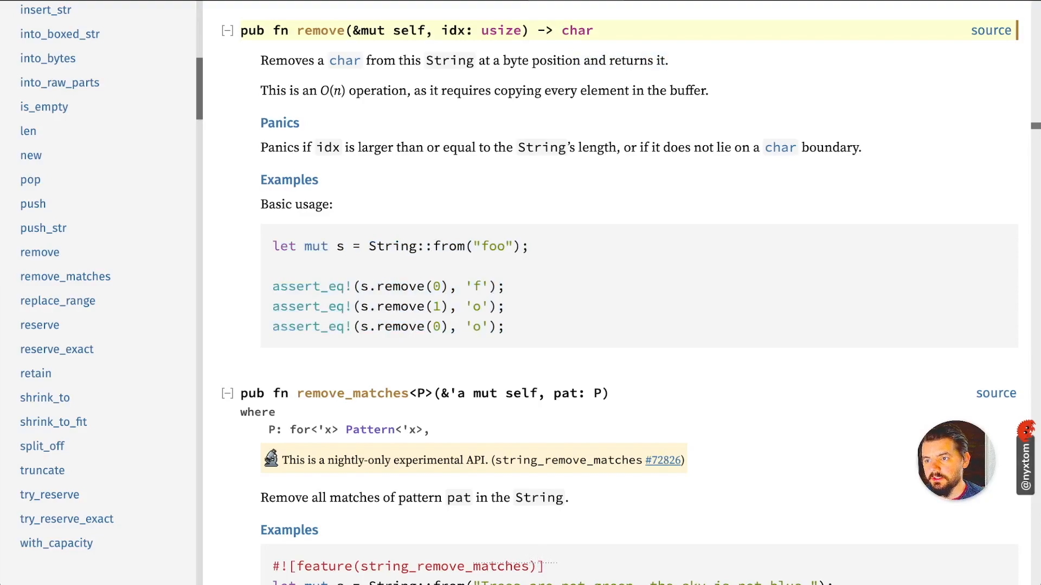
scroll("down", 3)
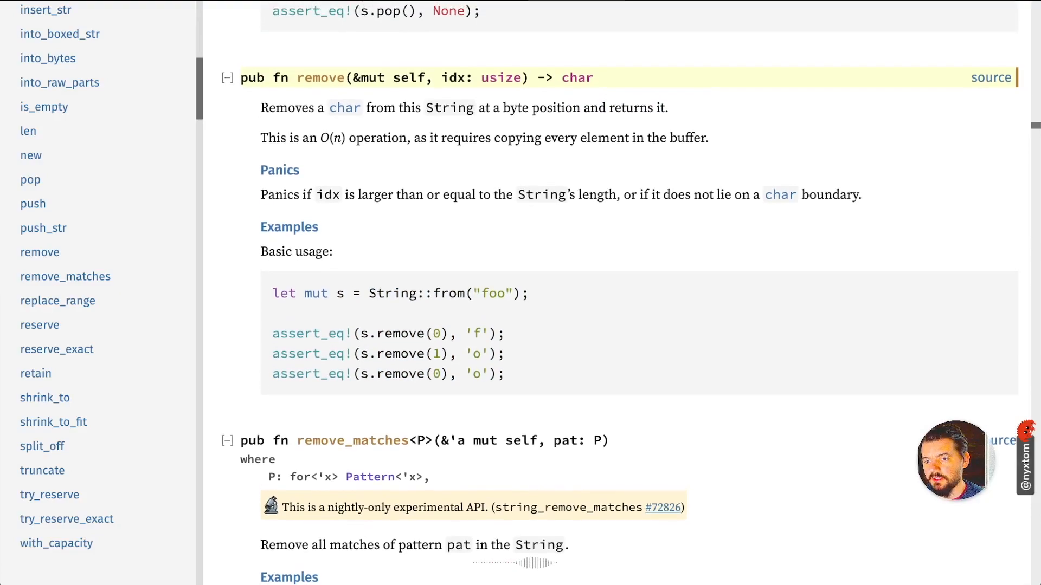
left_click_drag(261, 138, 707, 137)
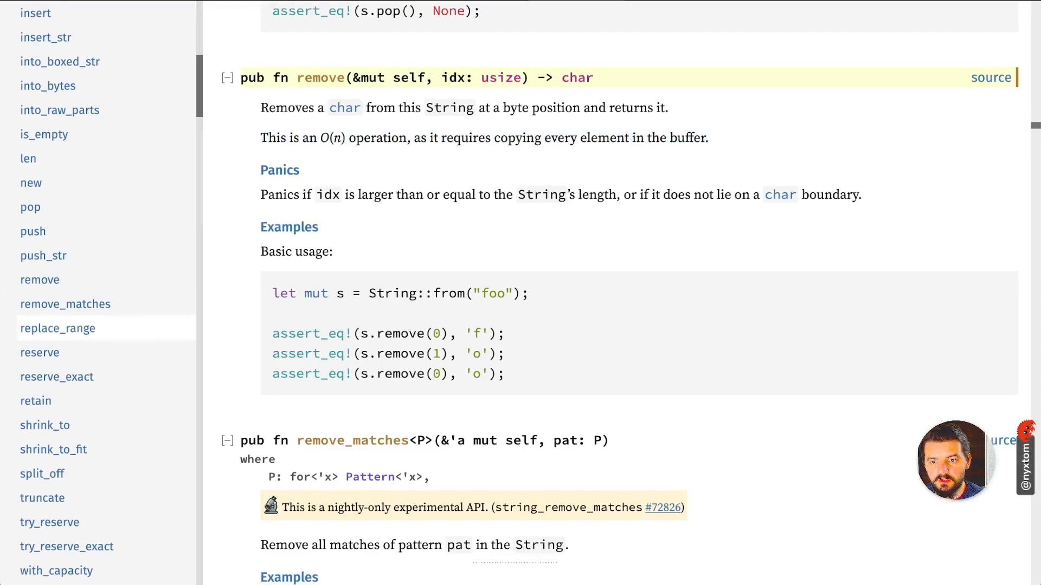
Step: Move down through push to push_str and highlight its documentation
scroll("up", 3)
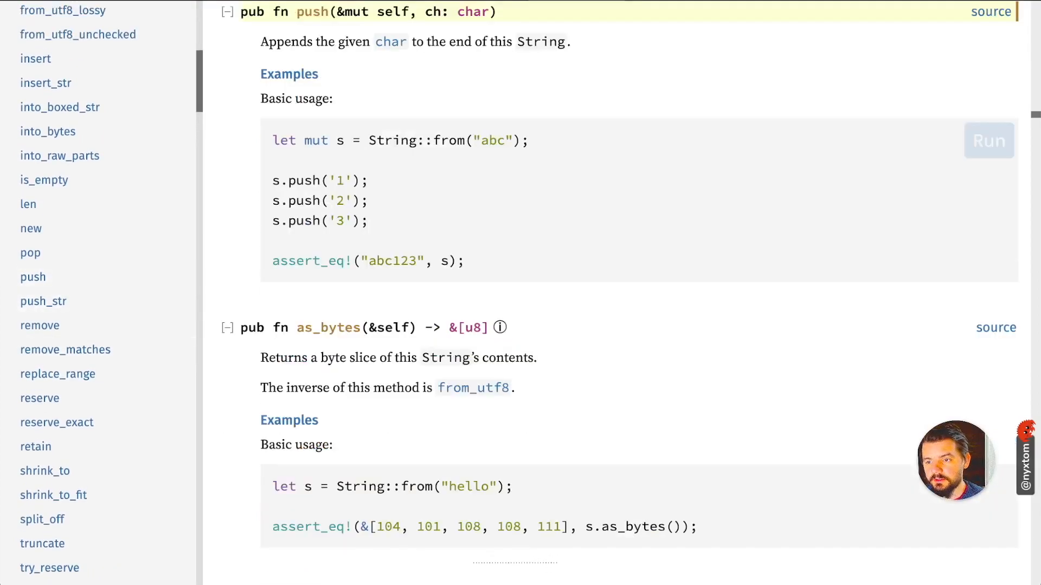
scroll("down", 3)
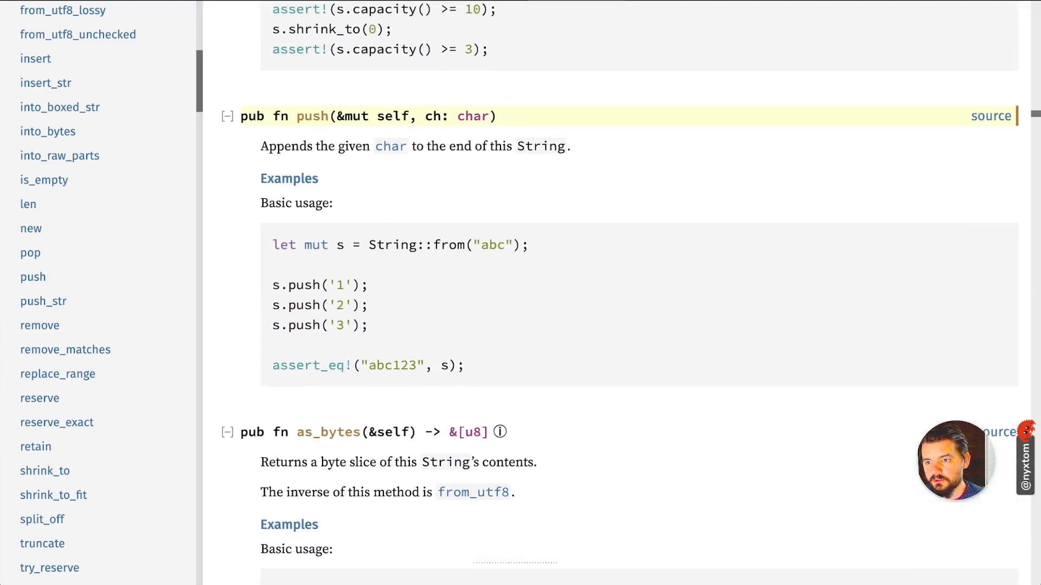
scroll("down", 3)
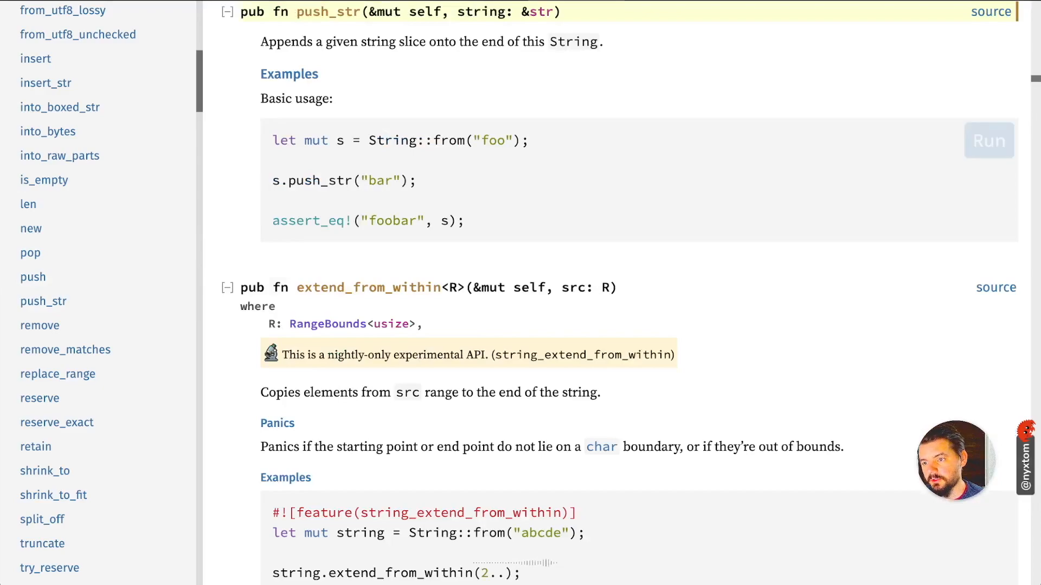
left_click_drag(272, 140, 465, 221)
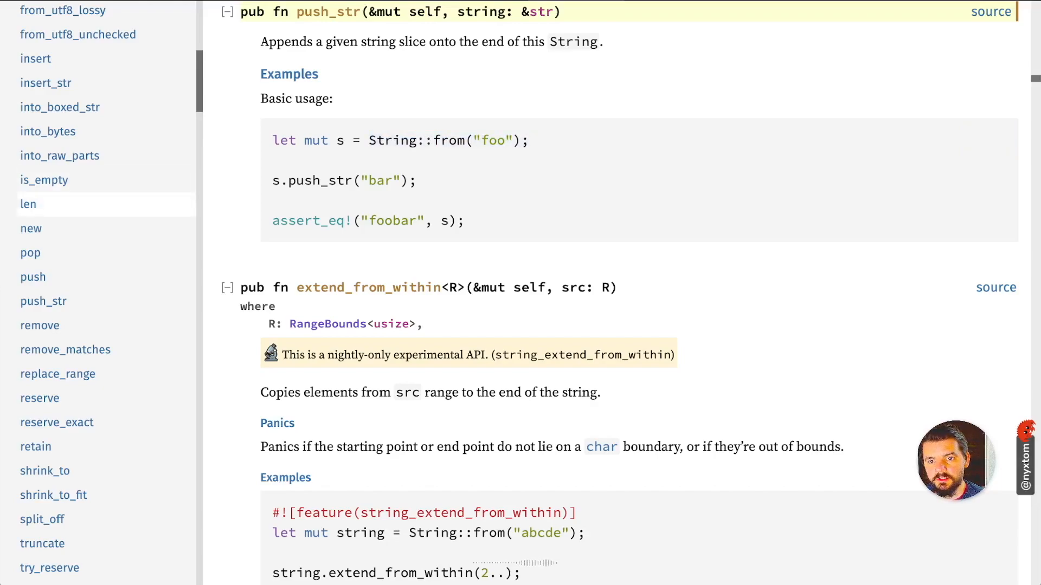
Step: Scroll to the insert method, highlight its docs, and continue down to insert_str
scroll("down", 3)
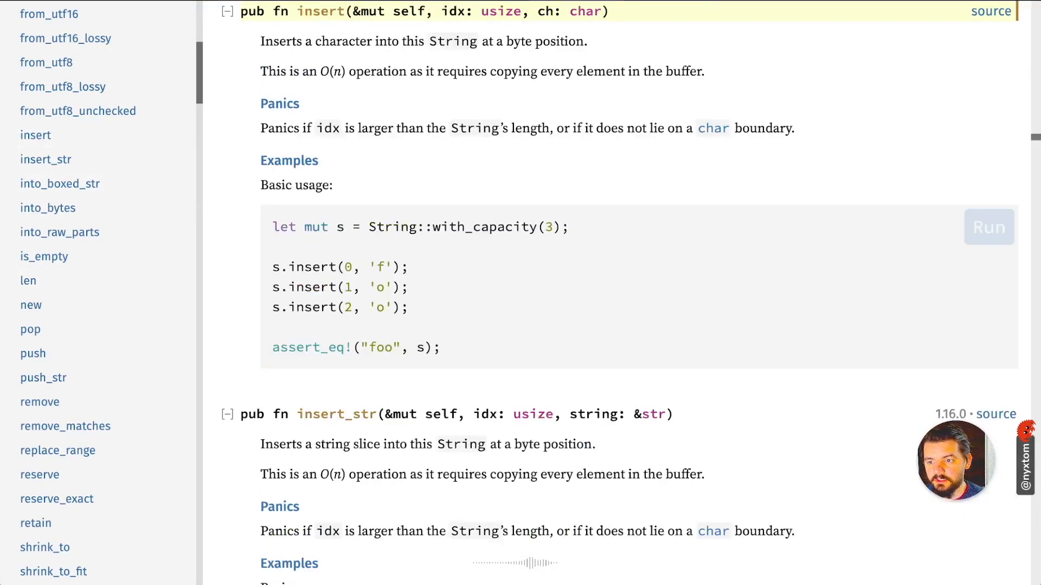
scroll("down", 3)
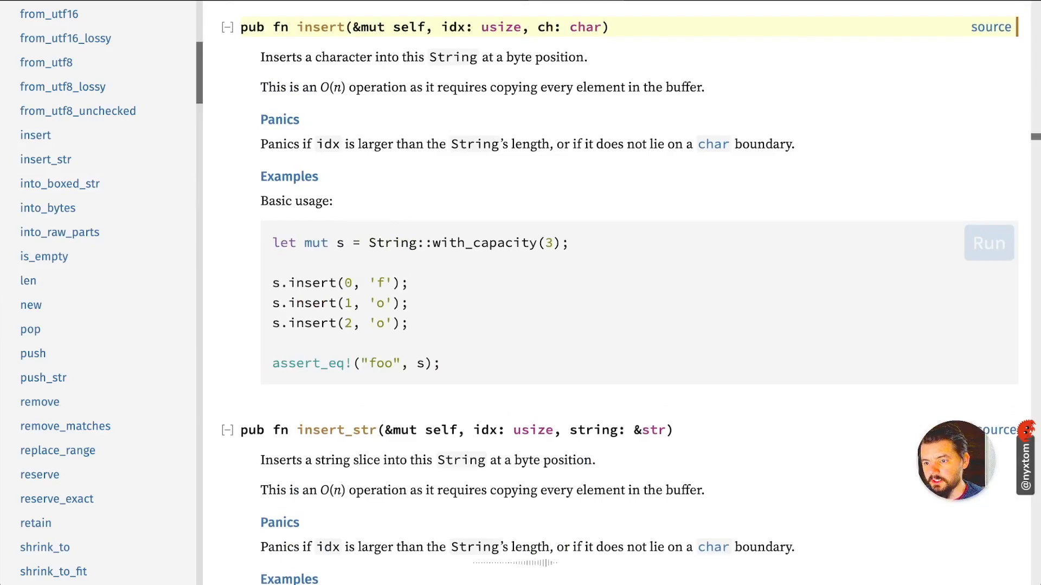
scroll("down", 3)
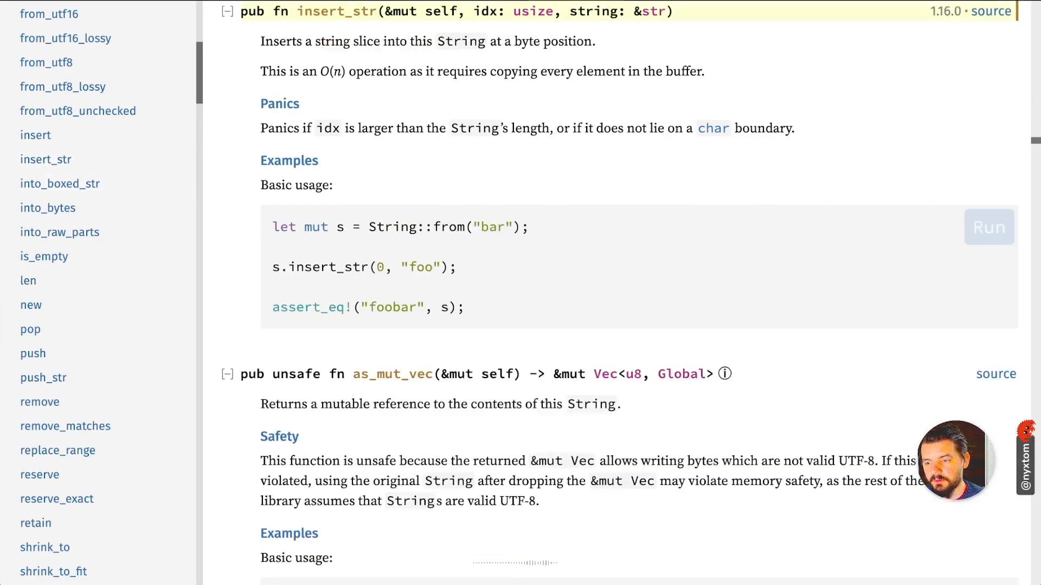
left_click_drag(273, 227, 465, 307)
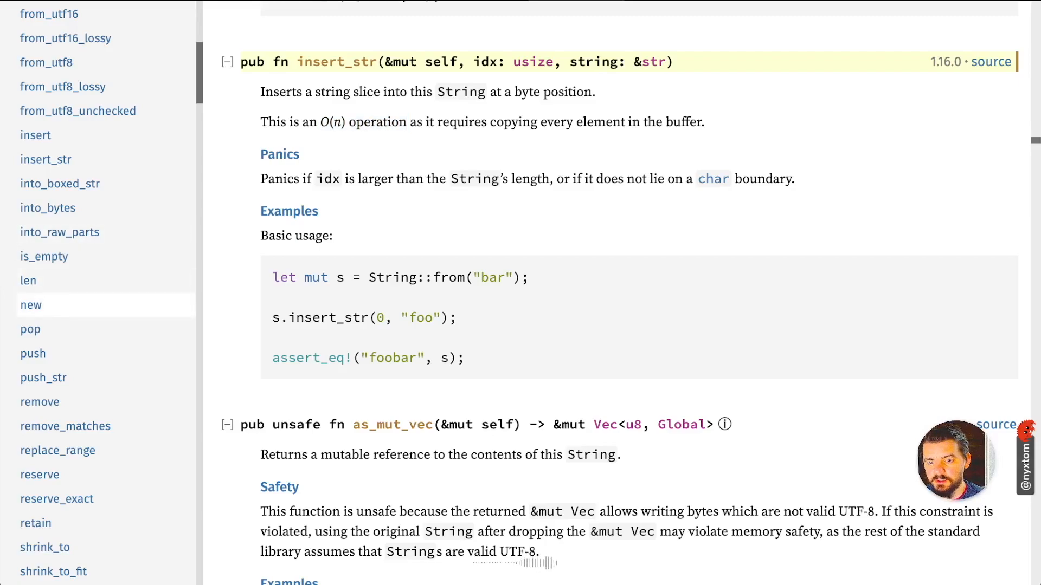
scroll("down", 3)
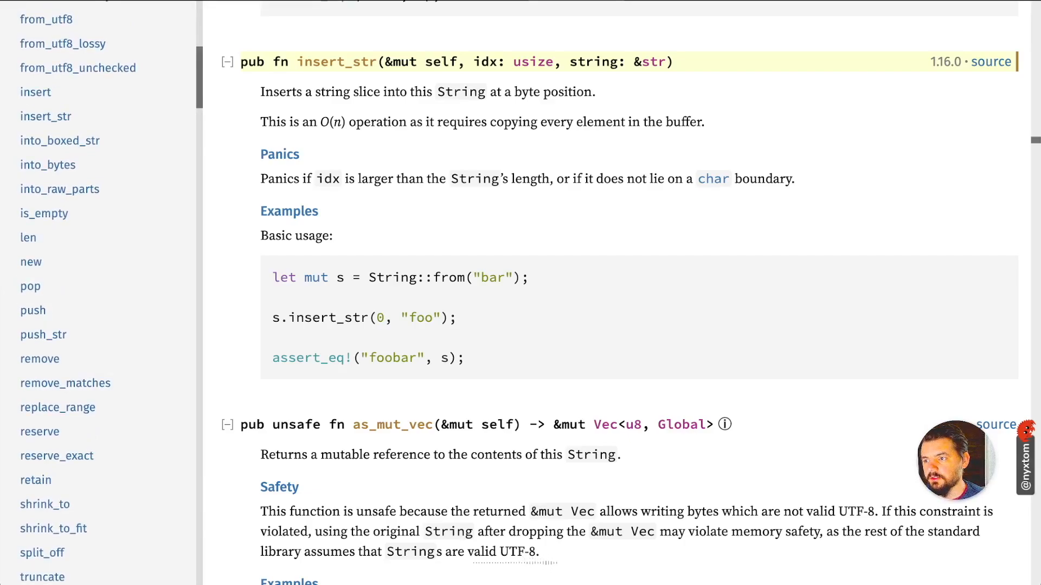
scroll("down", 3)
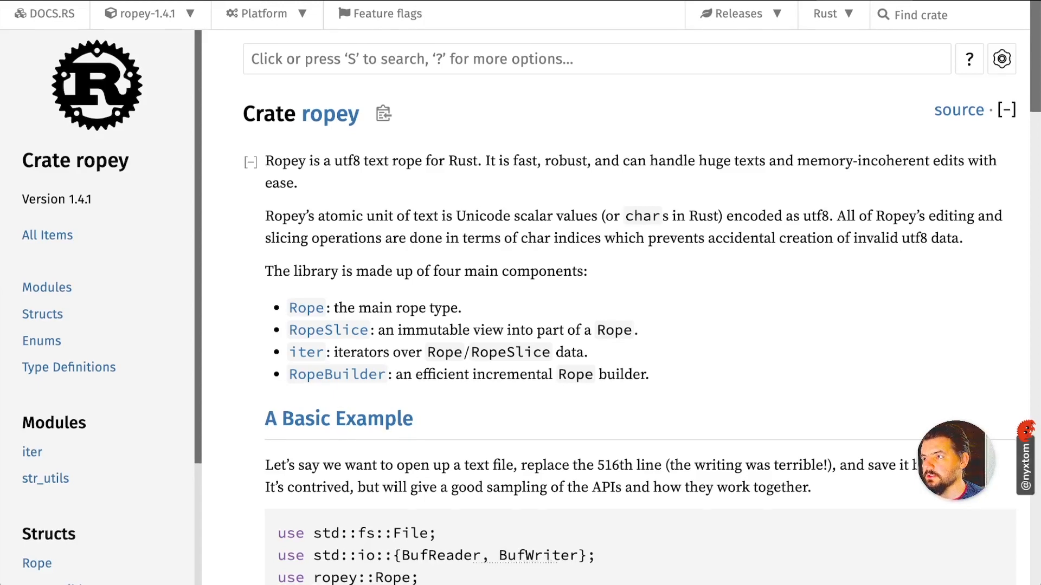
Step: Read through the Rope (data structure) article down to its Split and Delete operation sections
scroll("down", 3)
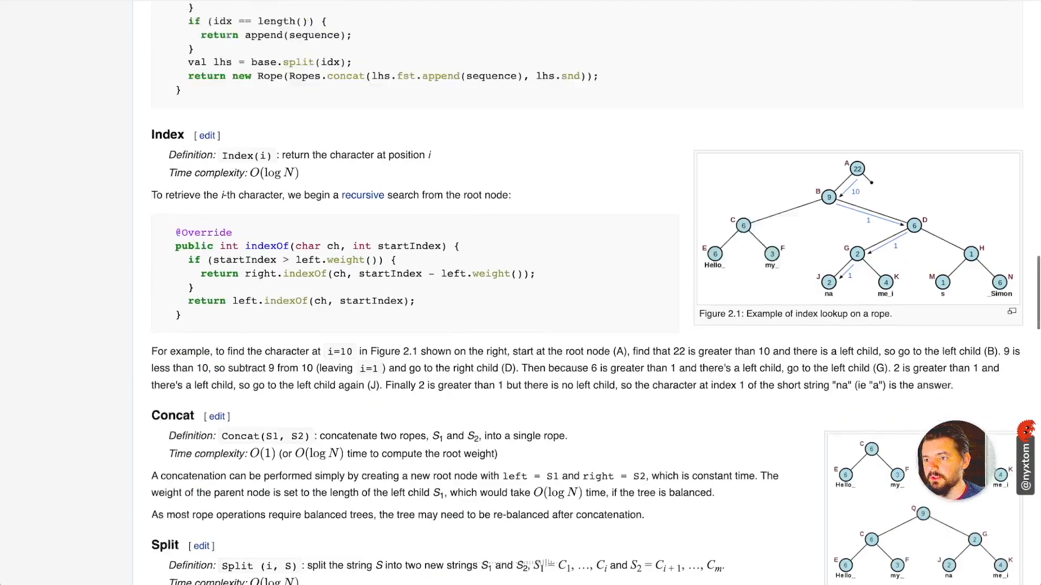
scroll("up", 3)
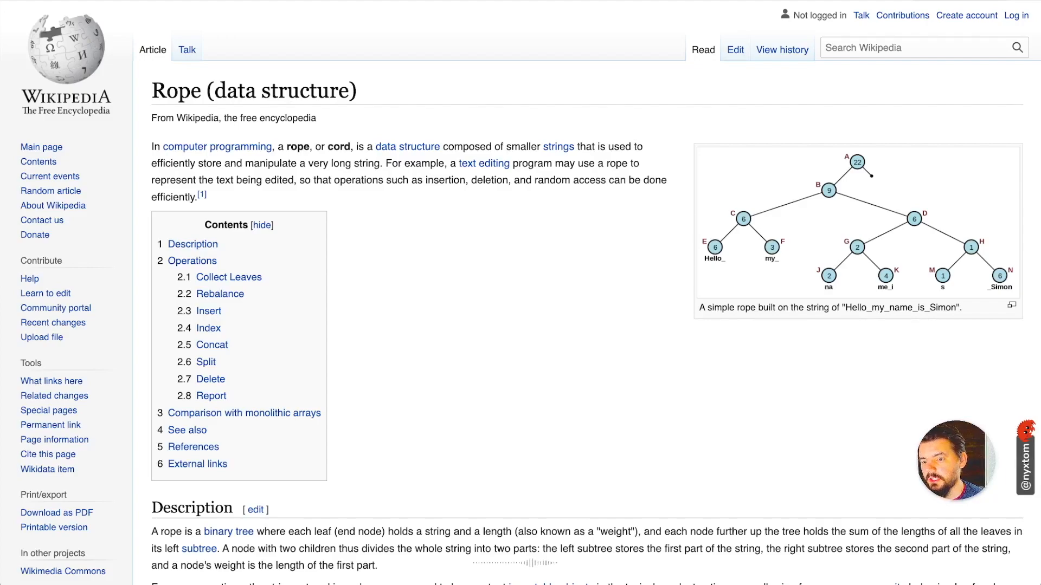
scroll("down", 3)
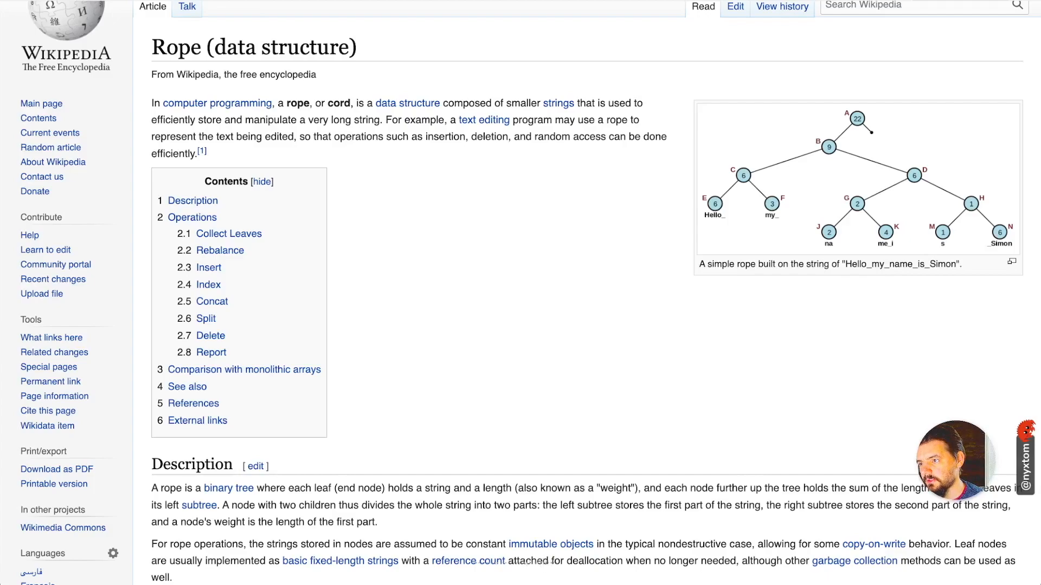
scroll("down", 3)
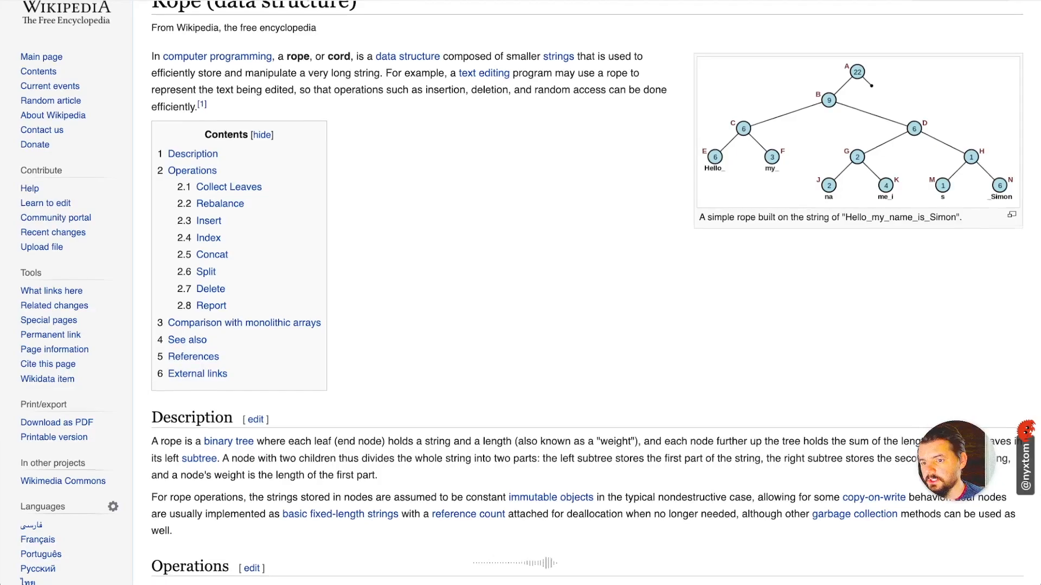
scroll("down", 3)
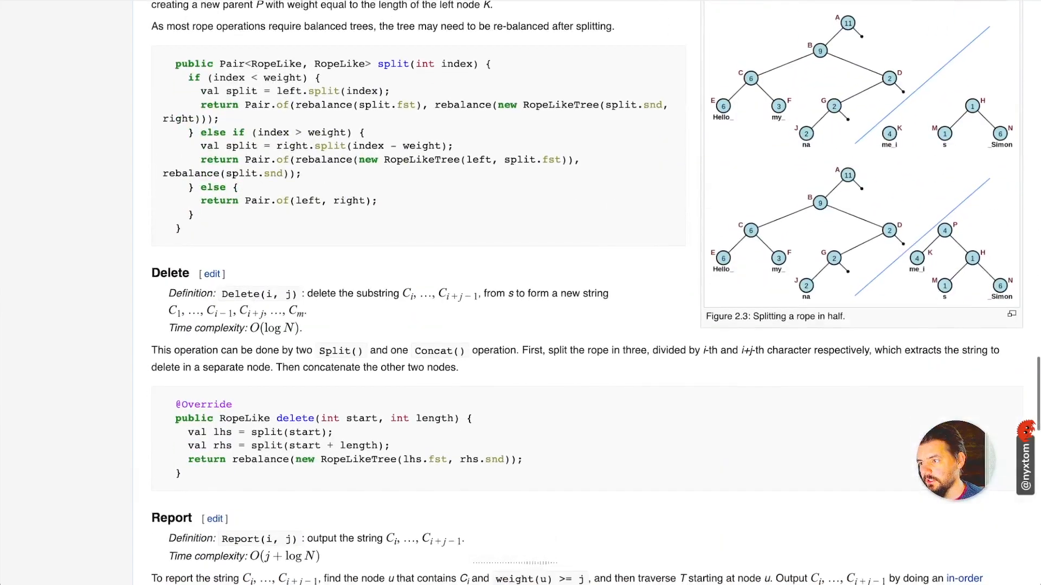
scroll("down", 3)
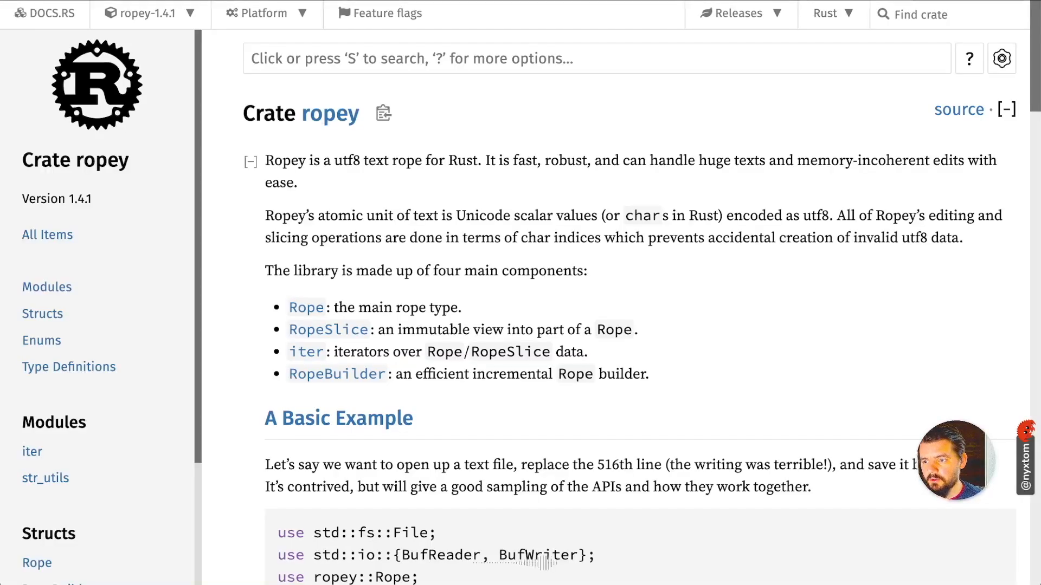
Step: Scroll through ropey's 'A Basic Example' showing a line being removed and inserted
scroll("down", 3)
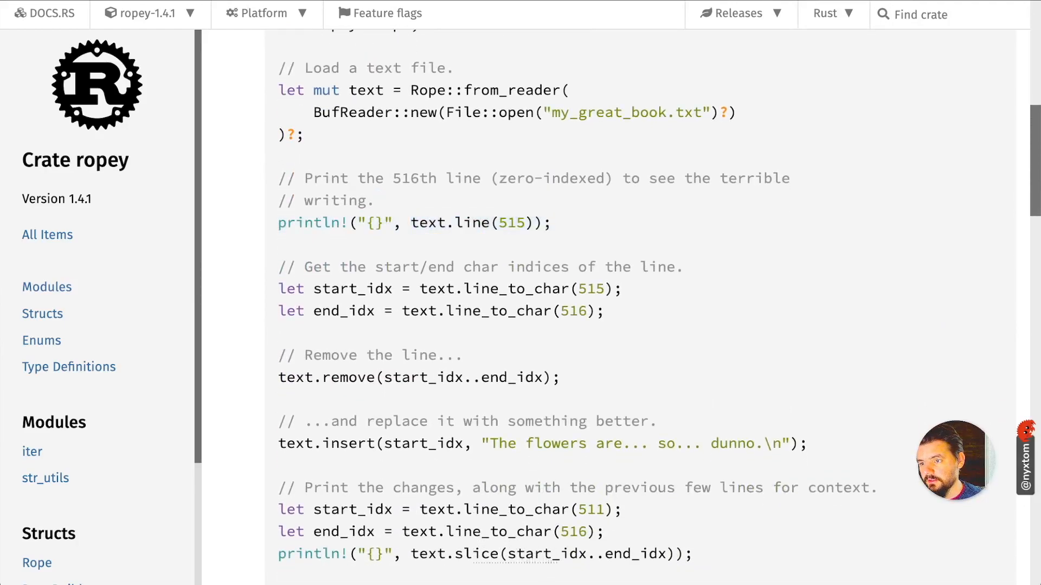
scroll("down", 3)
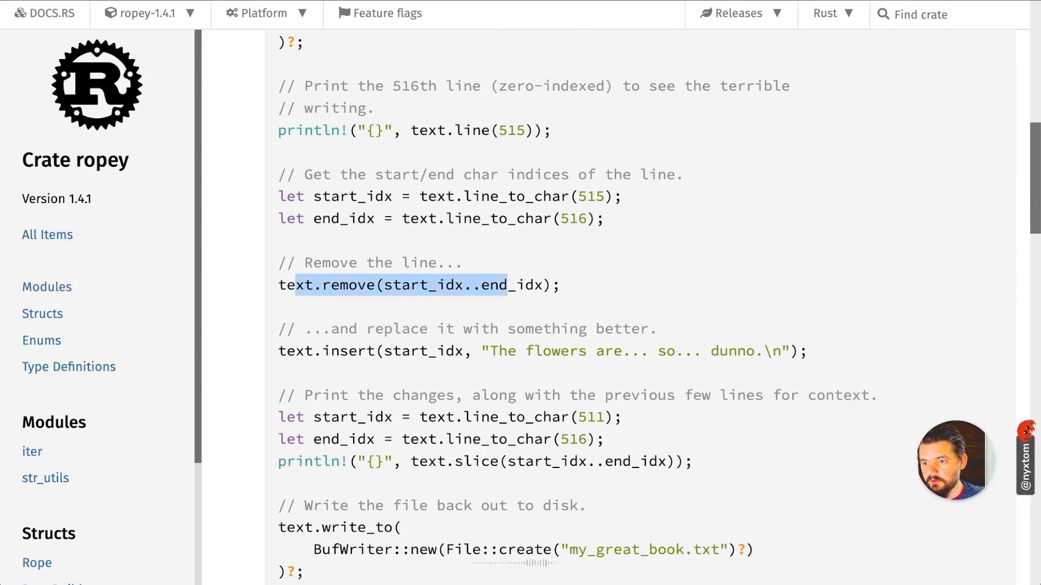
scroll("down", 3)
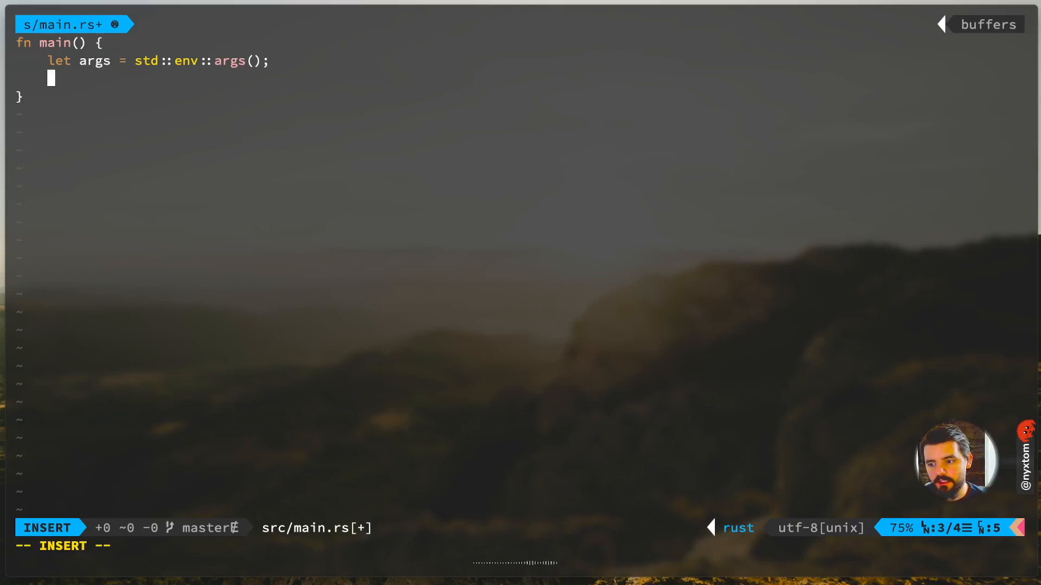
Step: Write let mut args: VecDeque<String> = args.skip(1).collect(); with the VecDeque auto-import, and begin match args
type("let mut args =")
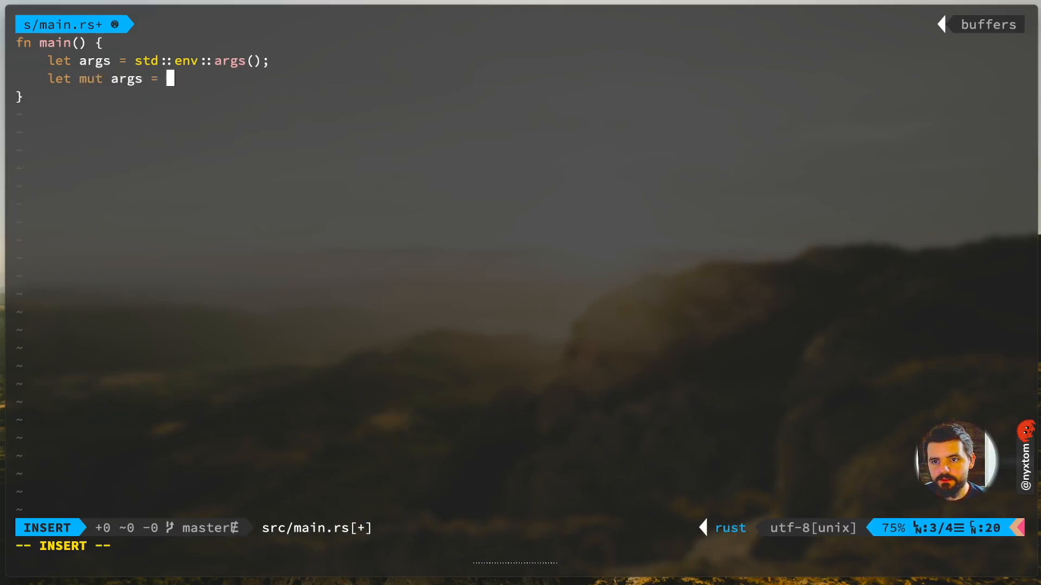
key("BackSpace")
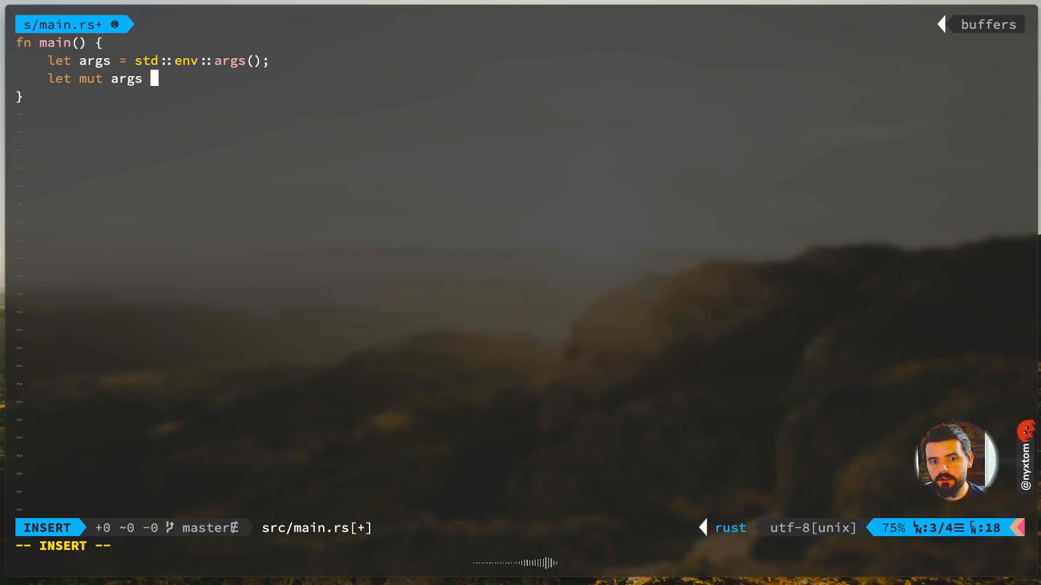
type(": Vec")
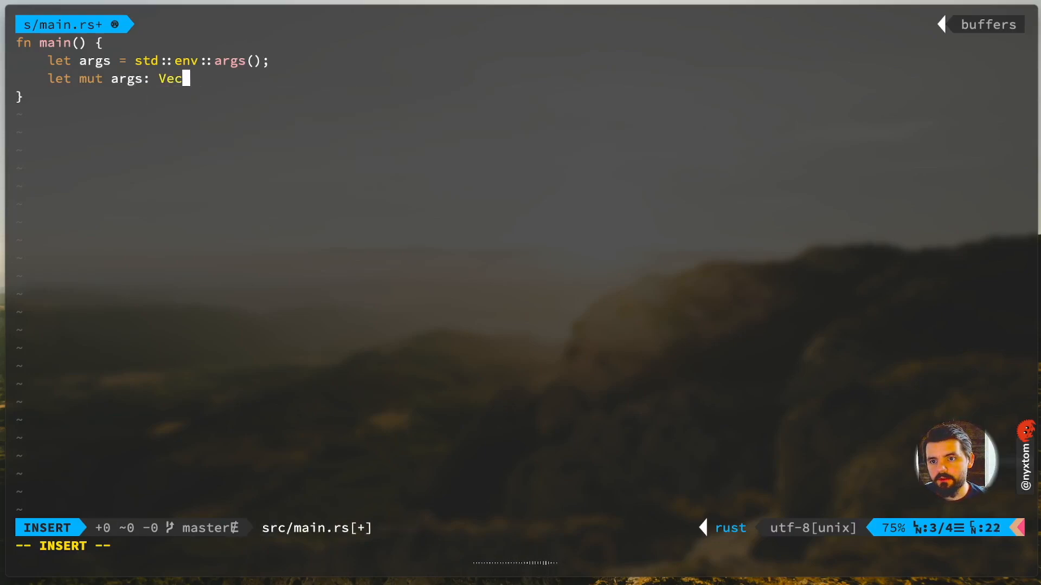
type("Deque")
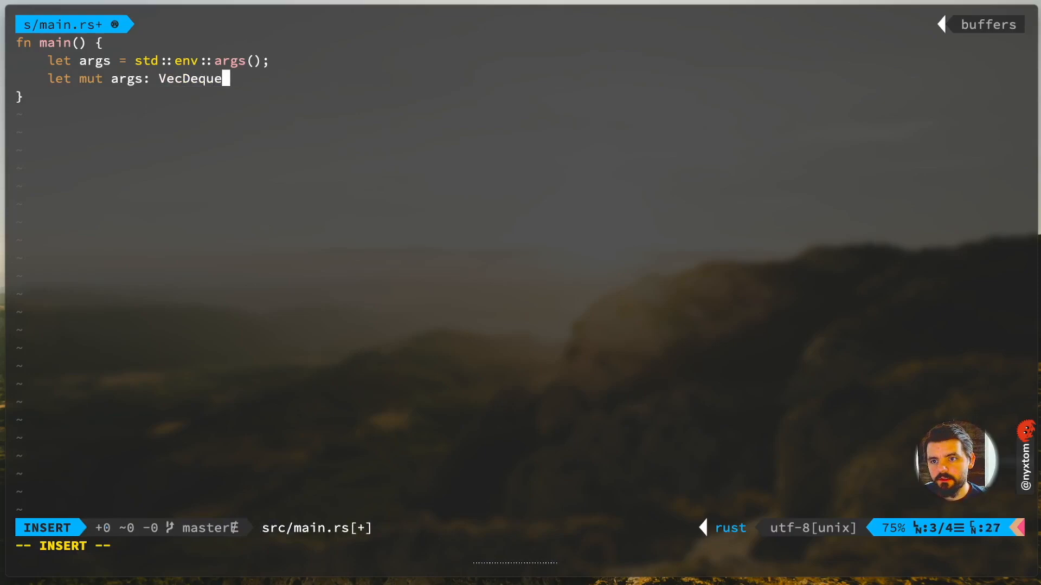
type("qu")
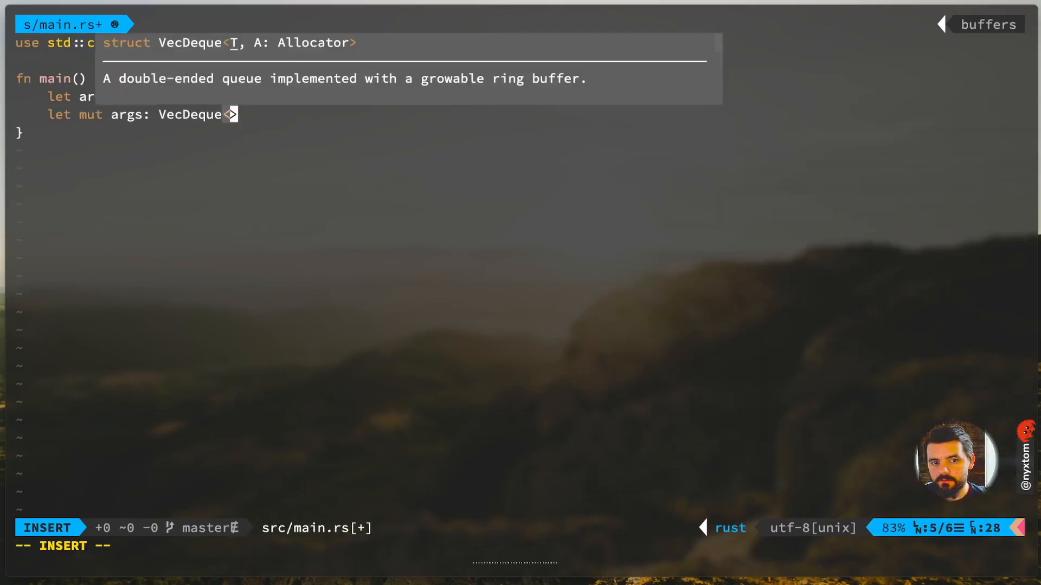
type("String> = args.skip(")
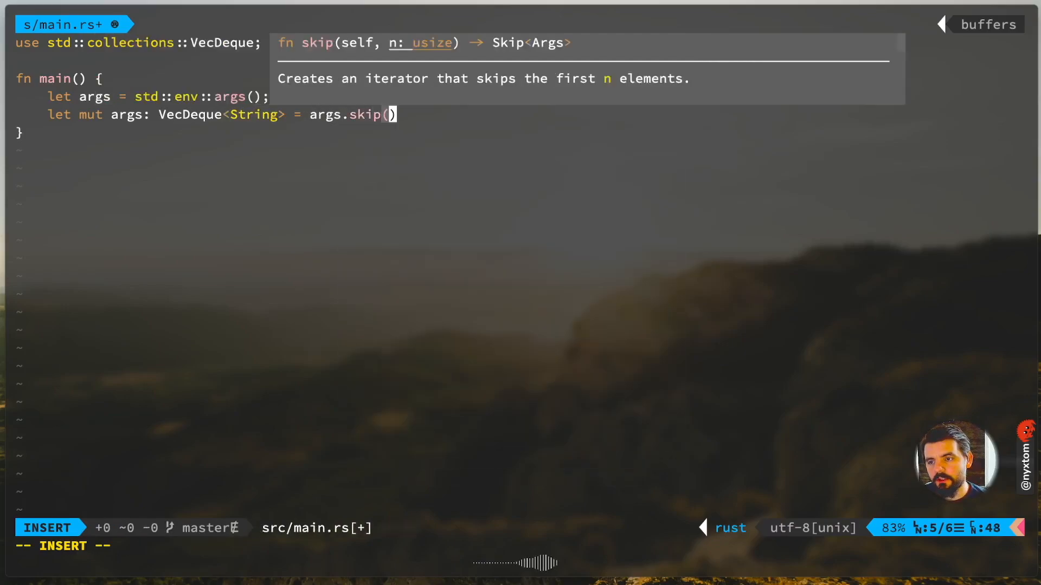
type("1")
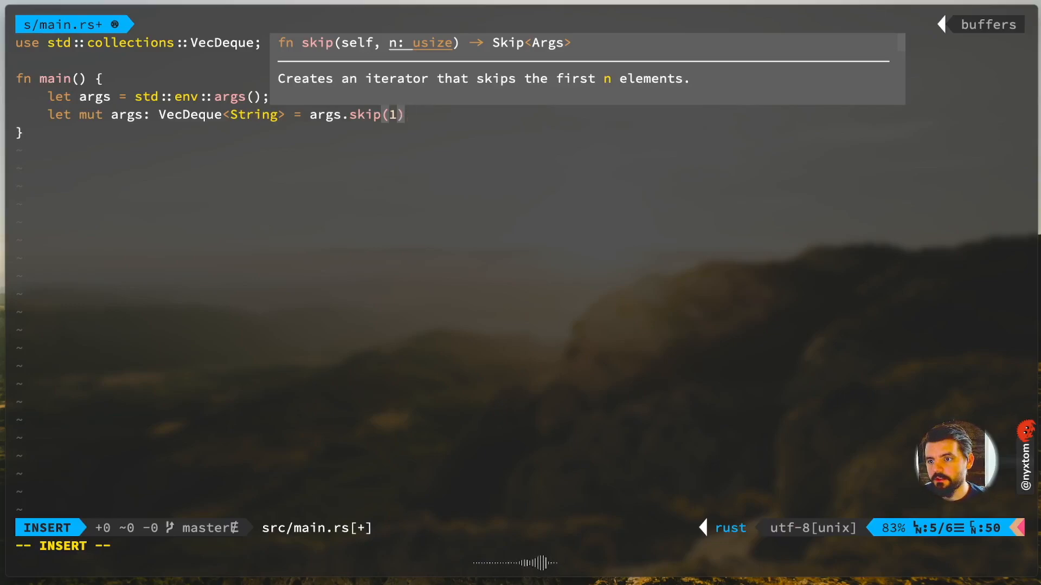
type(".collect();")
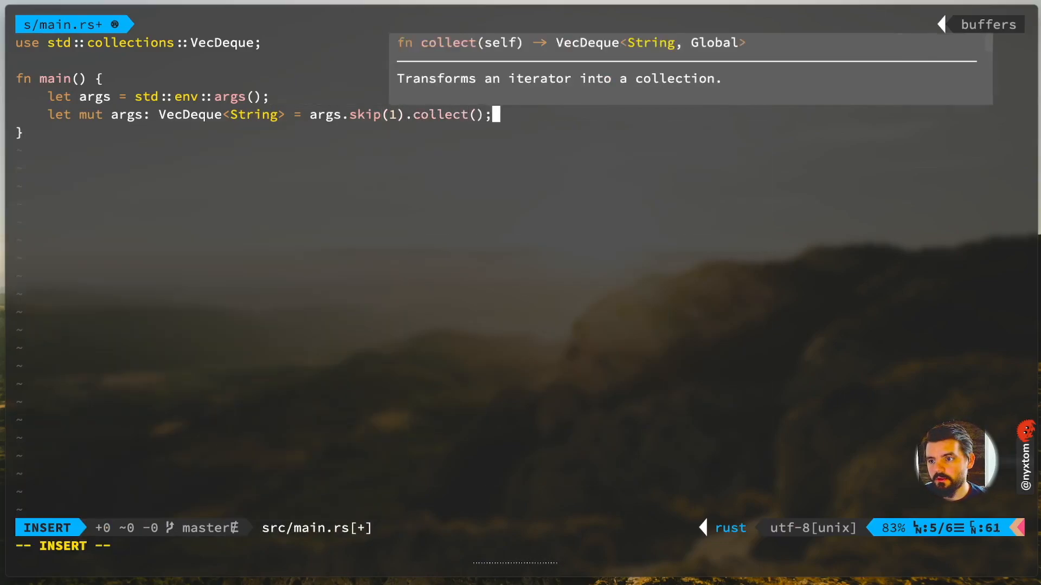
type("match args.len() {")
type("if")
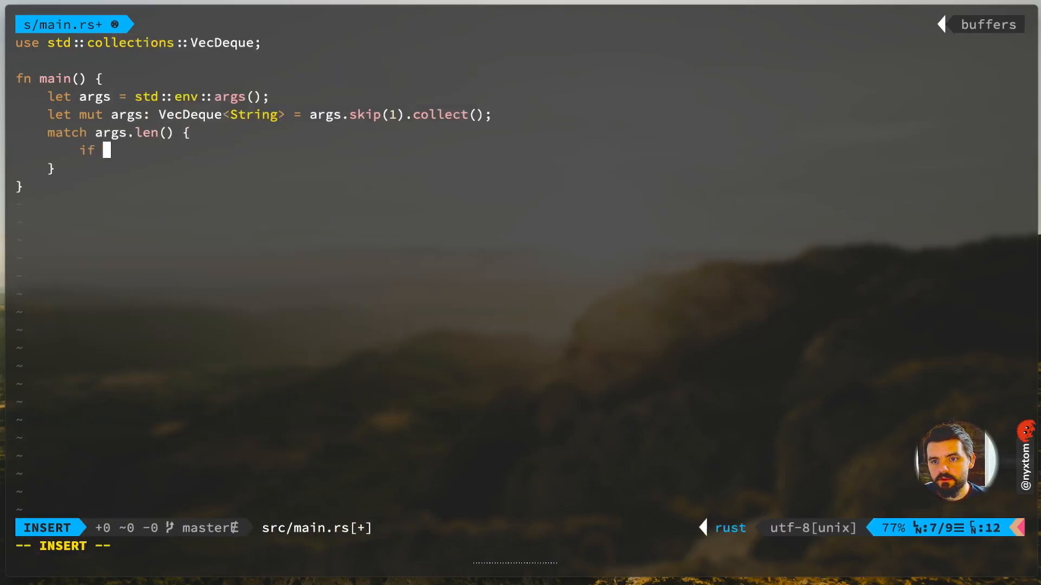
Step: Add the i if i == 2 arm popping pattern and replace_with from args with pop_front().unwrap()
type("i")
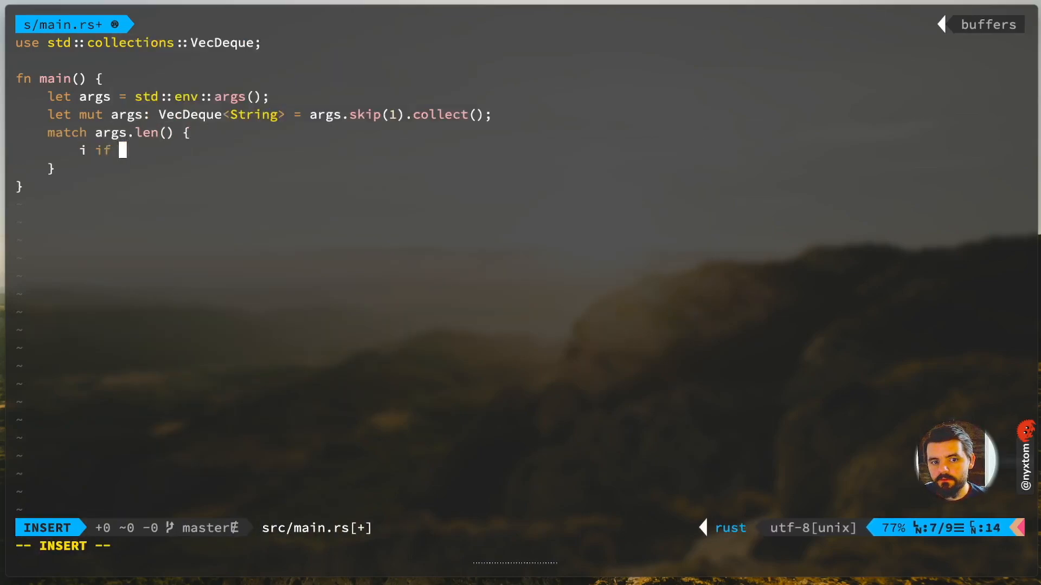
type("i == 2 {")
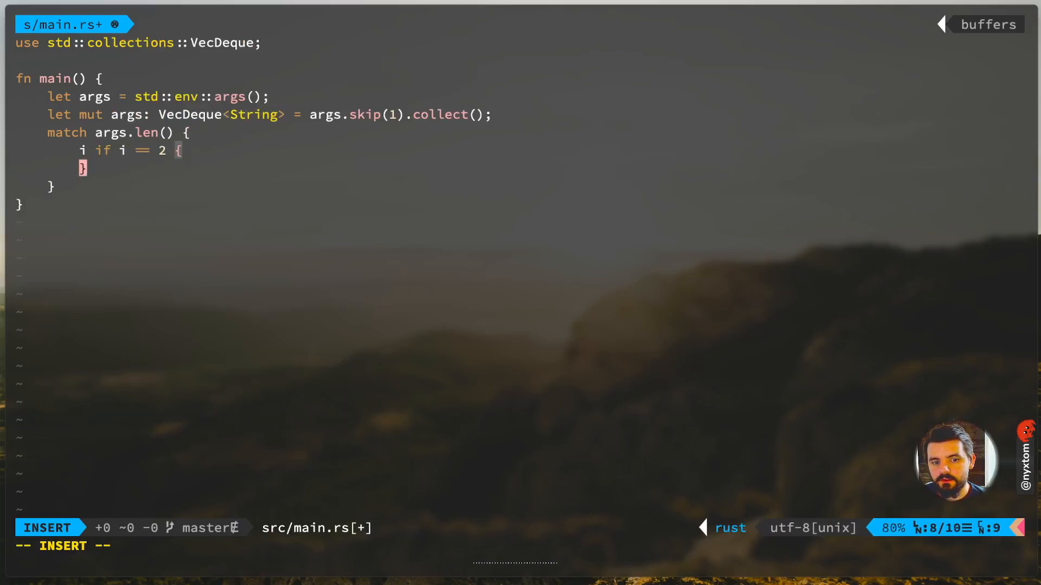
type("let")
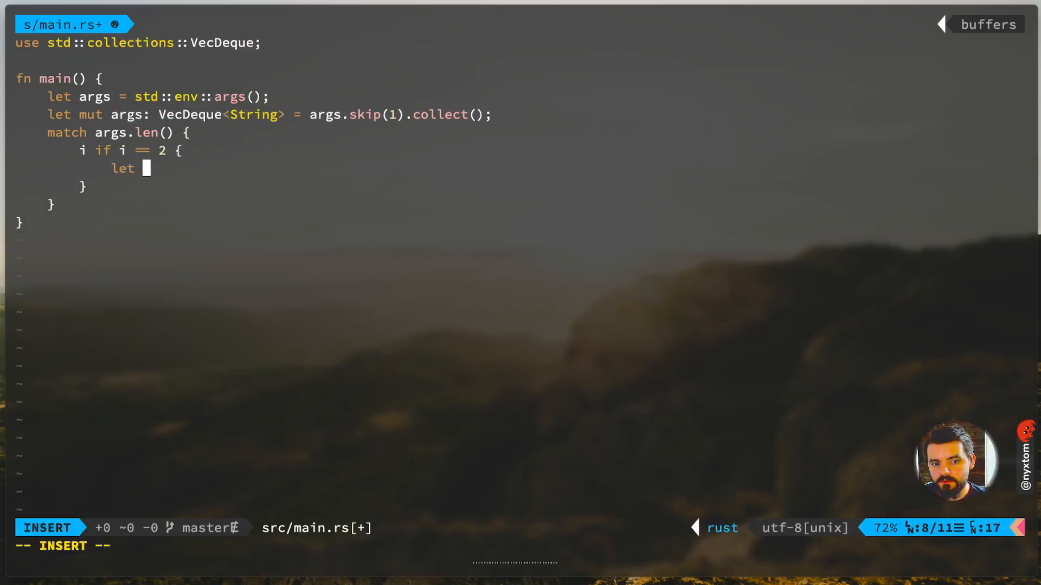
type("pattern = args.pop_f")
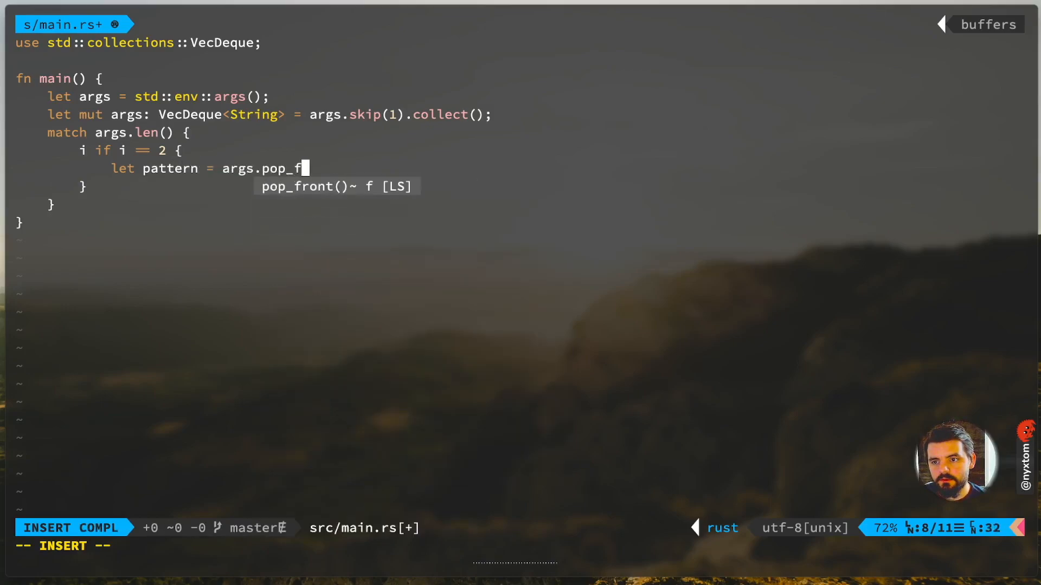
type("ront().unwrap();")
type("let")
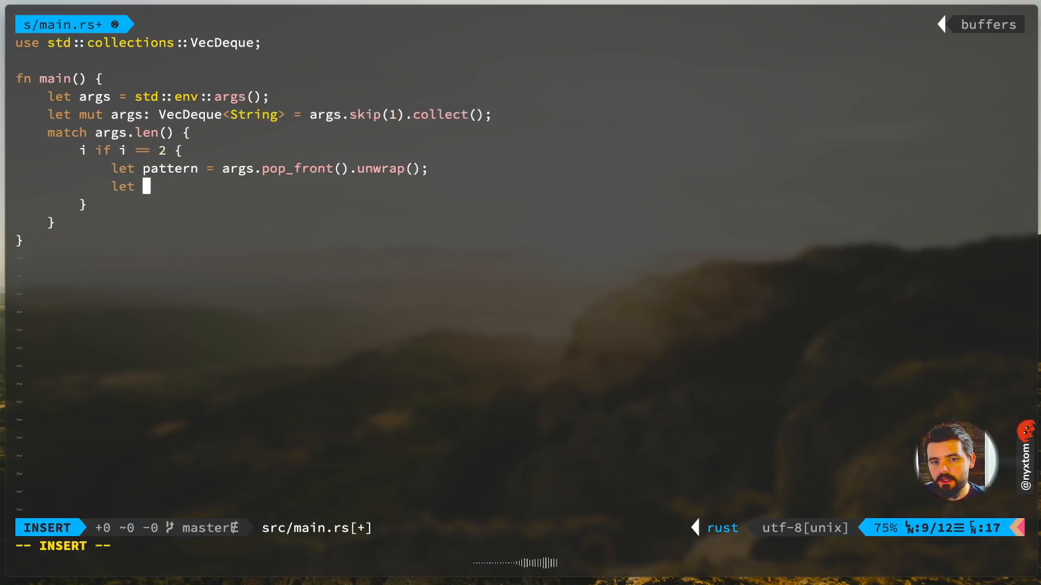
type("replace_w")
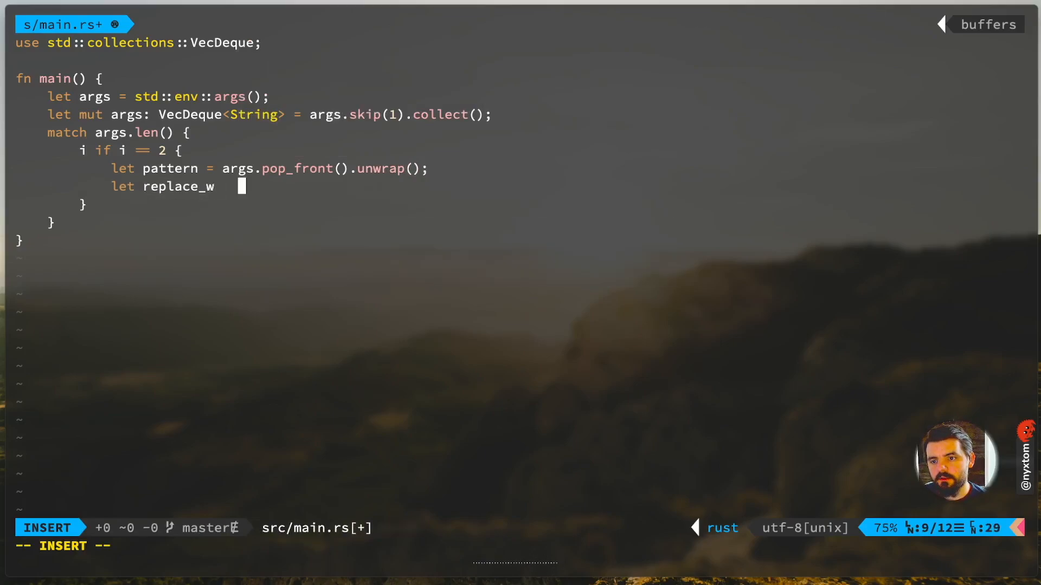
type("ith = args.pop_front(")
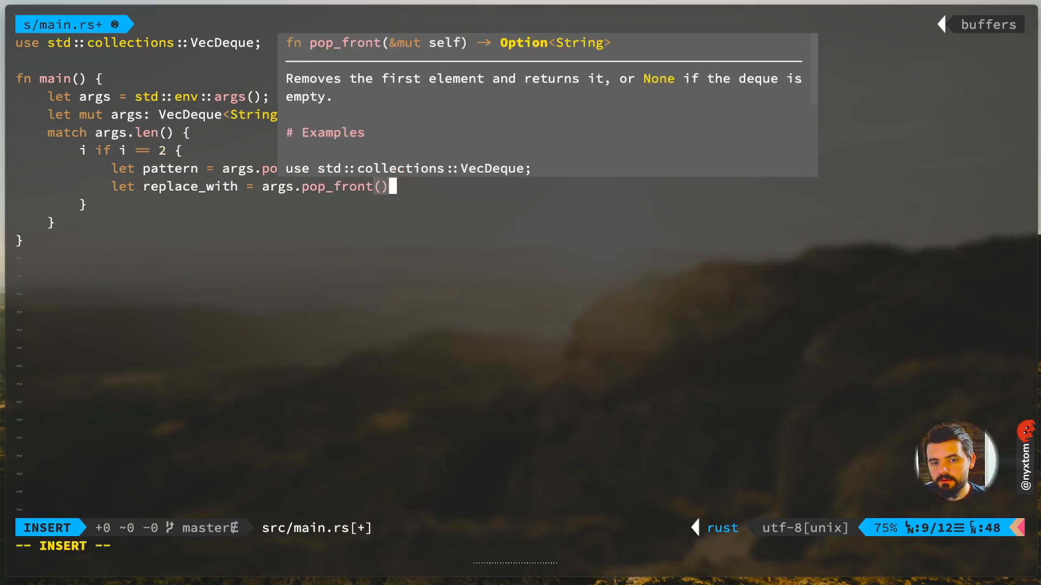
type(".unwrap();")
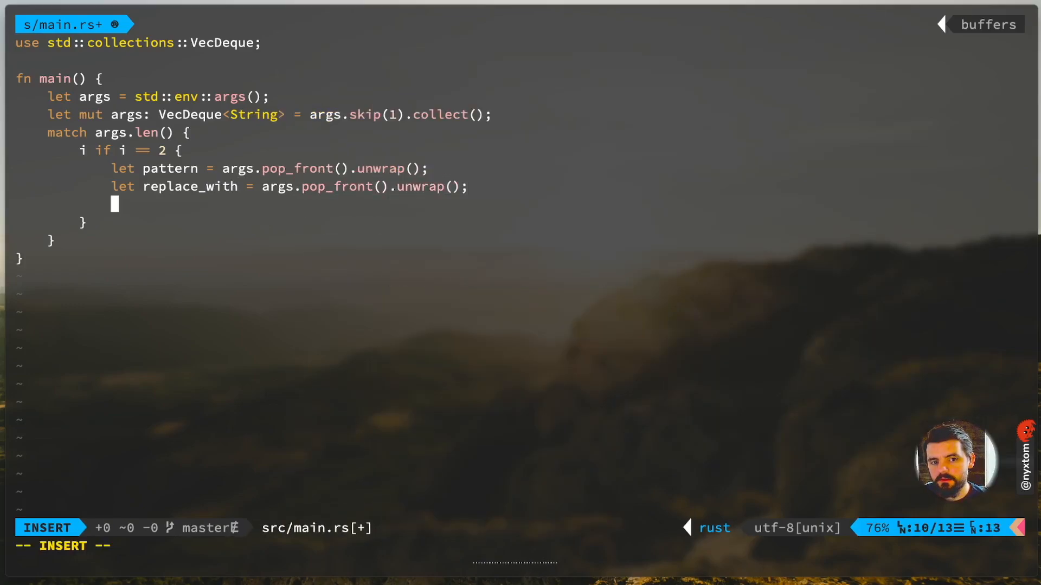
Step: Add a stdin branch that wraps std::io::stdin() in a BufReader and calls process(reader, &pat)
type("let reader =")
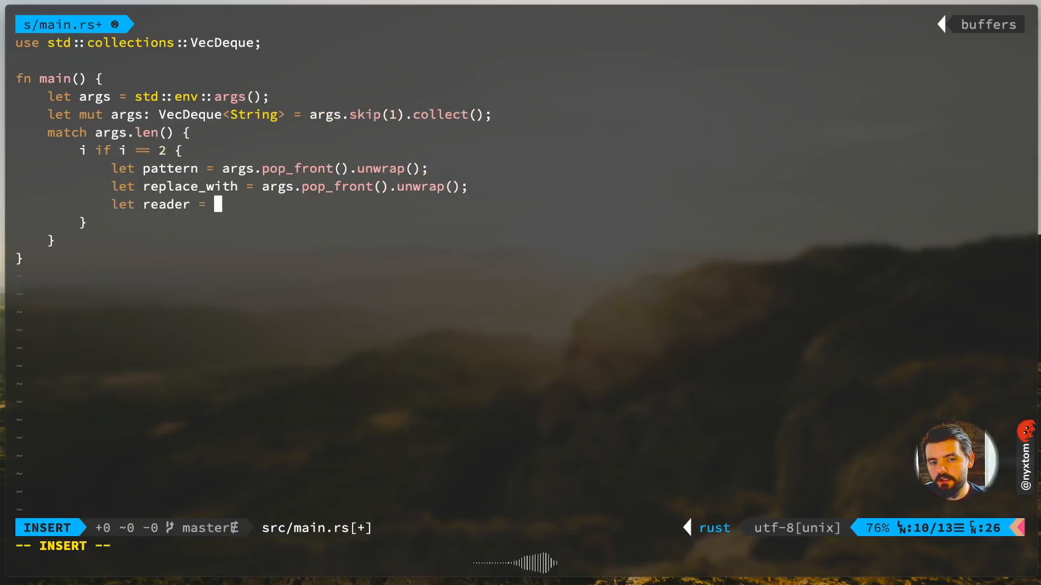
type("BufReader")
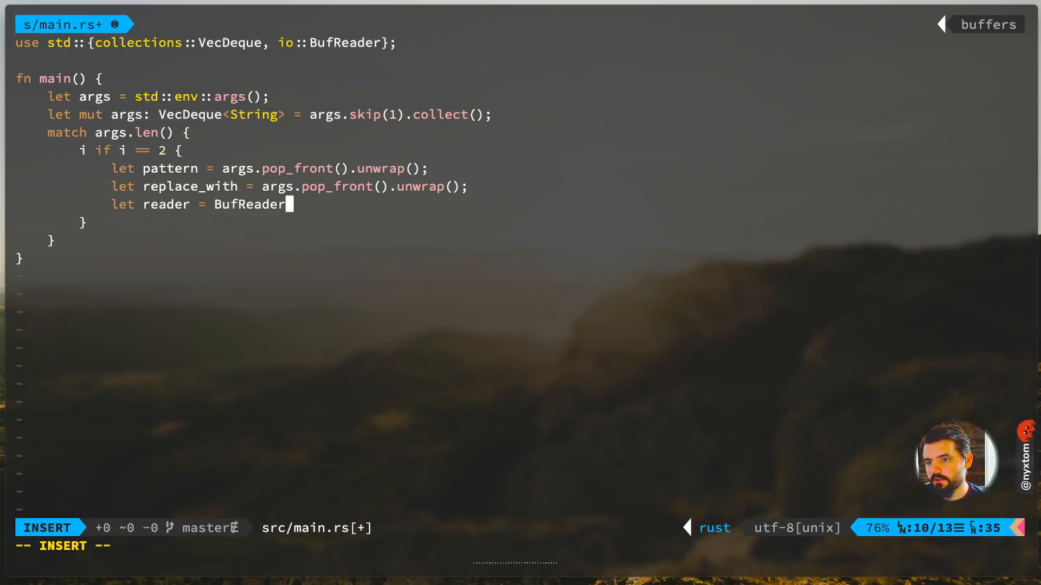
type("::new(std")
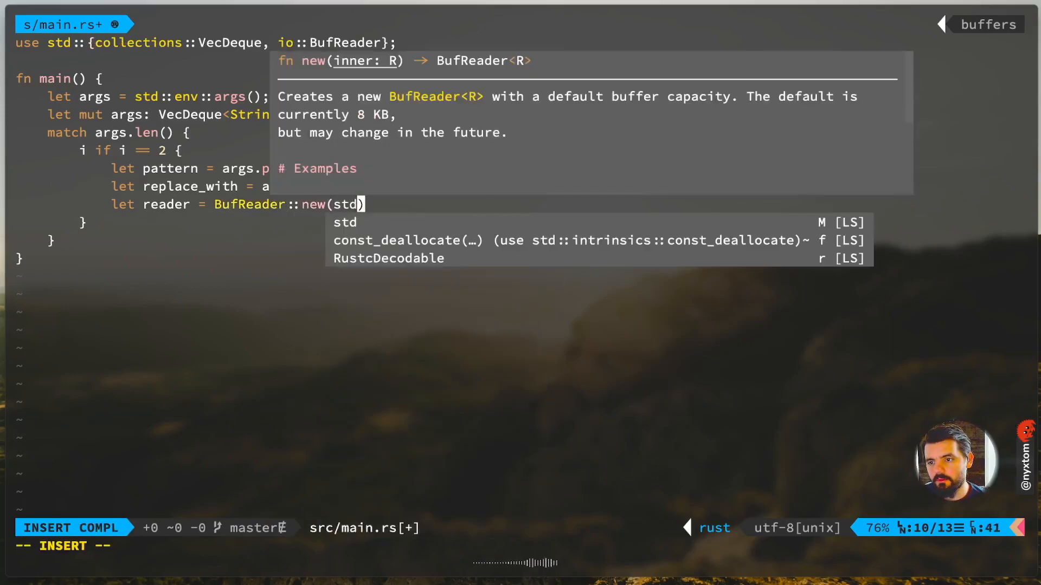
type("in()")
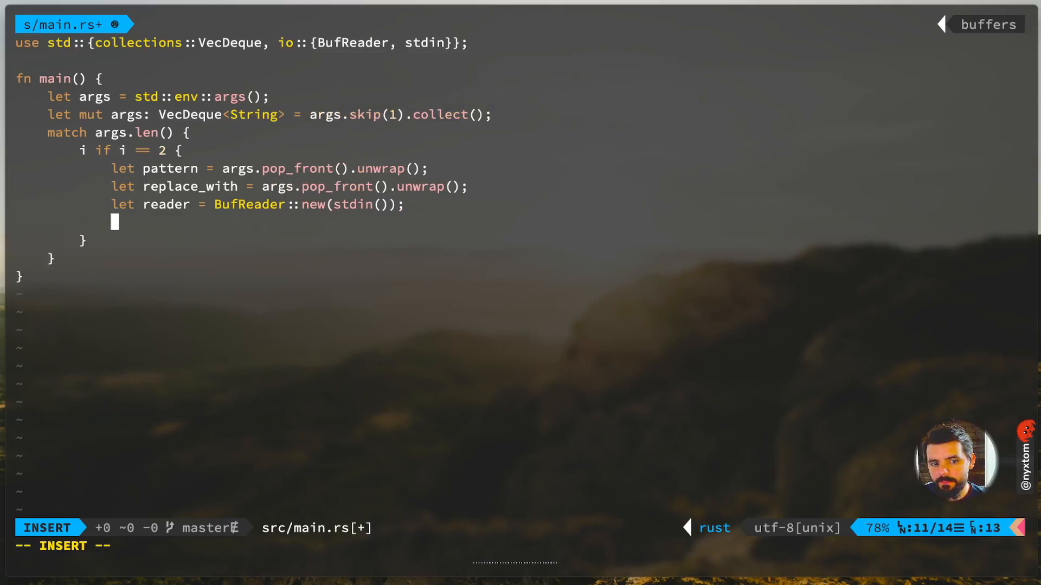
type("process(wr")
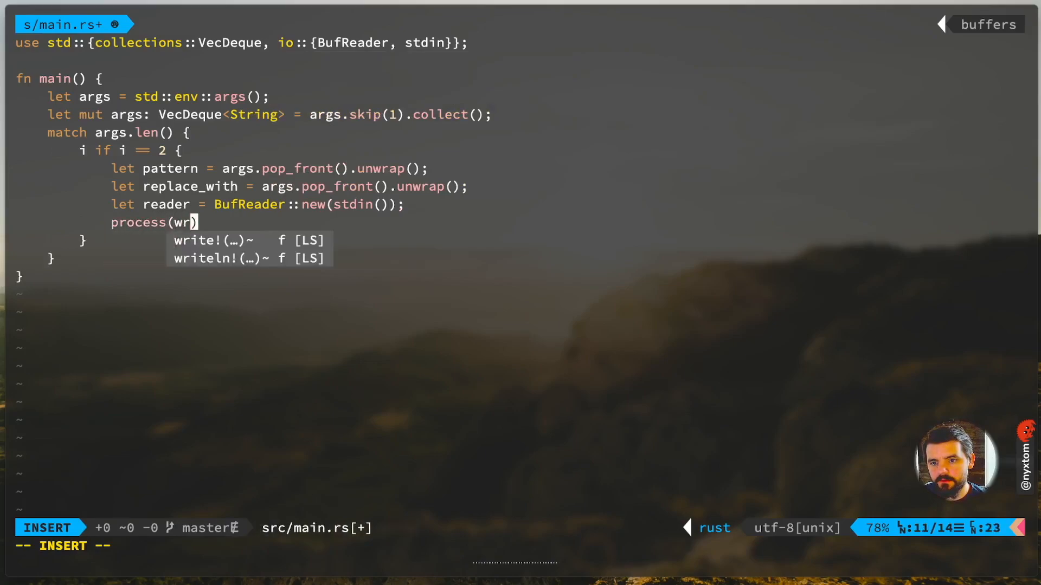
type("reader, &pattern, &replace_with")
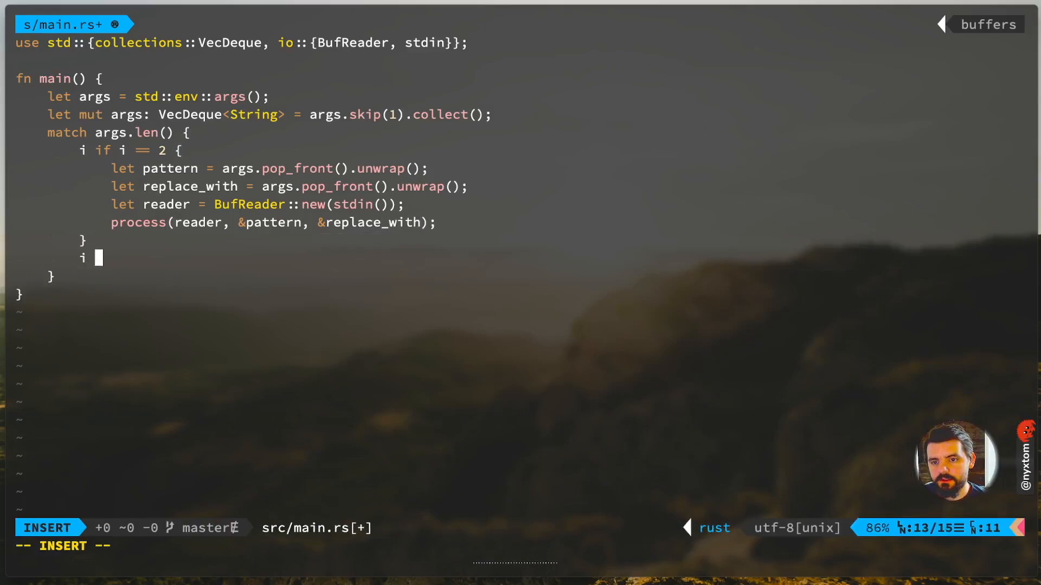
Step: Guard the branch with an args-length check and start a '// cargo run ... cat' usage comment
type("if i > 2")
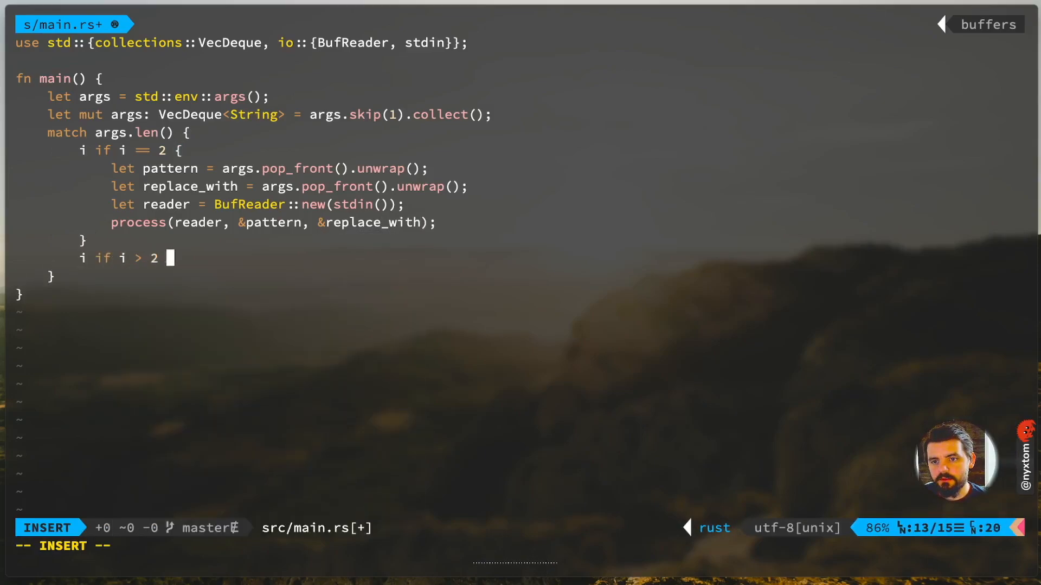
type("{")
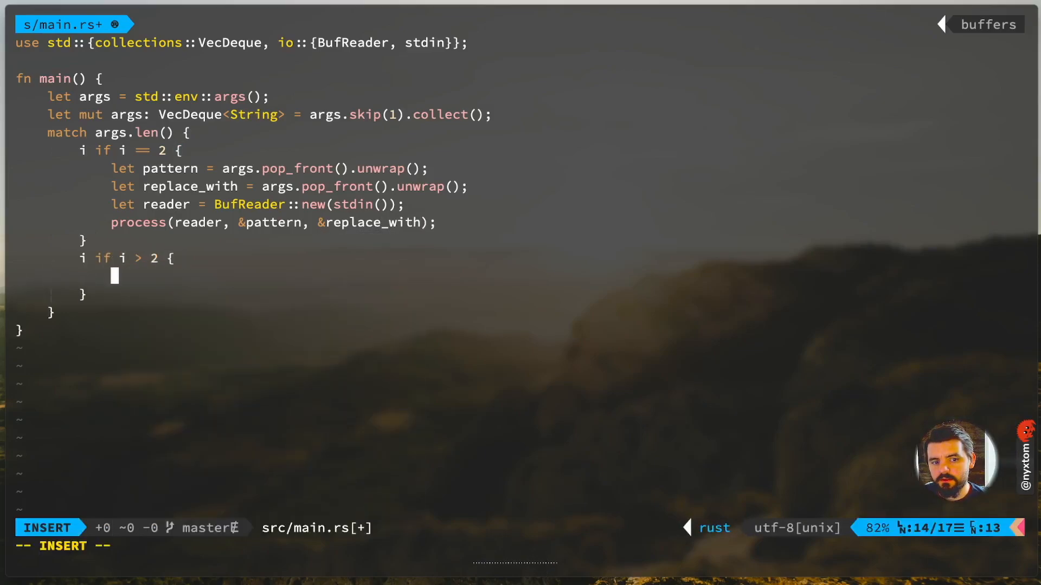
key("Escape")
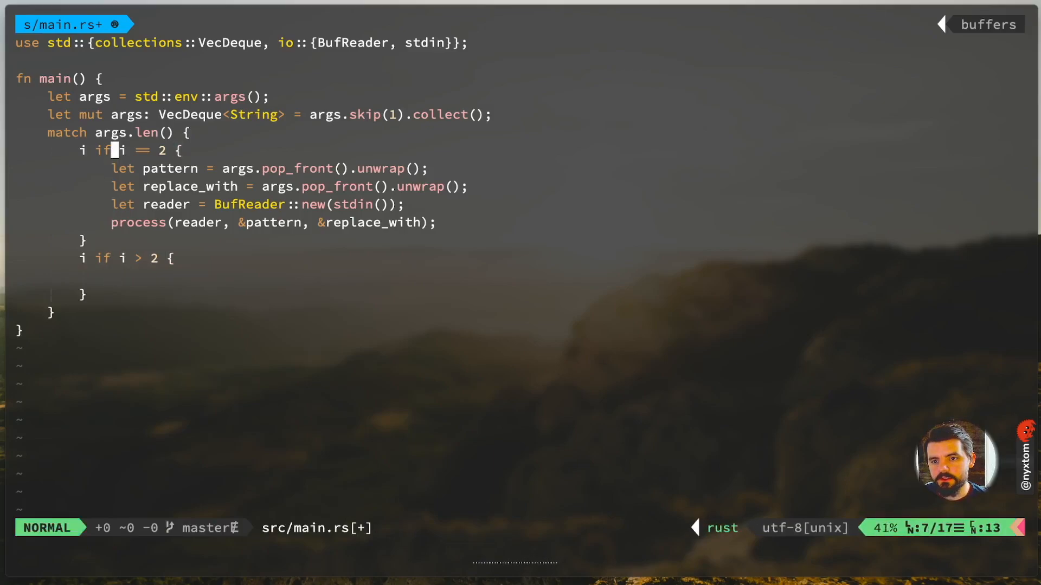
type("// cargo")
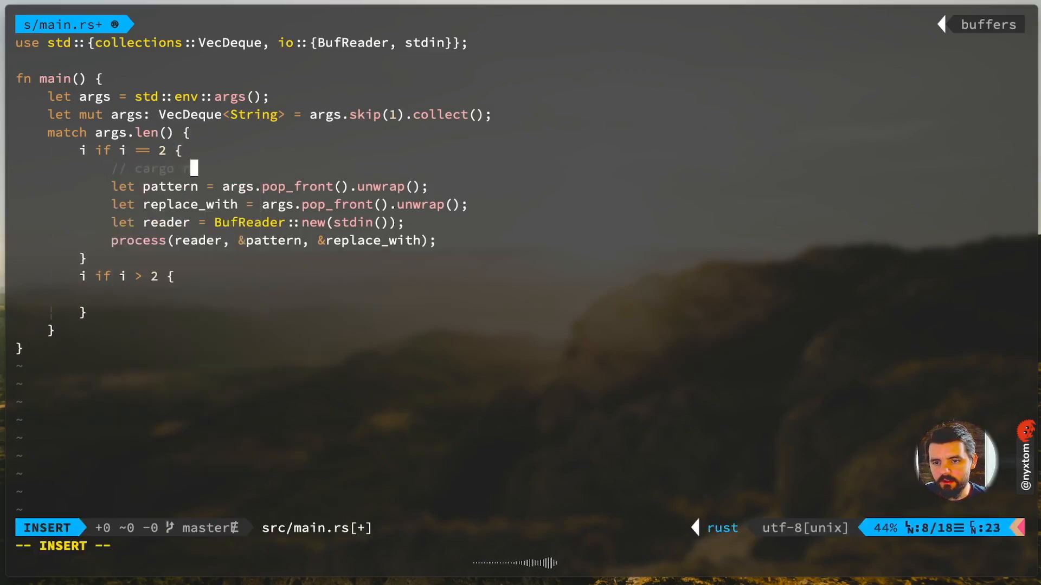
type("run pattern replace")
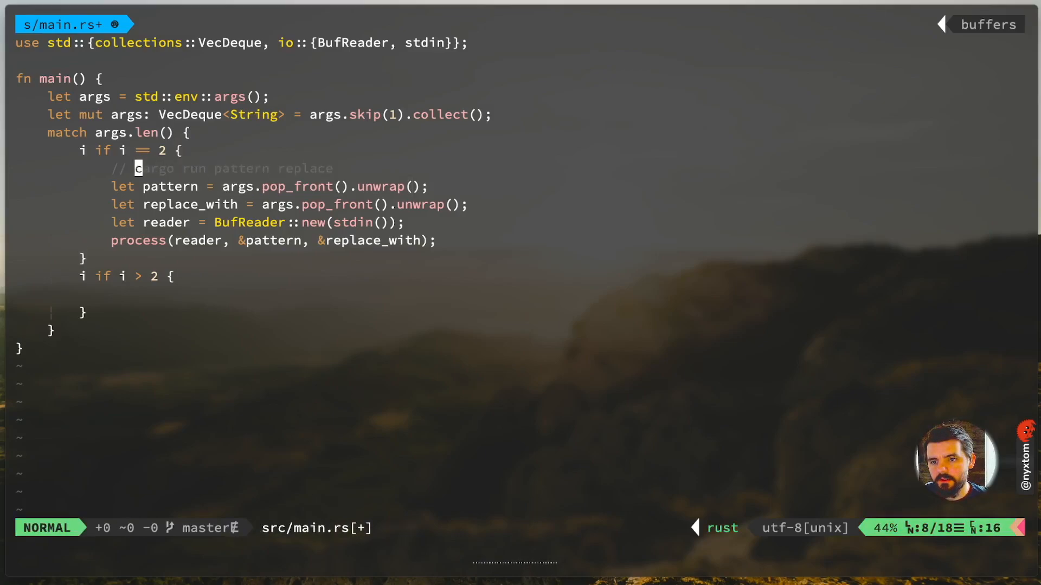
key("i")
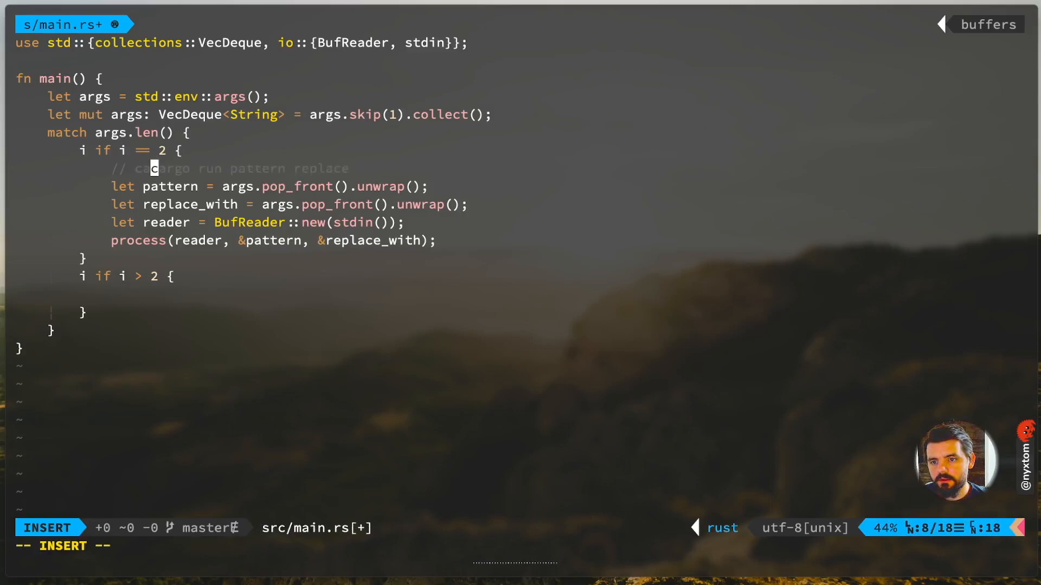
type("cat '")
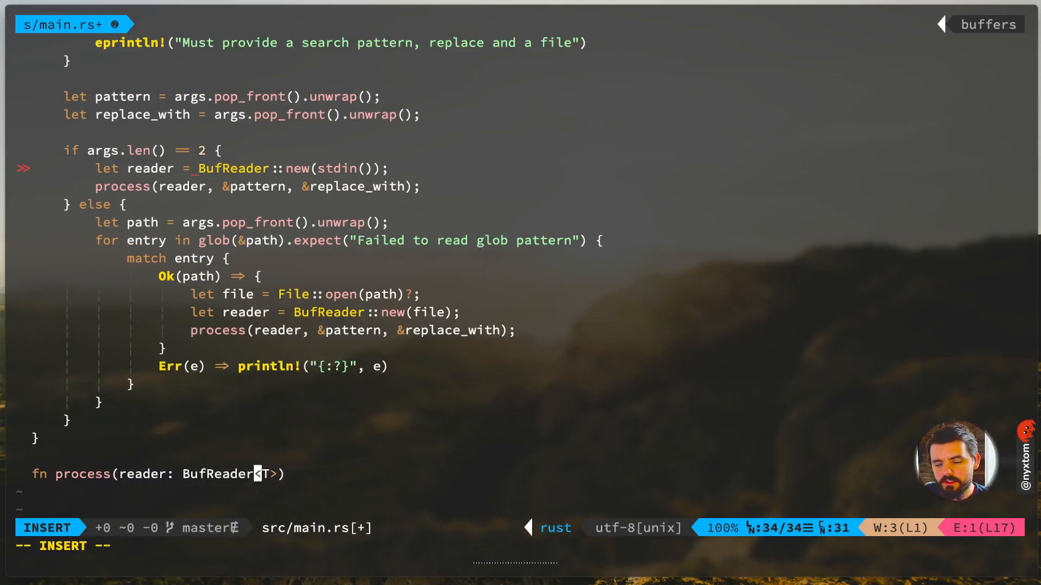
Step: Make process generic over T: std::io::Read for its reader parameter
type(",")
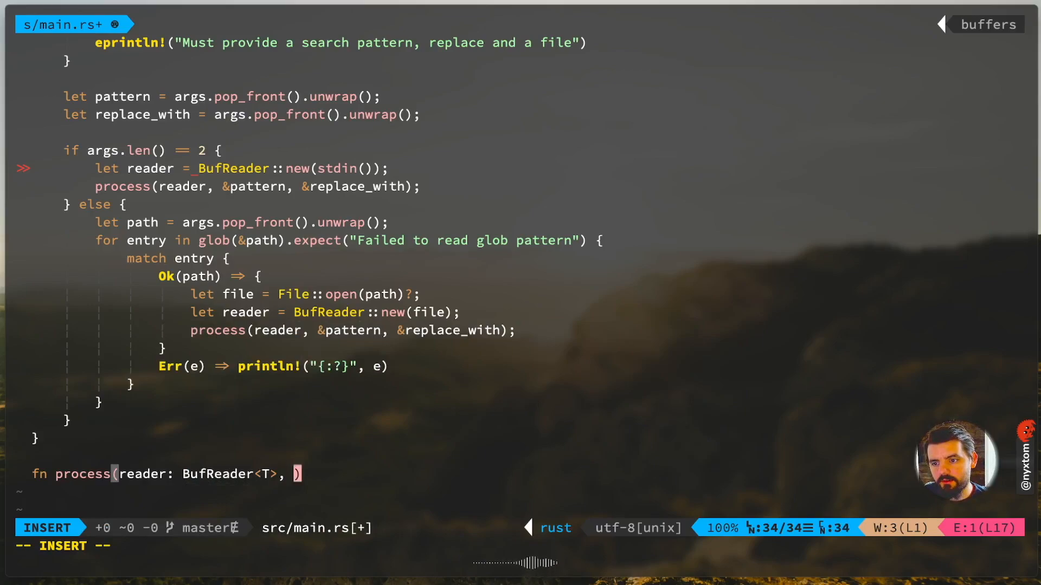
key("Escape")
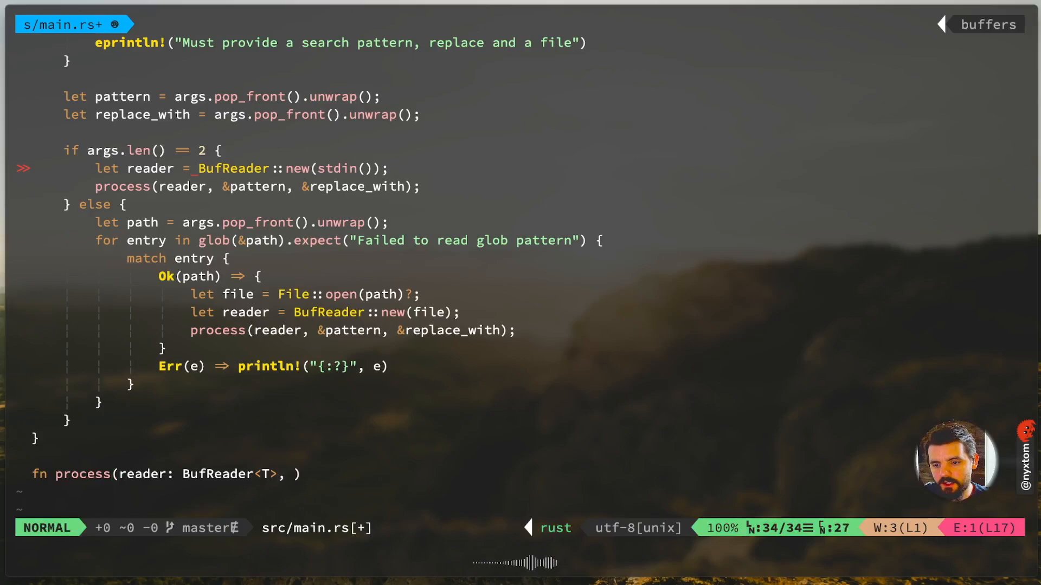
type("T: std")
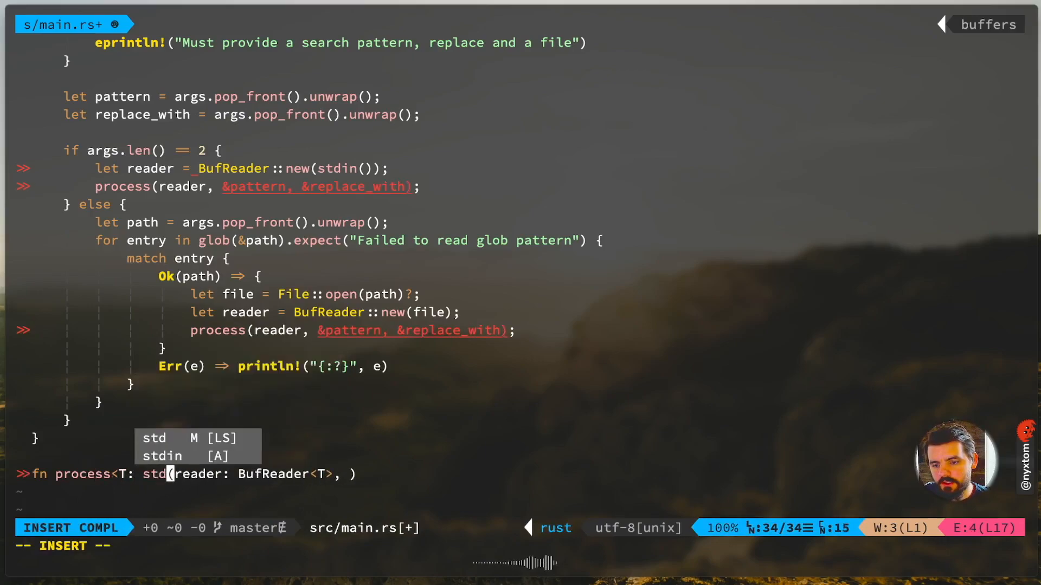
type("::io::read>")
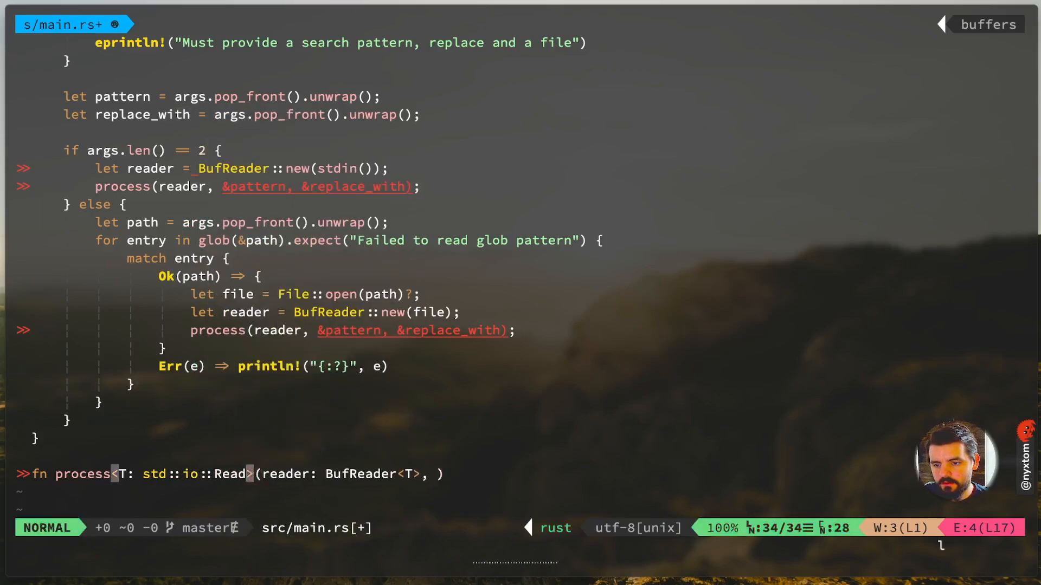
key("i")
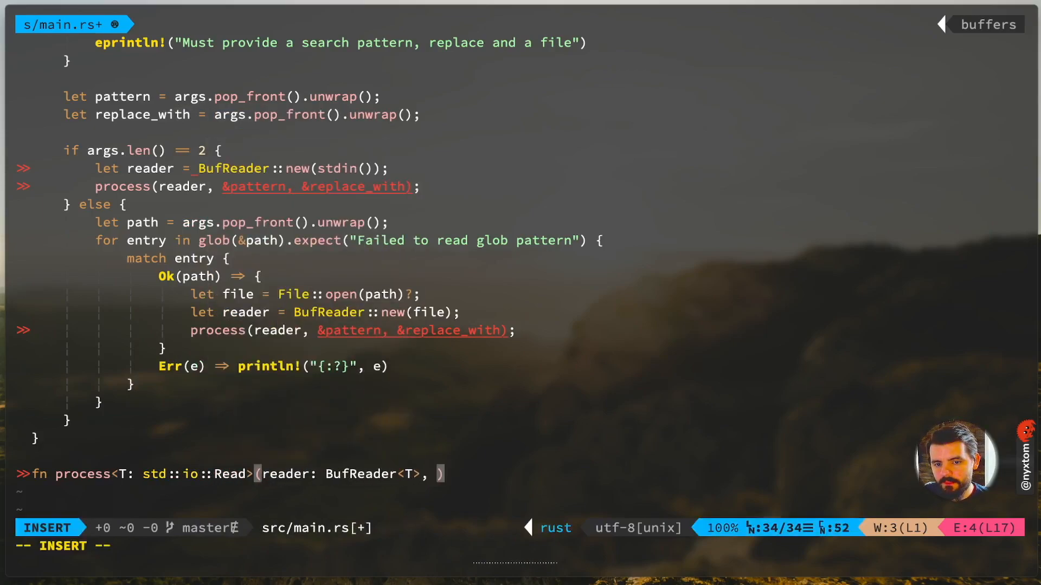
Step: Add pattern: &str and replace_with: &str parameters and begin the body with let
type("pattern: &str,")
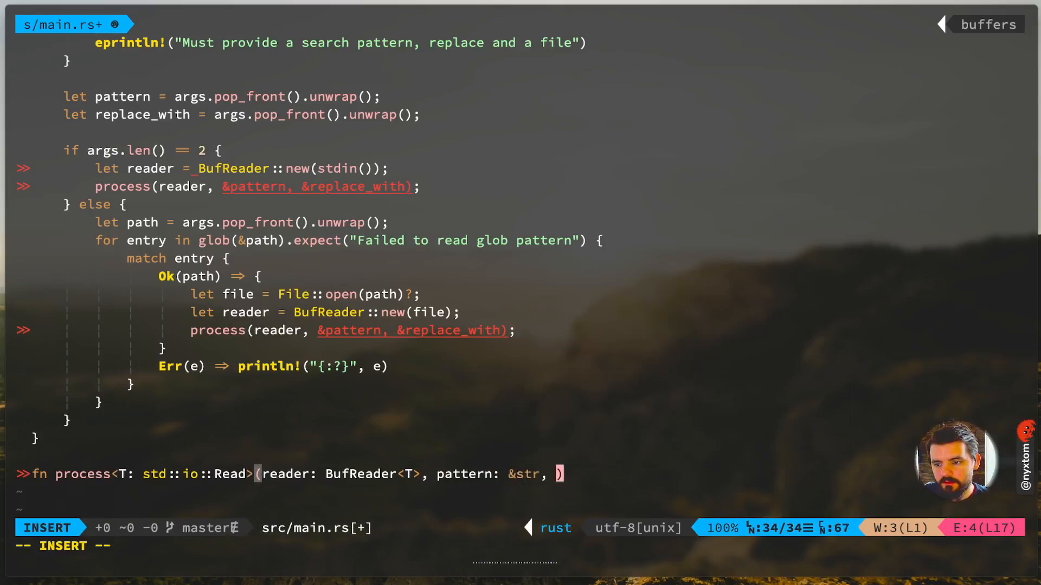
type("replace_wi")
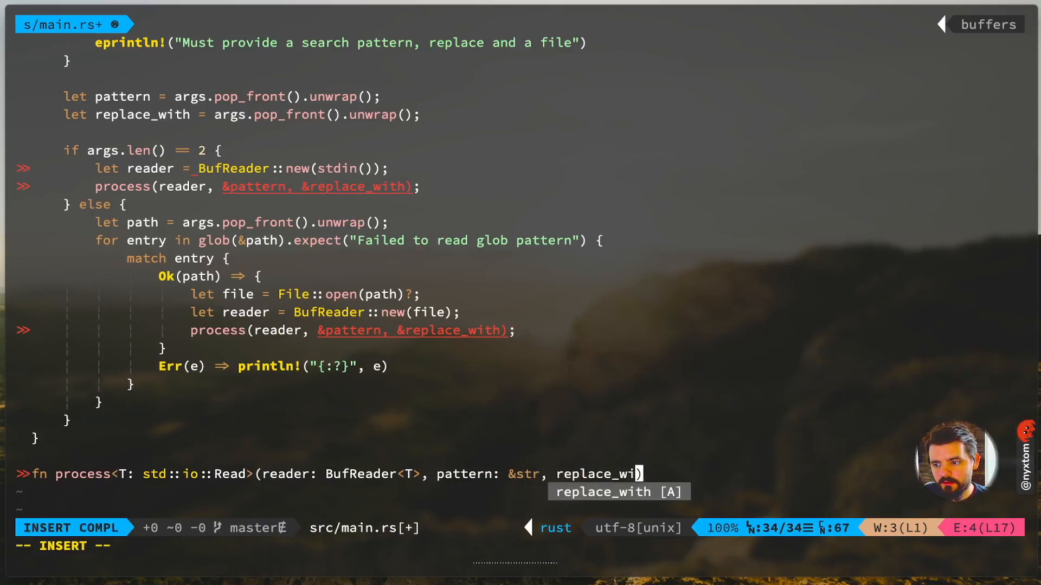
type("th: &str)")
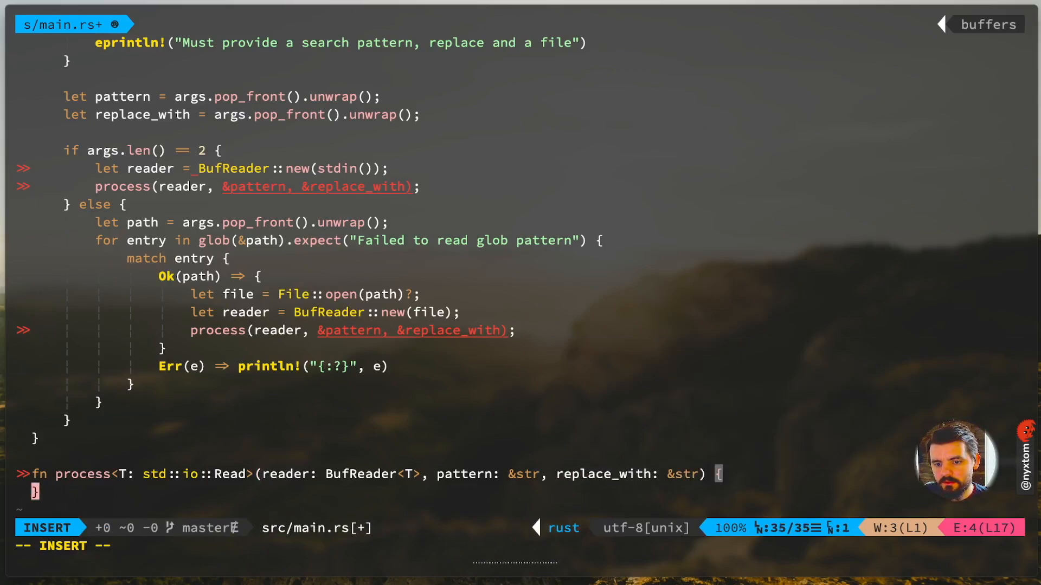
type("let reg = Regex::new()")
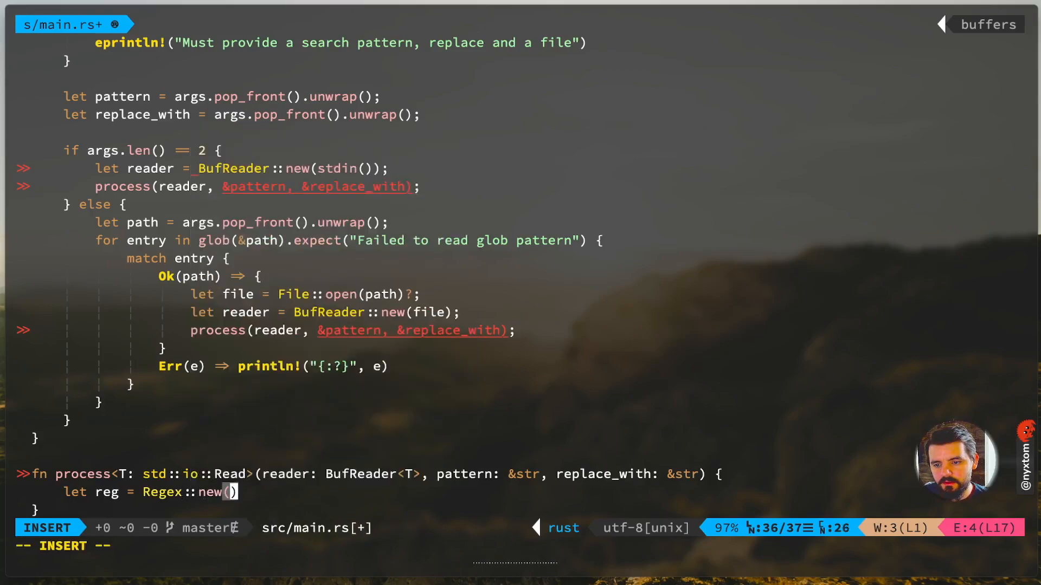
Step: Unwrap Regex::new(pattern) and loop over reader.lines() with an if let Ok(l) = line block
type("pattern).unwrap();")
type("for line in")
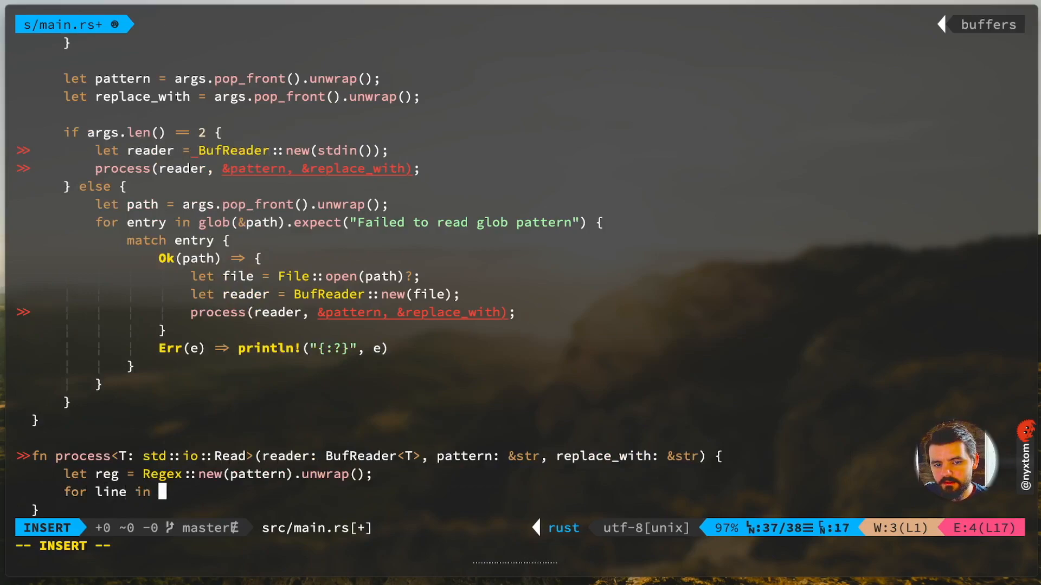
type("reader.lines() {")
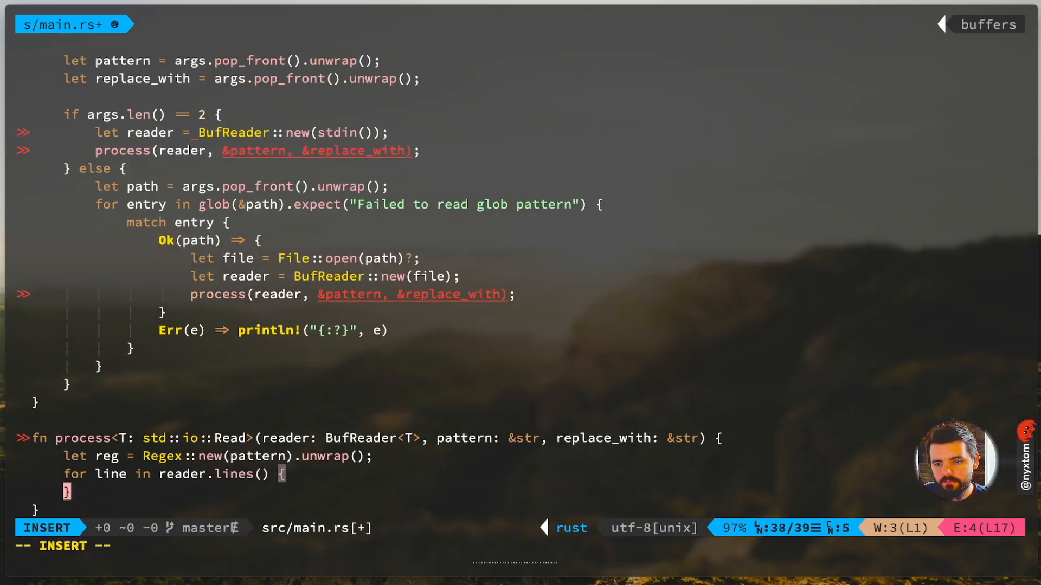
type("if let")
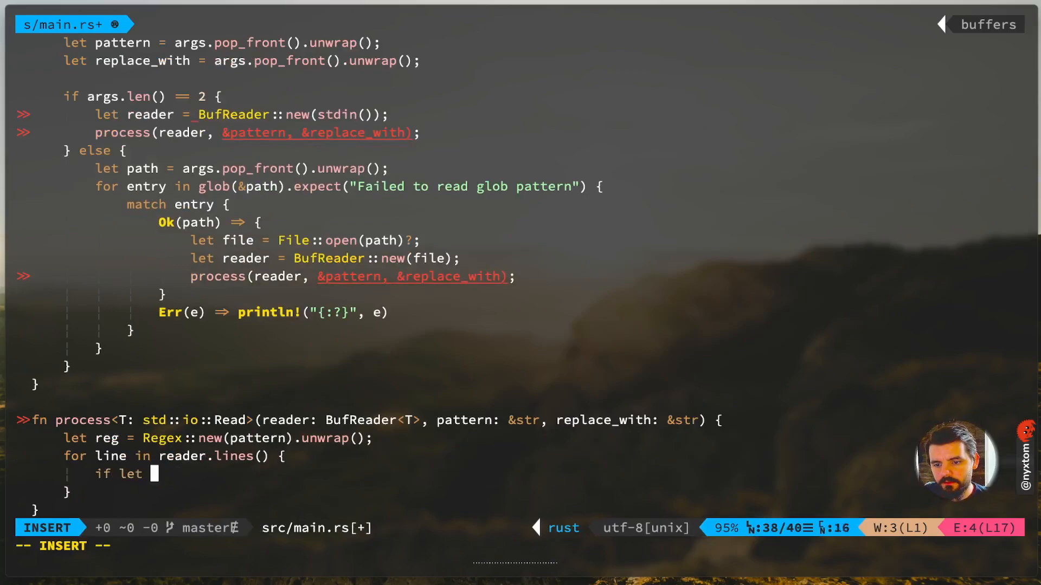
type("Ok(line!")
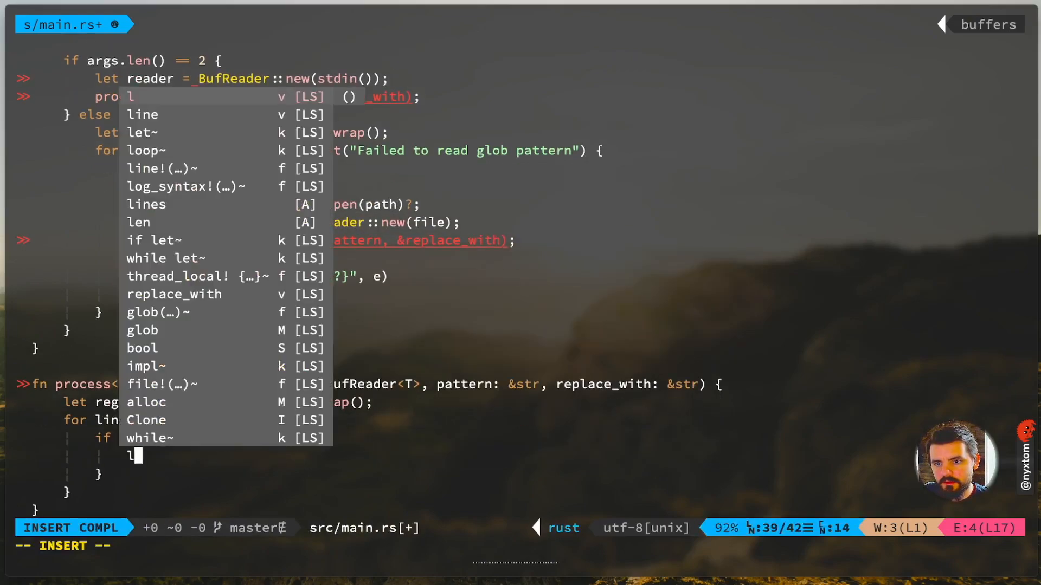
key("Escape")
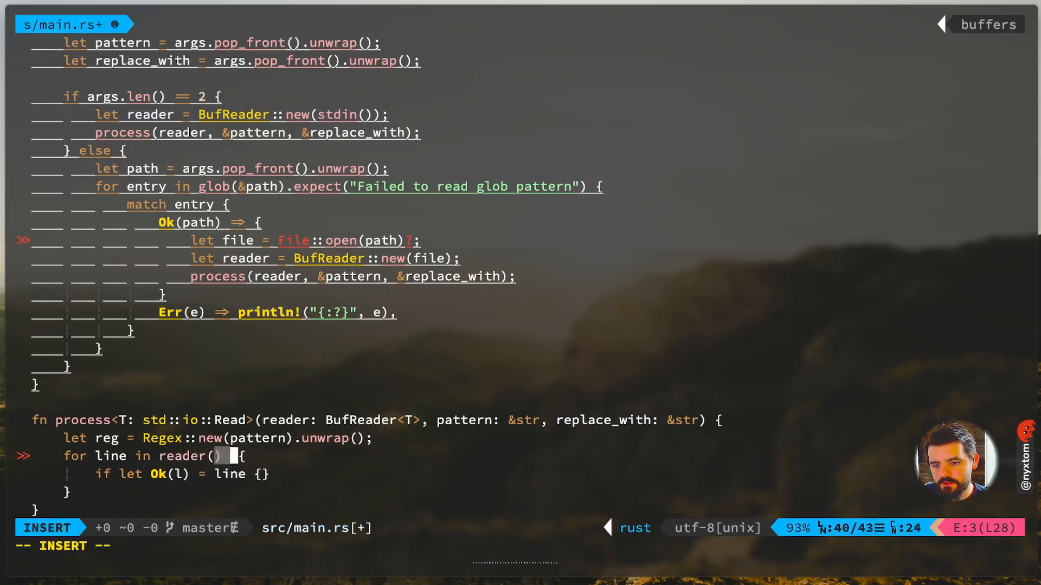
type(".lines")
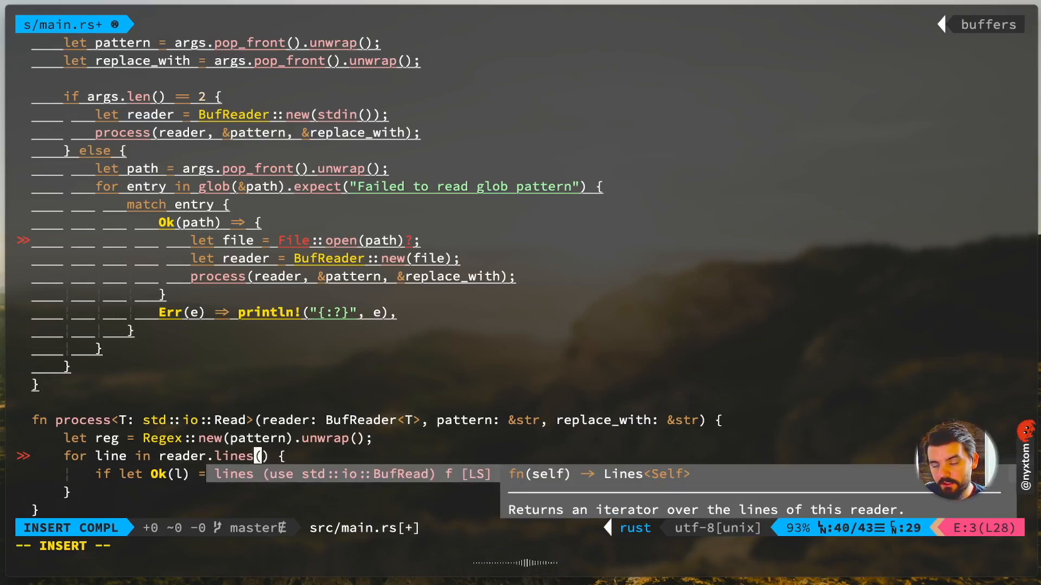
key("Escape")
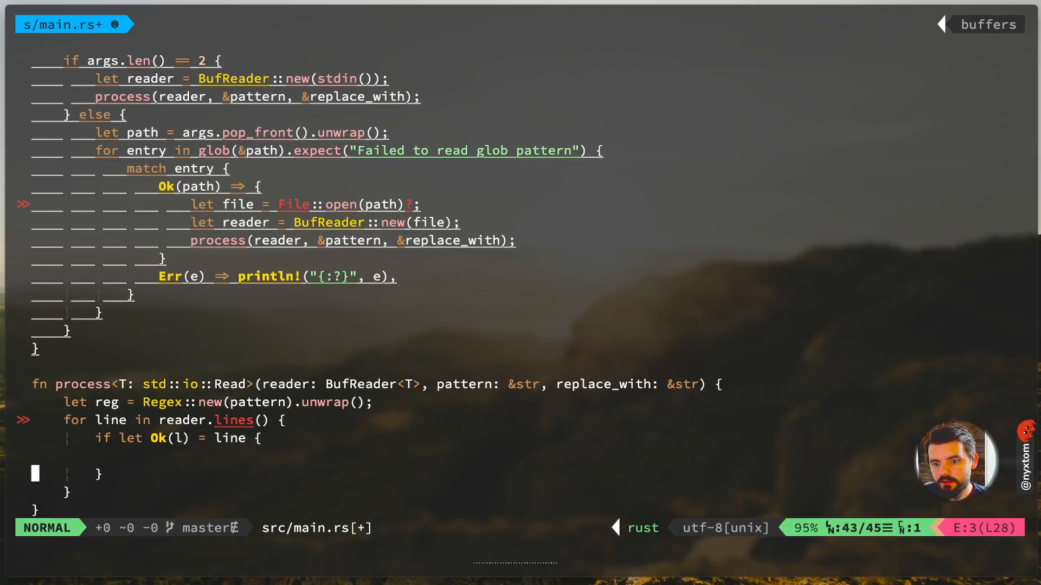
Step: Print each line as println!("{}", reg.replace_all(&l, replace_with))
key("i")
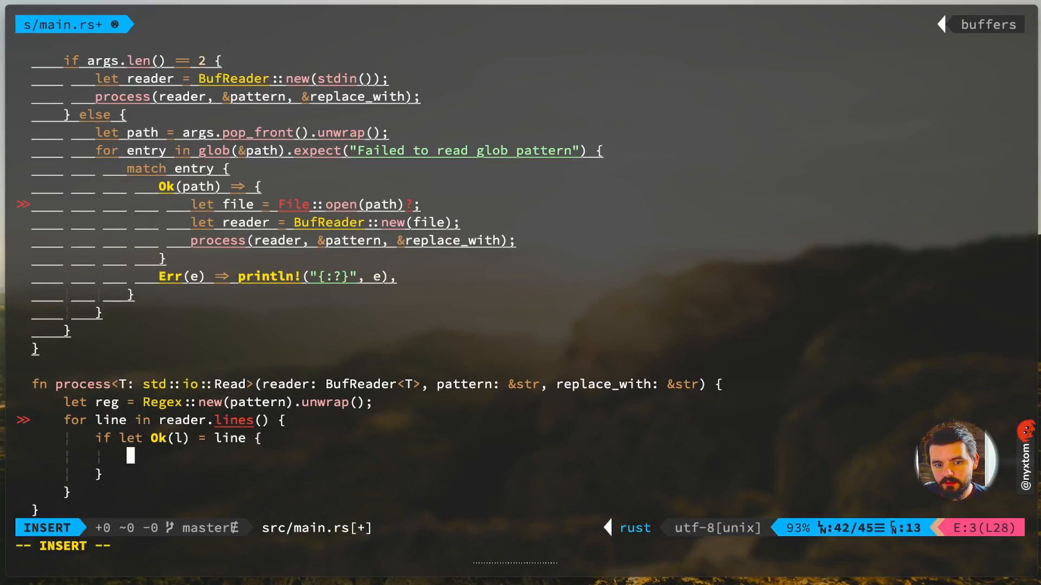
type("println!(\"{}\")")
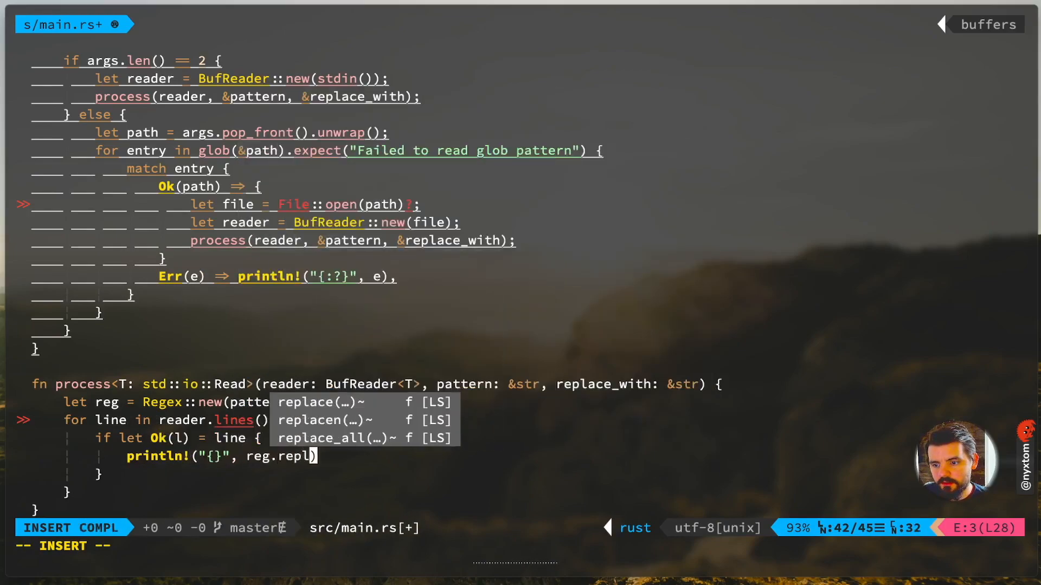
left_click(341, 437)
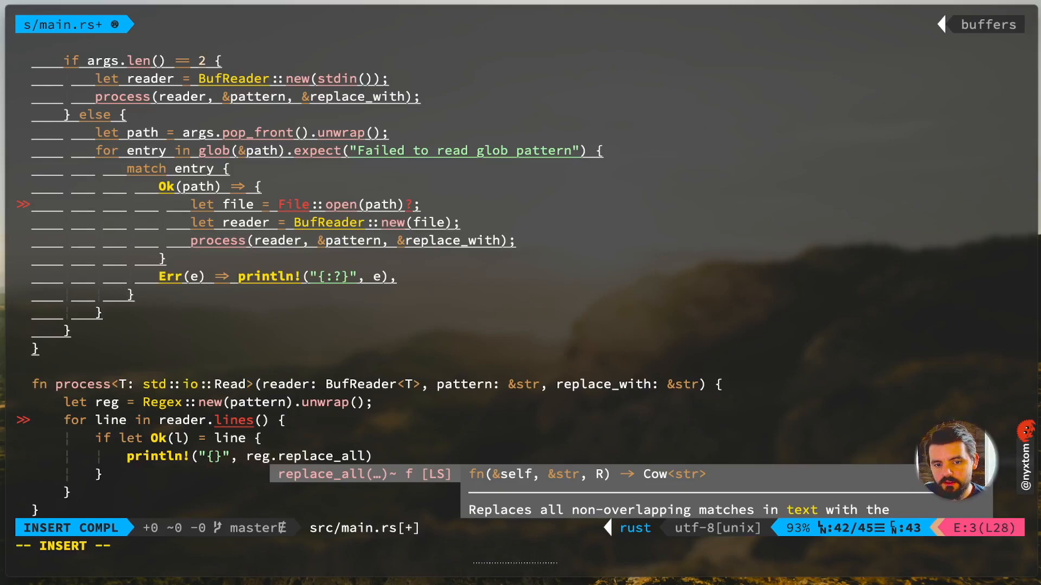
type("(")
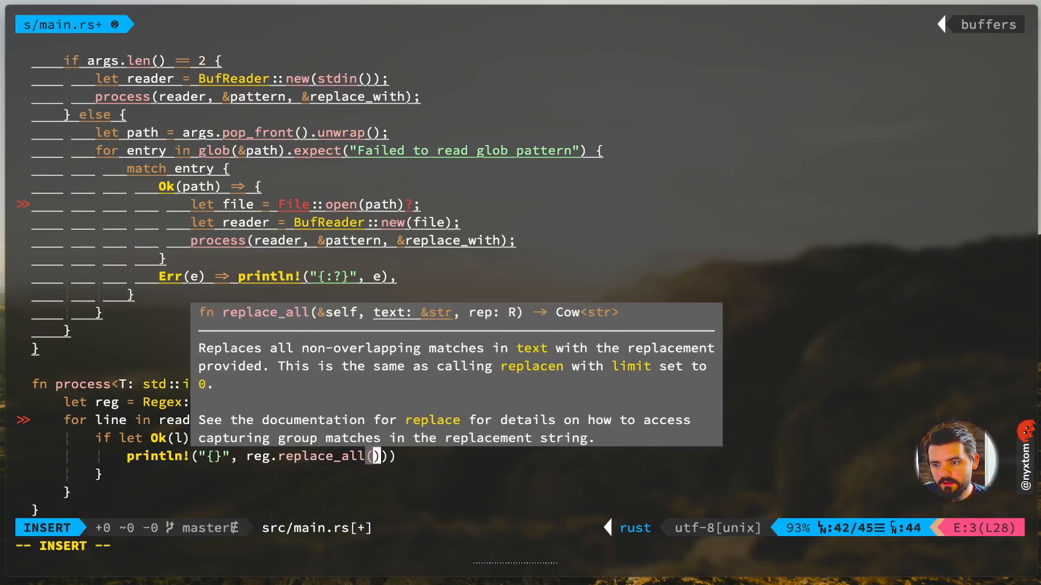
type("&")
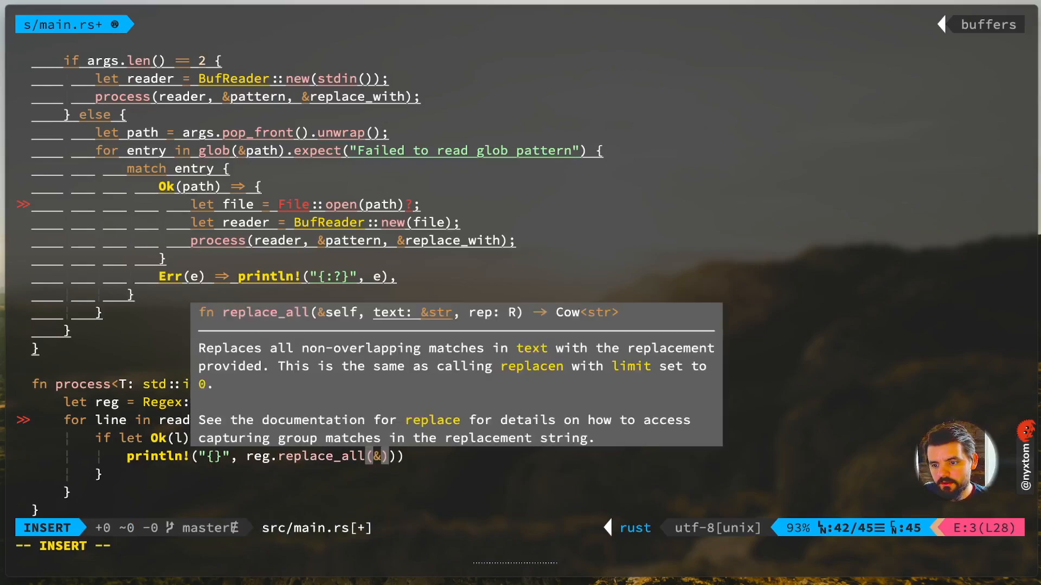
type("l,")
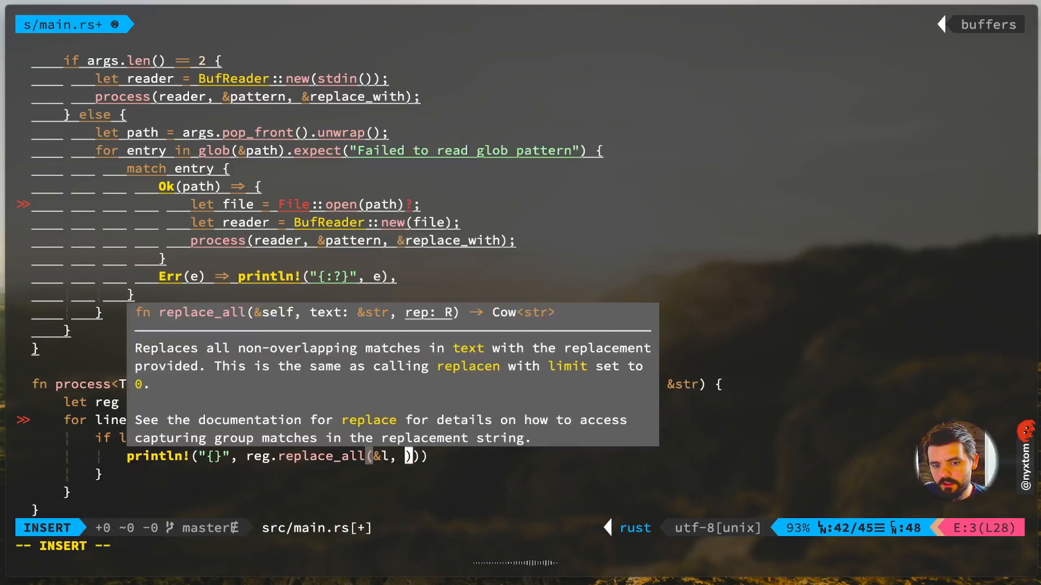
type("replace_with")
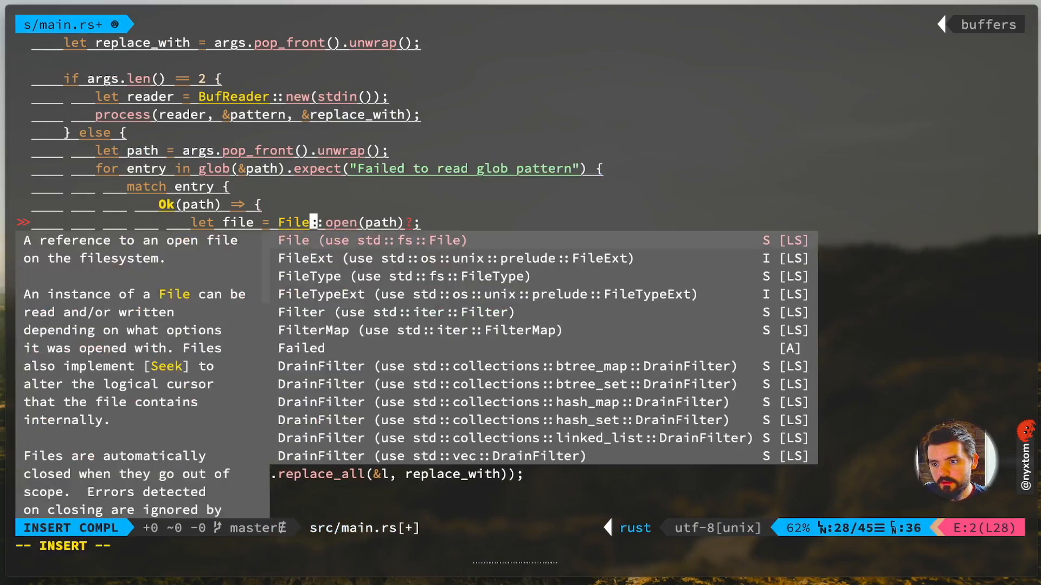
Step: Declare fn main() -> std::io::Result<()> so the ? operator compiles
key("Escape")
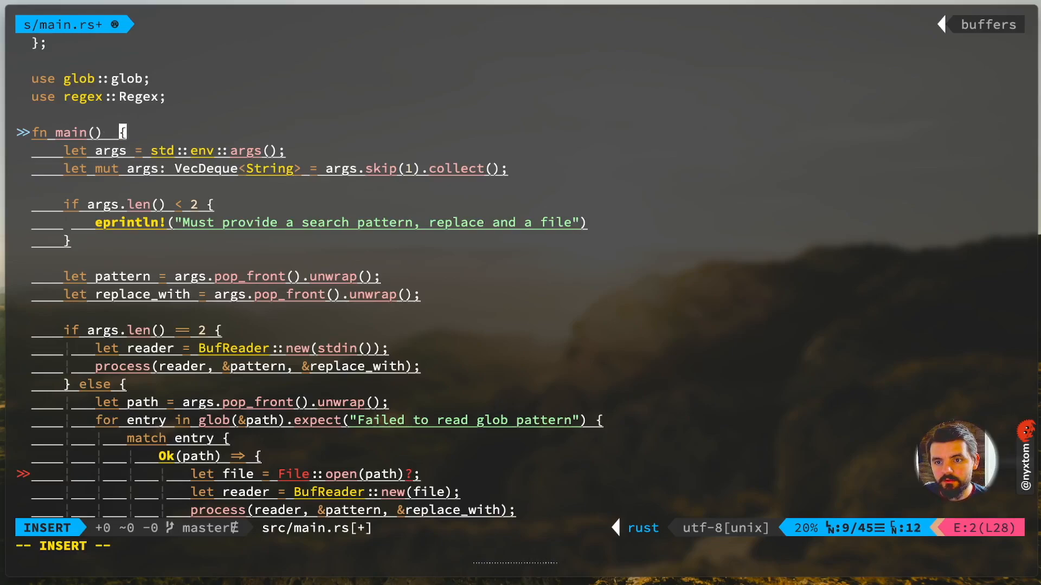
type("->")
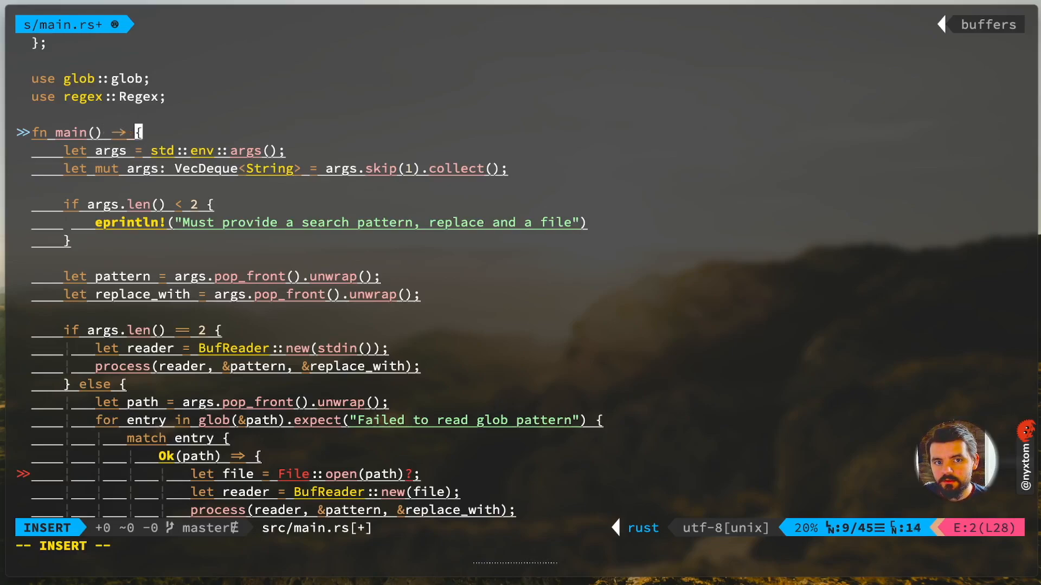
type("std::io::Result<()>")
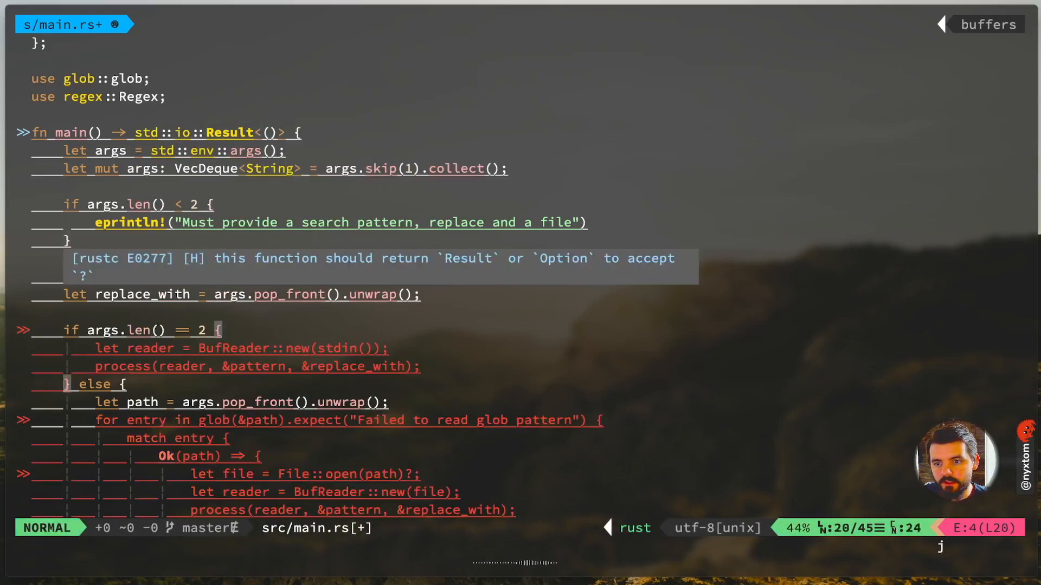
scroll("down", 3)
type(":w")
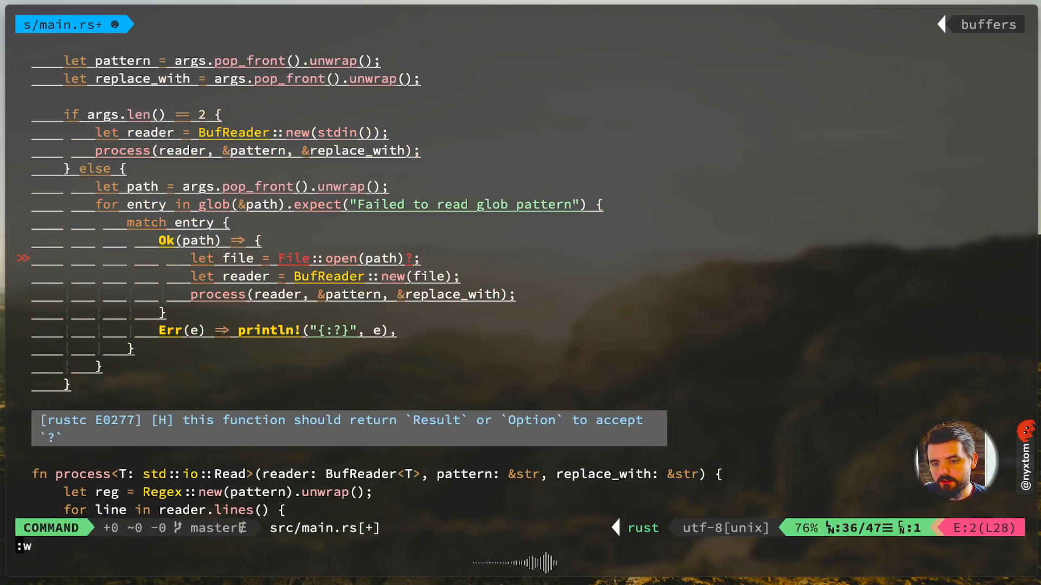
Step: Save main.rs, search 'termination exit status rust' and open the web.mit.edu std::process::ExitStatus page
key("Return")
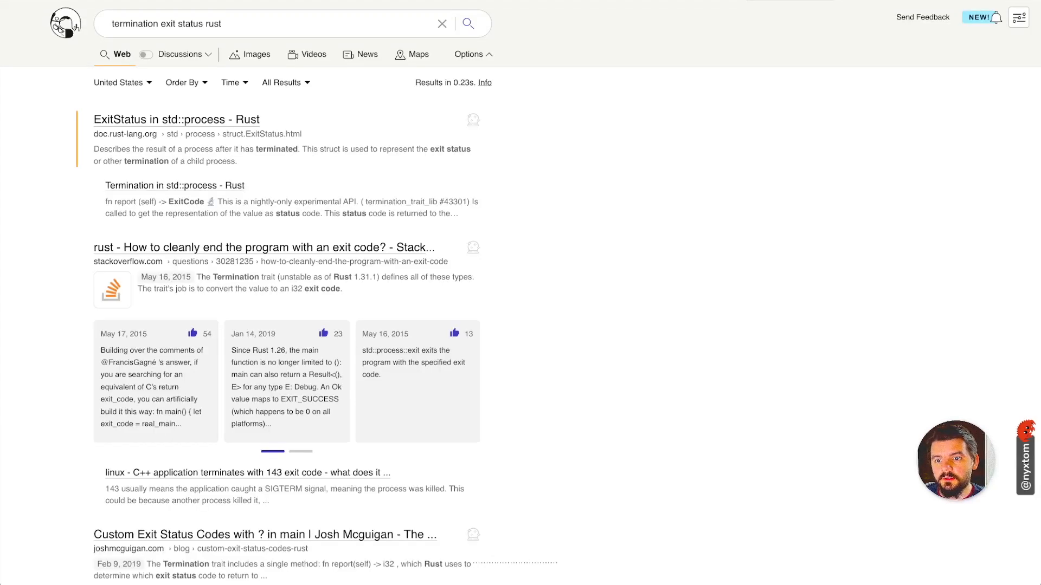
left_click(177, 120)
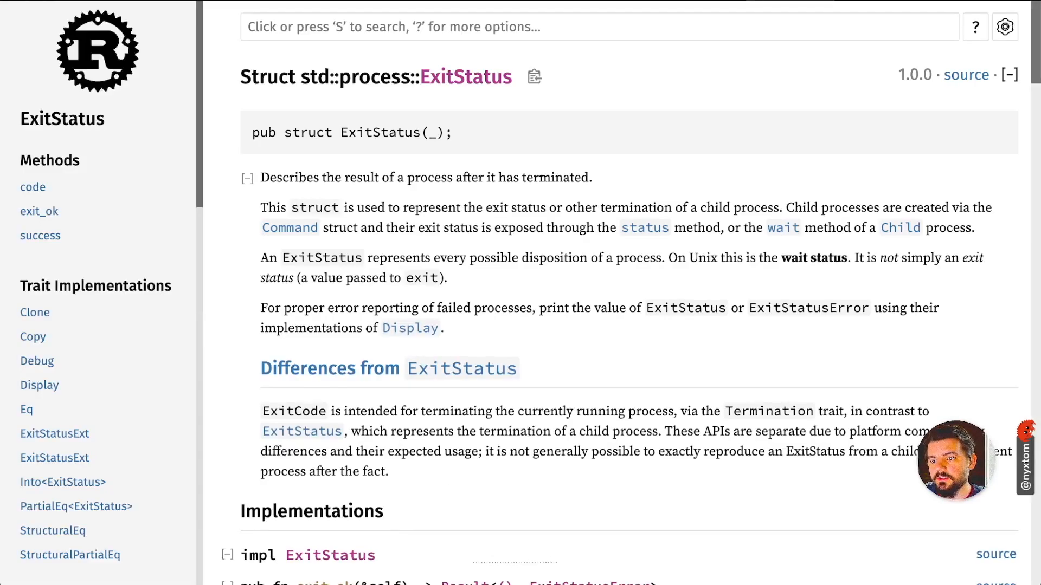
scroll("down", 3)
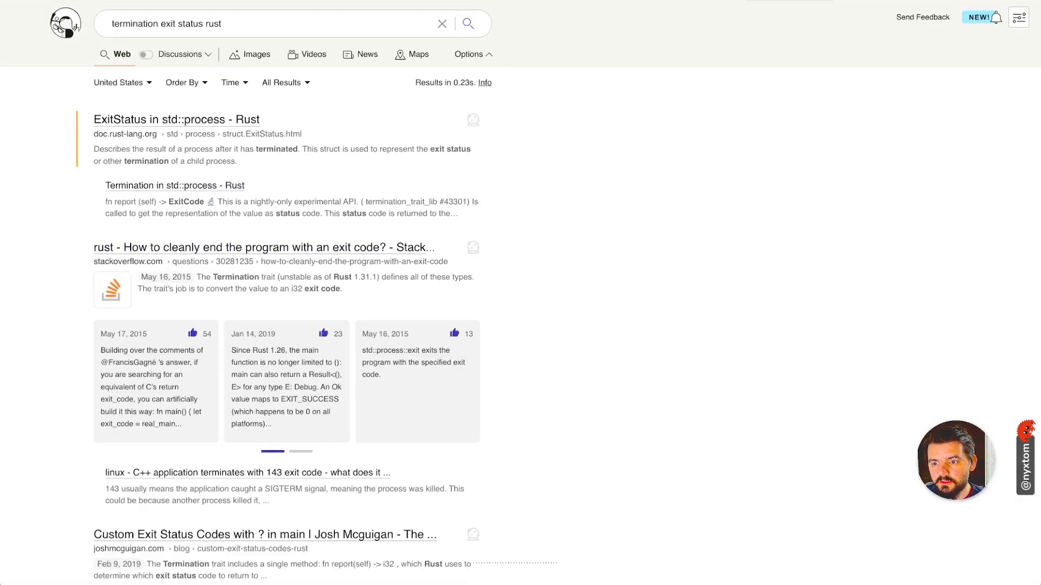
scroll("down", 3)
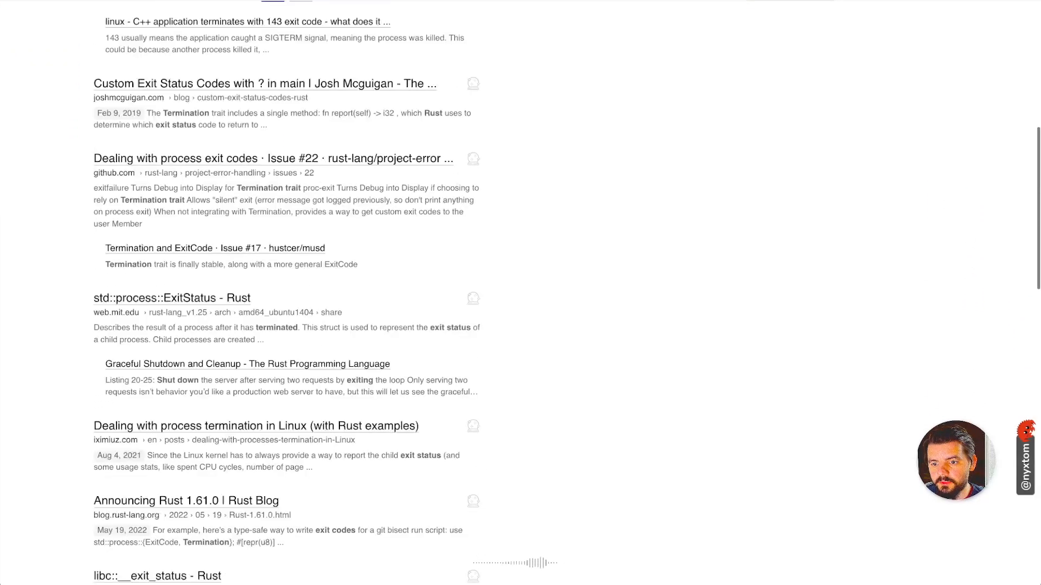
scroll("down", 3)
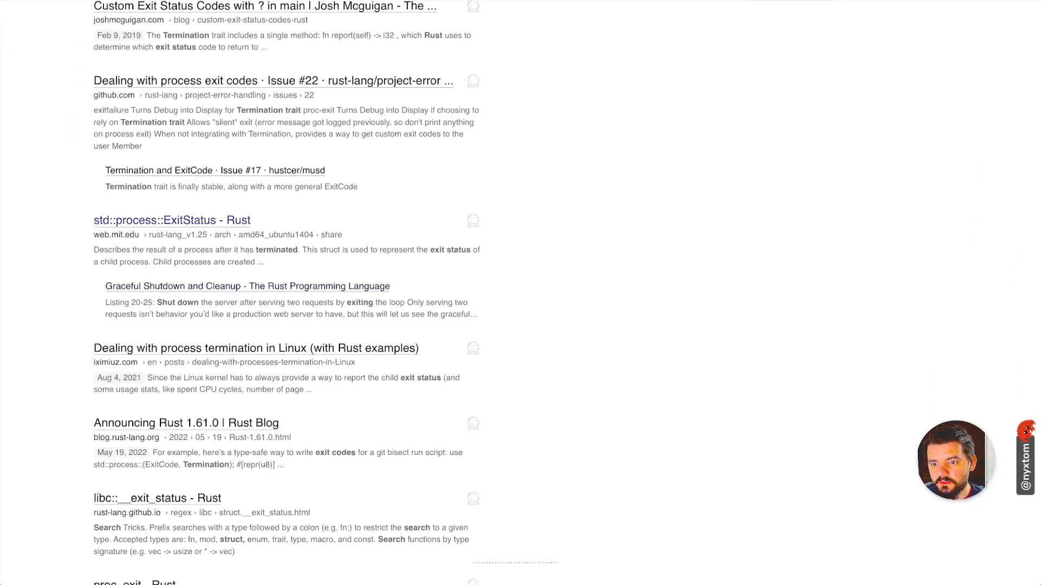
left_click(172, 220)
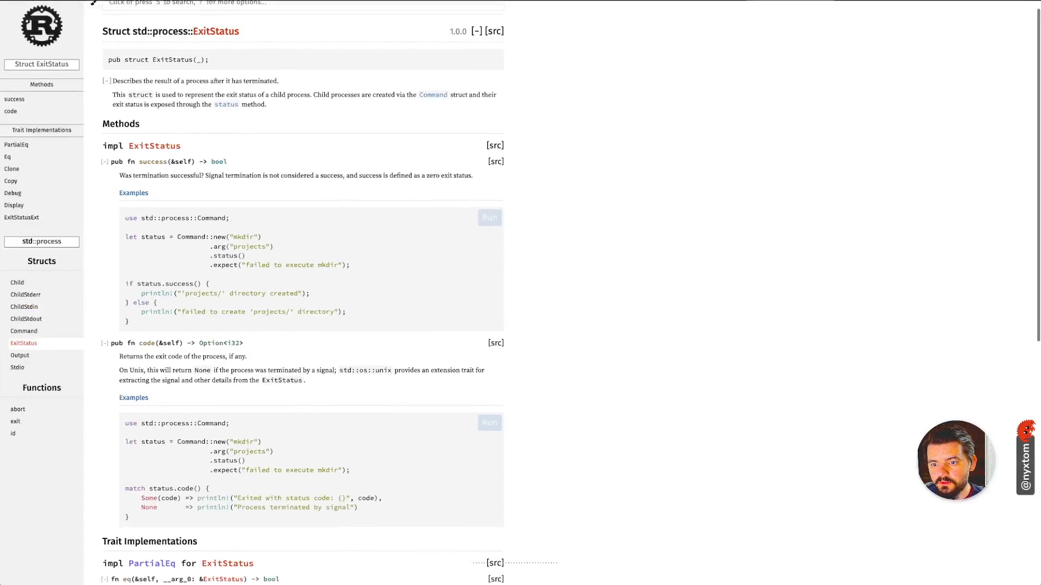
scroll("down", 3)
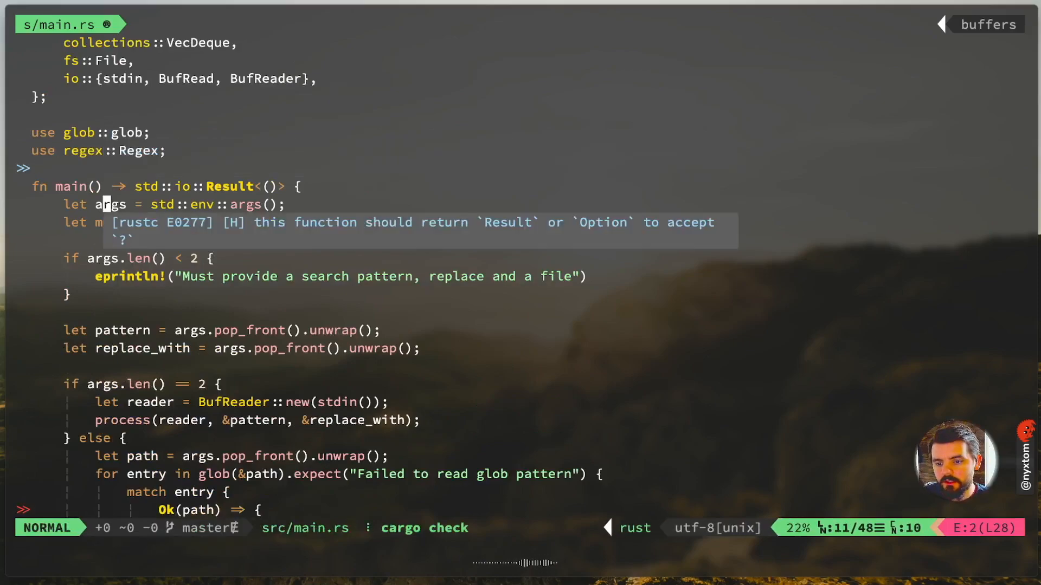
Step: Compose cat Cargo.toml | cargo run with the pattern and replacement arguments in the terminal
scroll("down", 3)
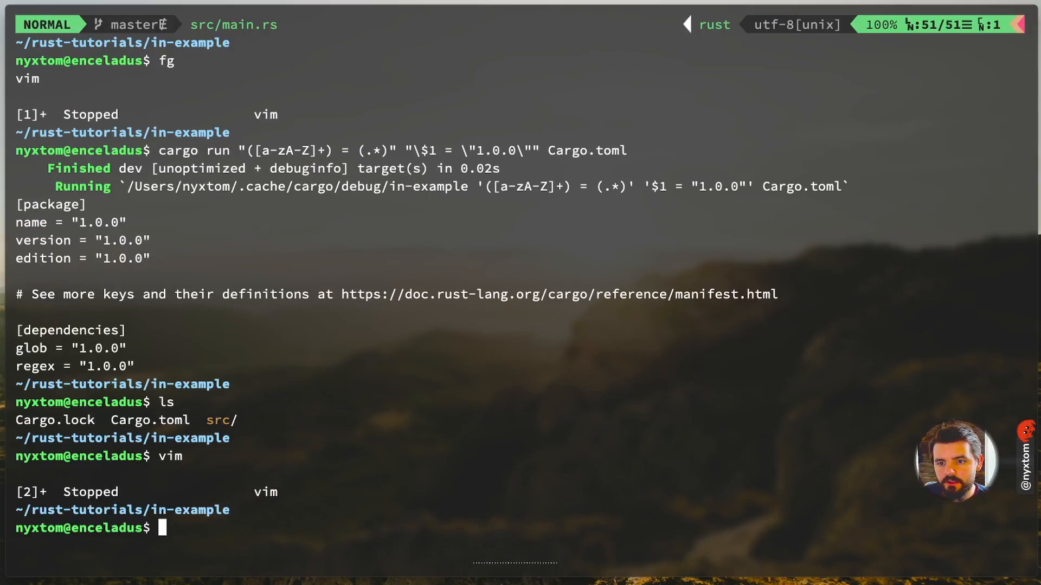
type("cargo run")
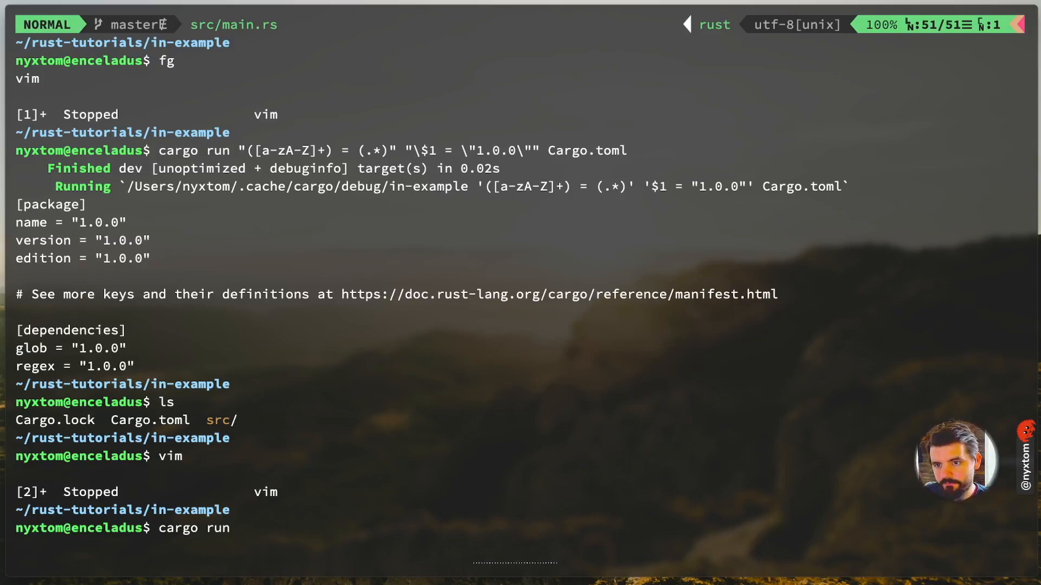
type("cat C")
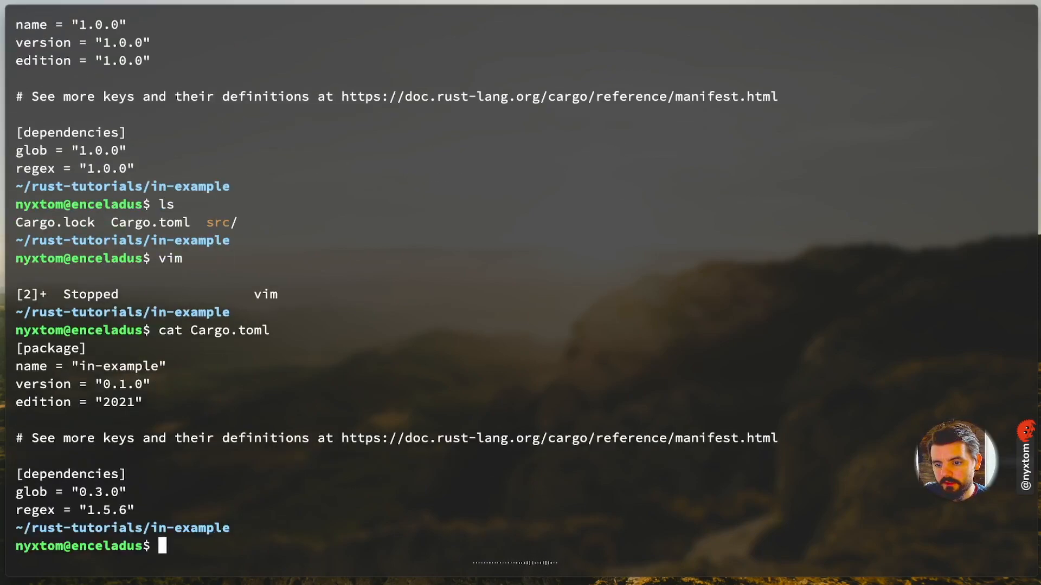
type("cat Cargo.toml |")
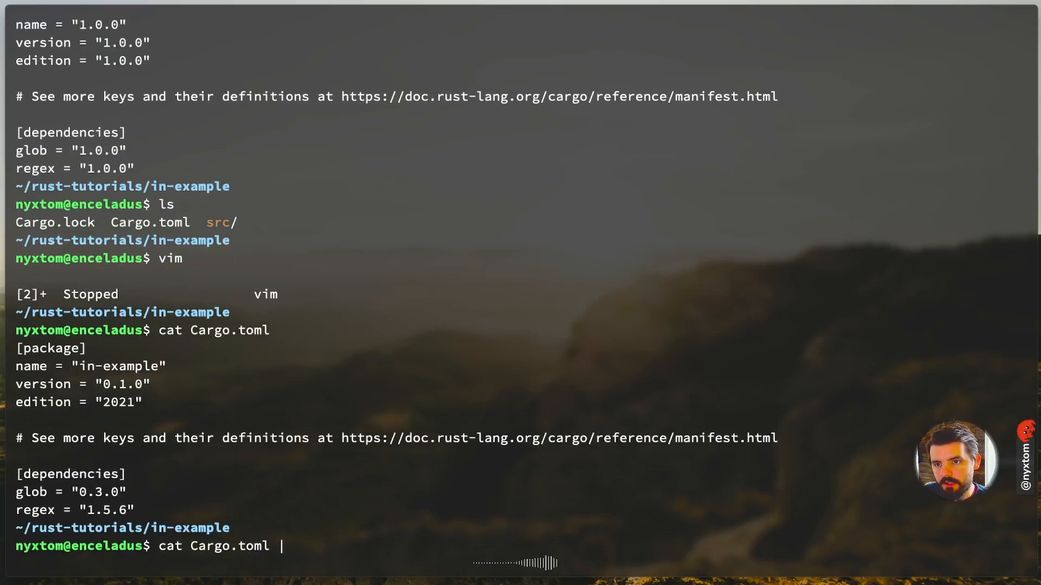
type("cargo run")
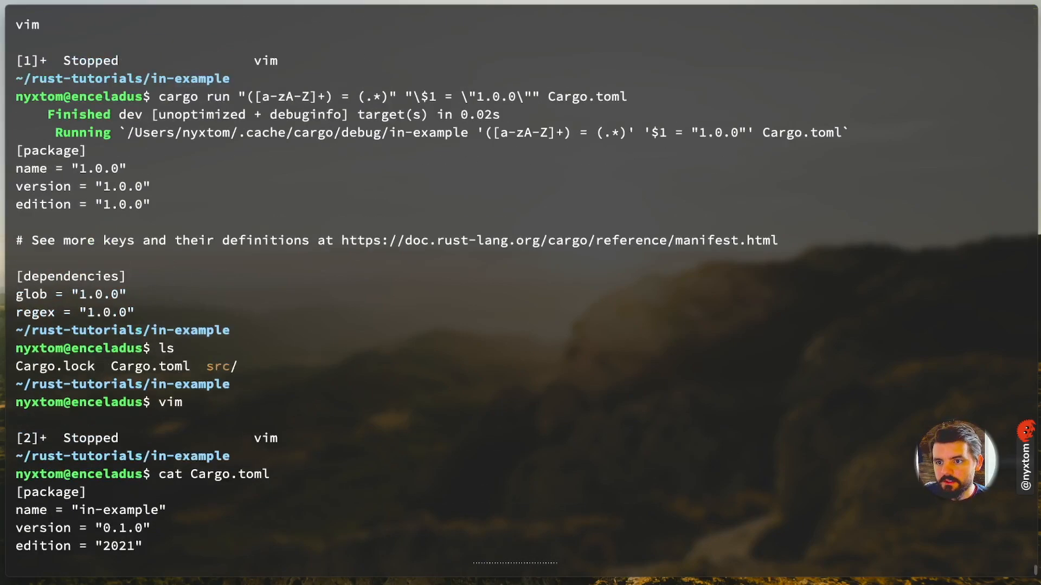
left_click_drag(238, 96, 498, 96)
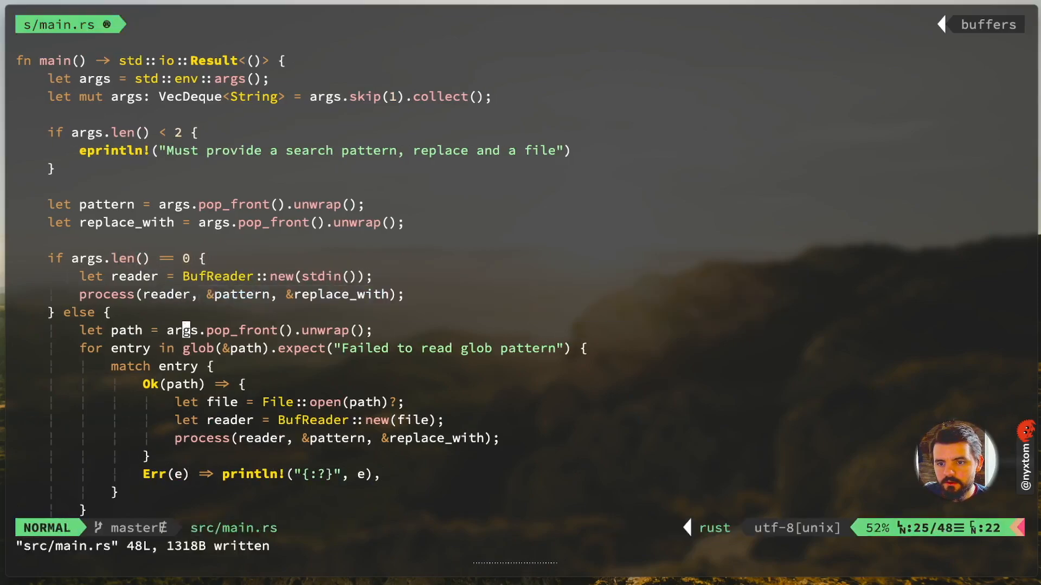
Step: Change the args check to == 0, rerun the pipe and review the output where every value is 1.0.0
type(".")
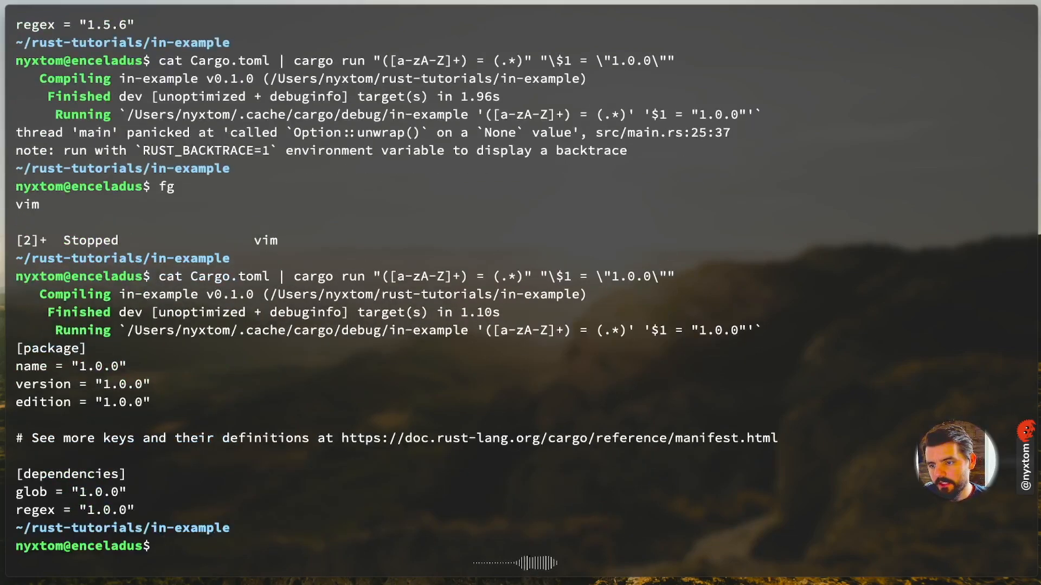
double_click(422, 276)
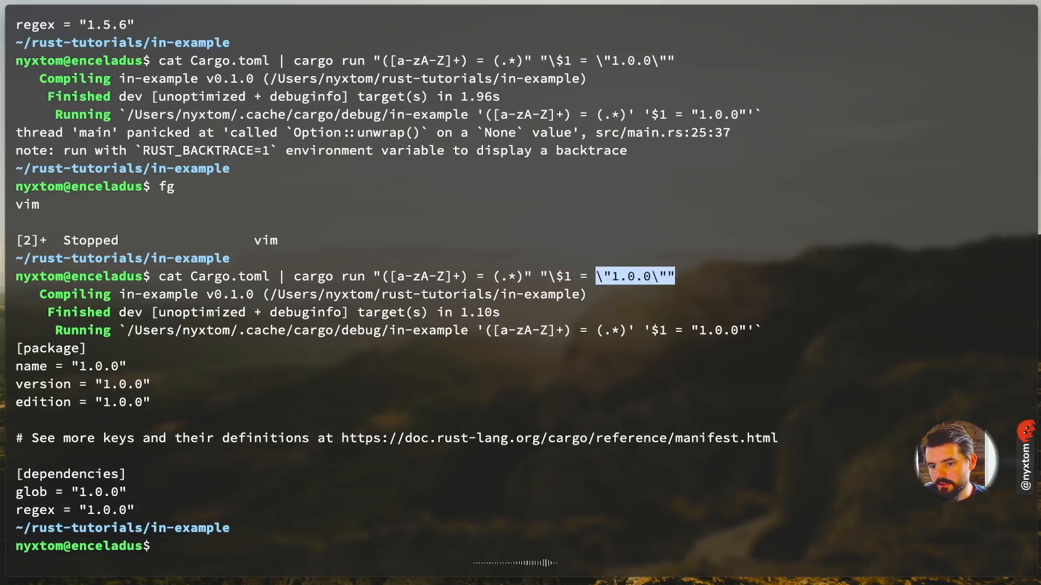
left_click_drag(16, 365, 131, 510)
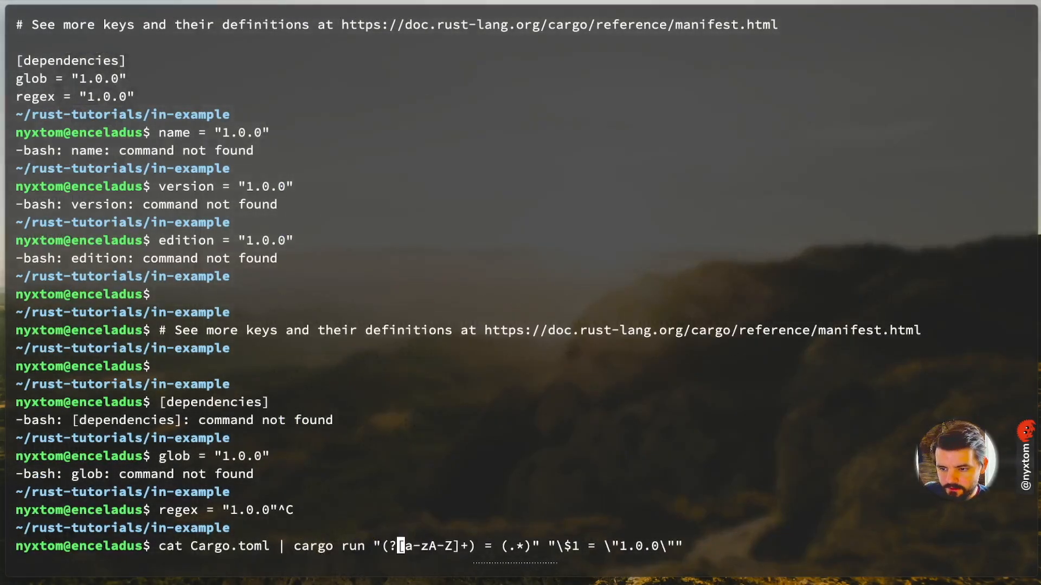
Step: Rerun with named group (?P<name>[a-zA-Z]+) and \$name = "1.0.0" replacement on the piped Cargo.toml
type("P<name>^")
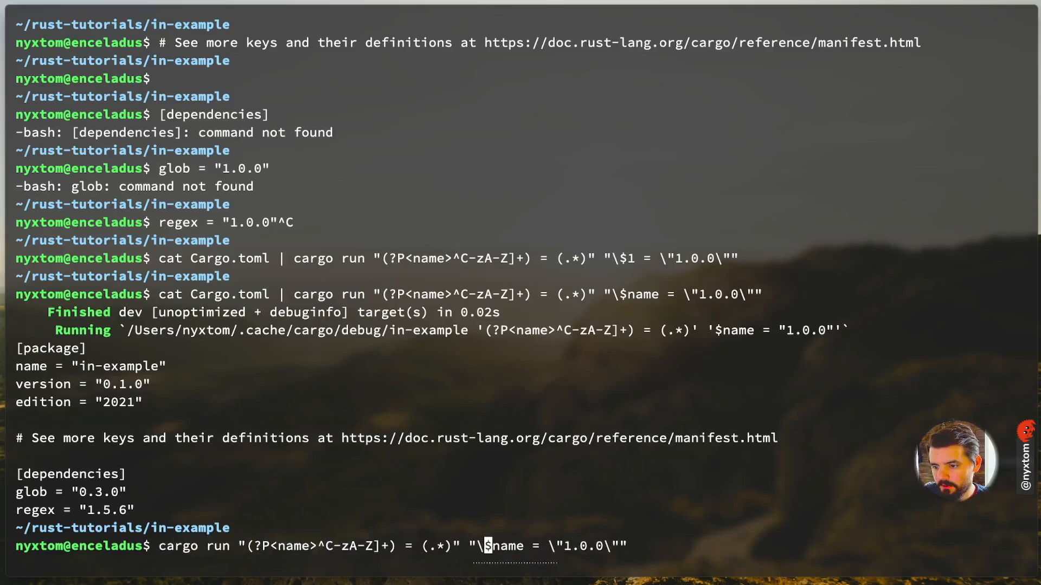
type("Cargo.toml")
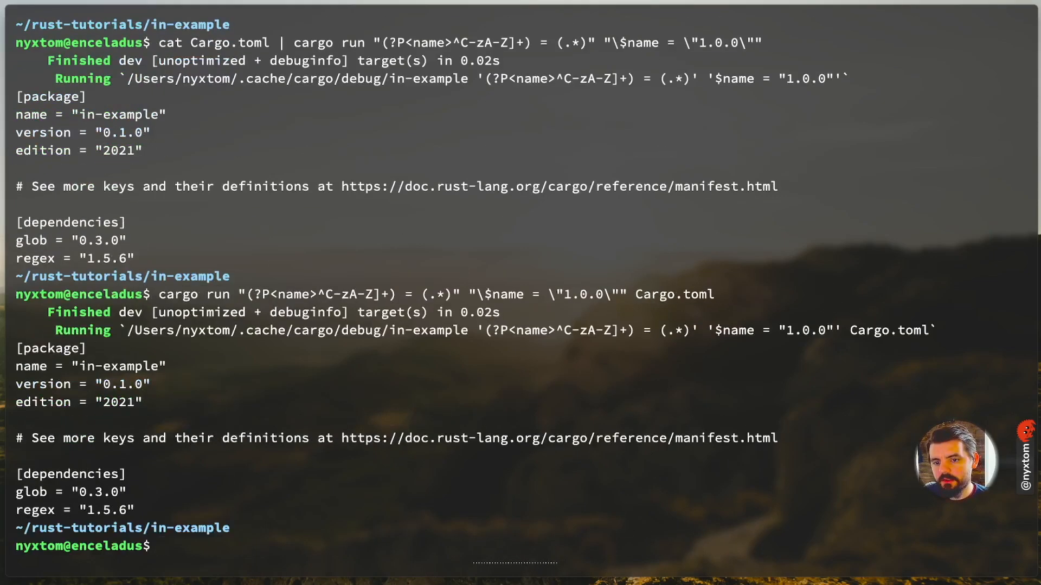
type("cargo run \"(?P<name>^C-zA-Z]+) = (.*)\" \"\\$name = \\\"1.0.0\\\"\" Cargo.toml")
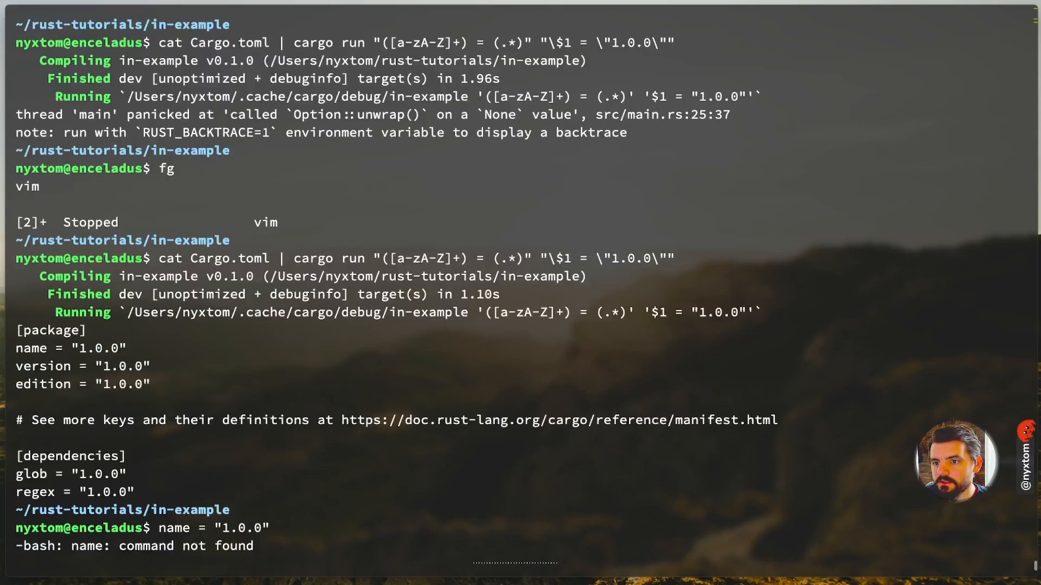
scroll("down", 3)
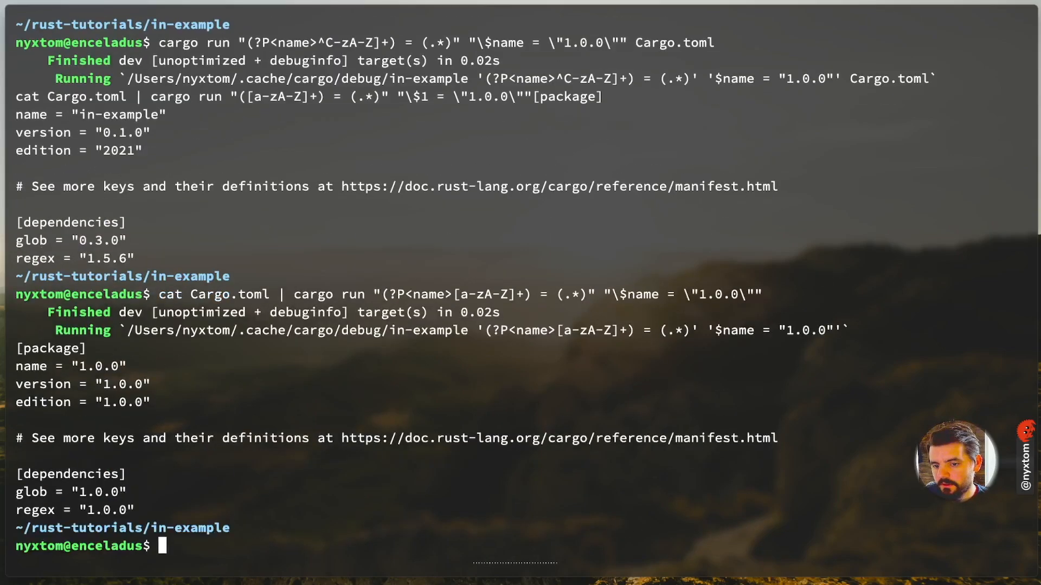
type("cat Cargo.toml | cargo run \"(?P<name>[a-zA-Z]+) = (.*)\" \"\\$name = \\\"1.0.0\\\"\" Cargo.")
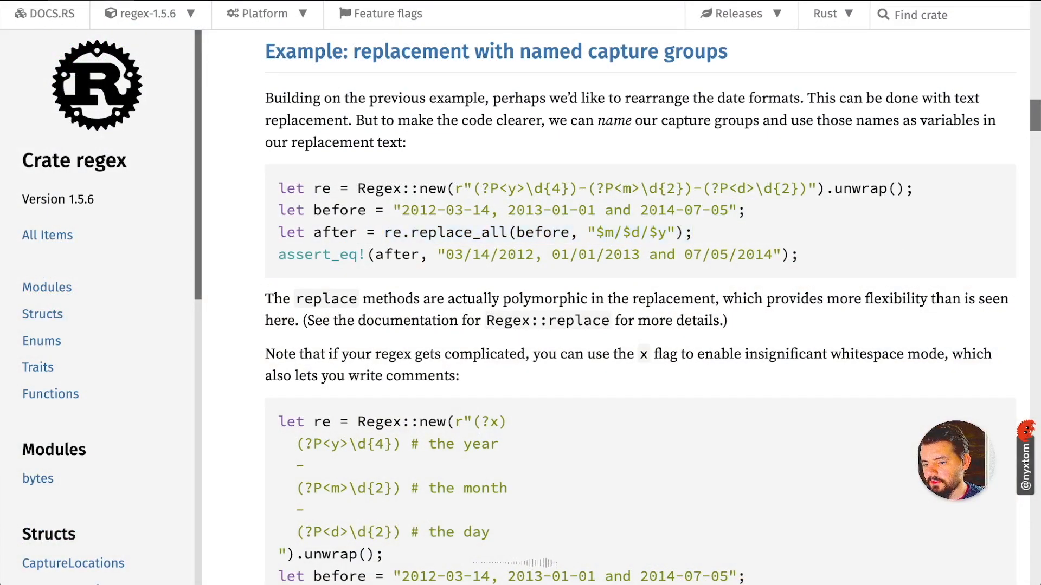
Step: Search 'capture' in the regex crate docs and review the Regex::captures method example
scroll("down", 3)
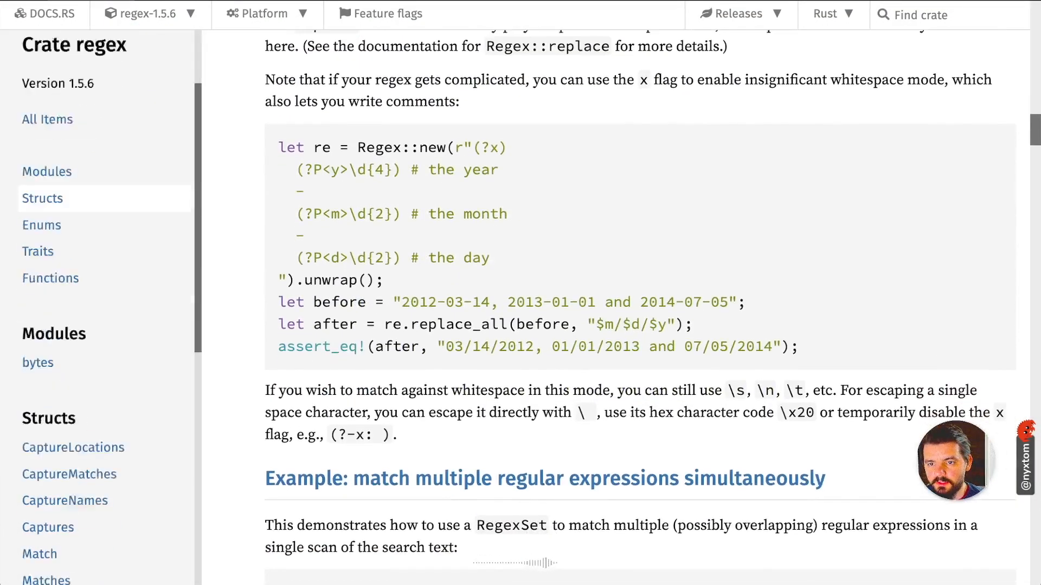
scroll("down", 3)
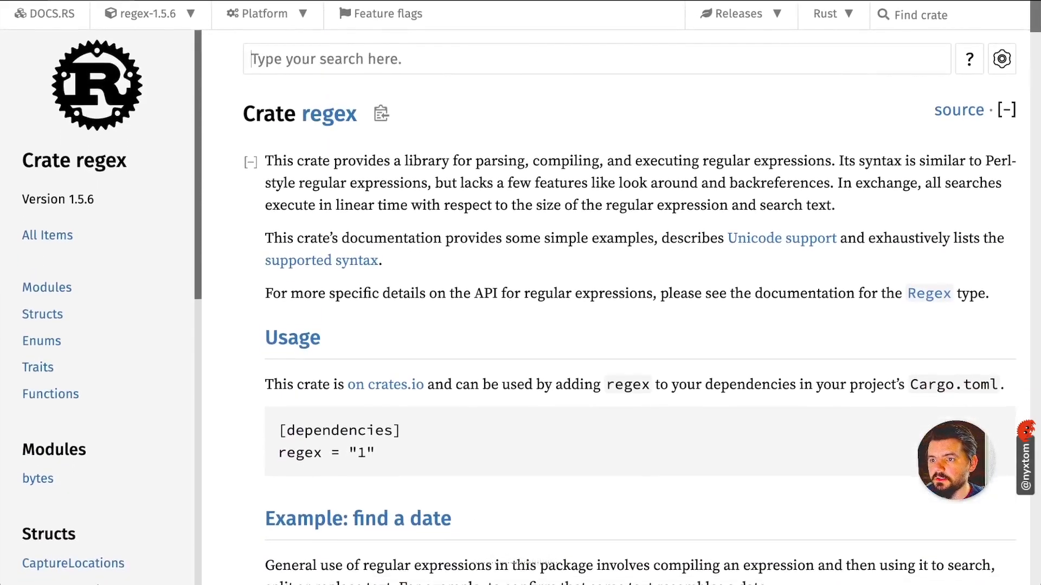
type("capture")
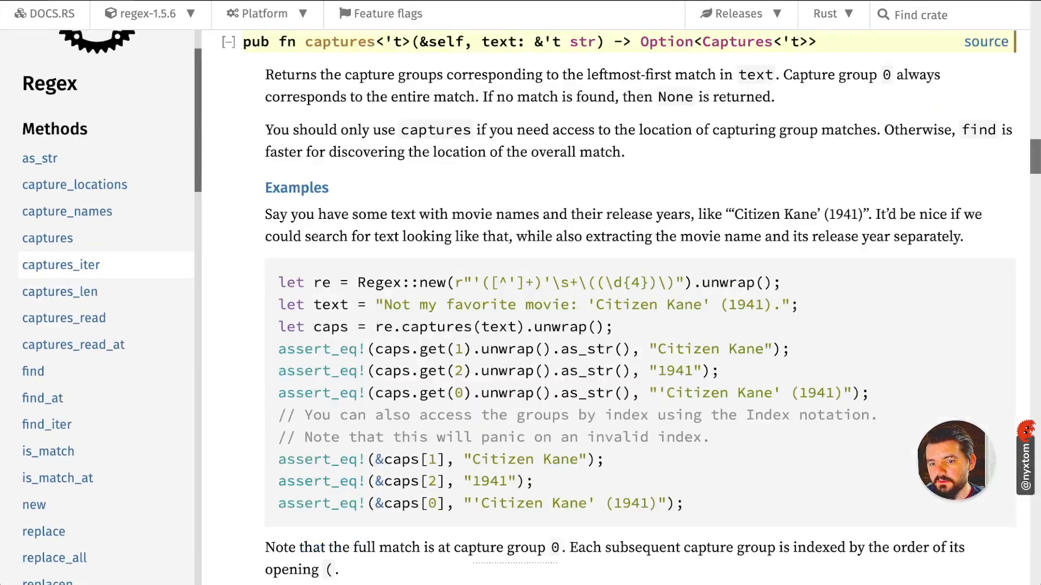
scroll("down", 3)
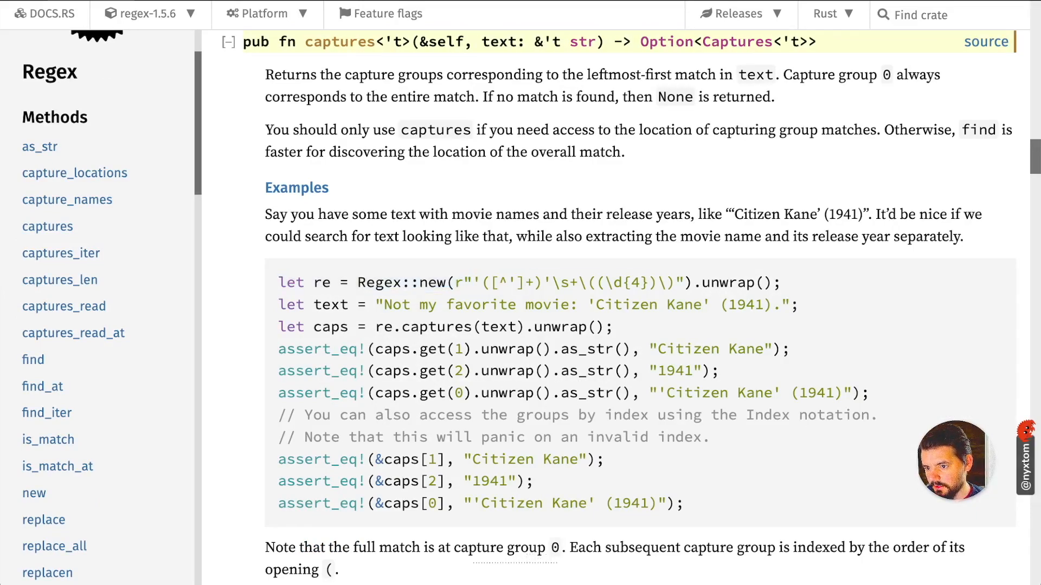
scroll("down", 3)
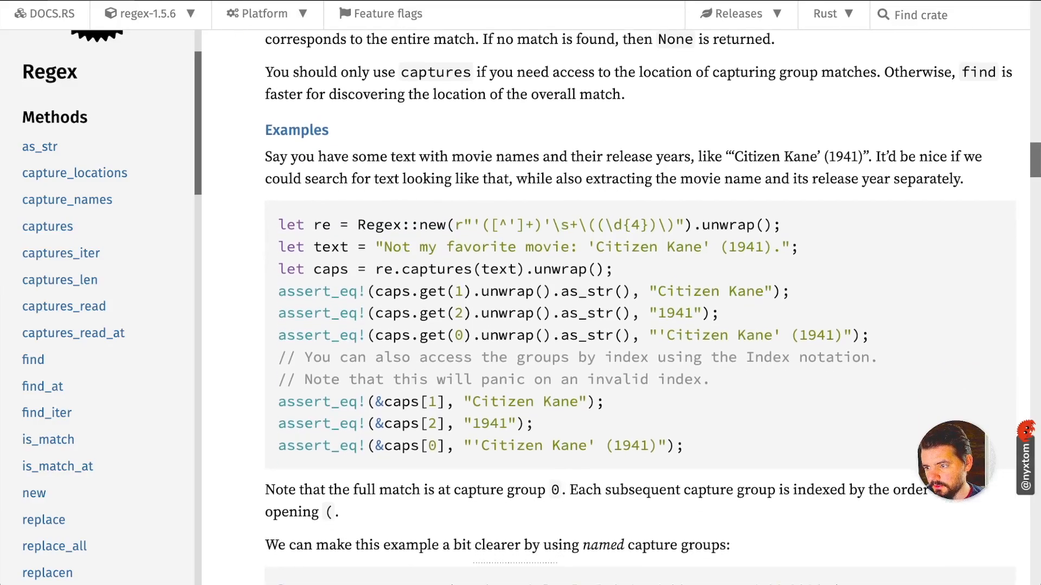
left_click_drag(375, 291, 720, 312)
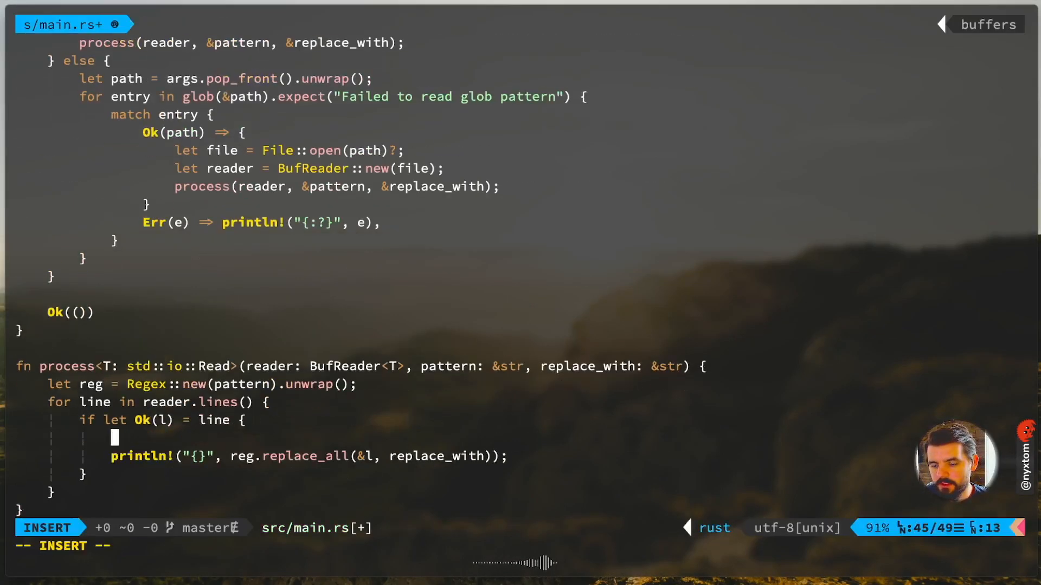
Step: Add println!("{:?}", reg.captures(&l)); above the replace_all print in process
type("reg.capt")
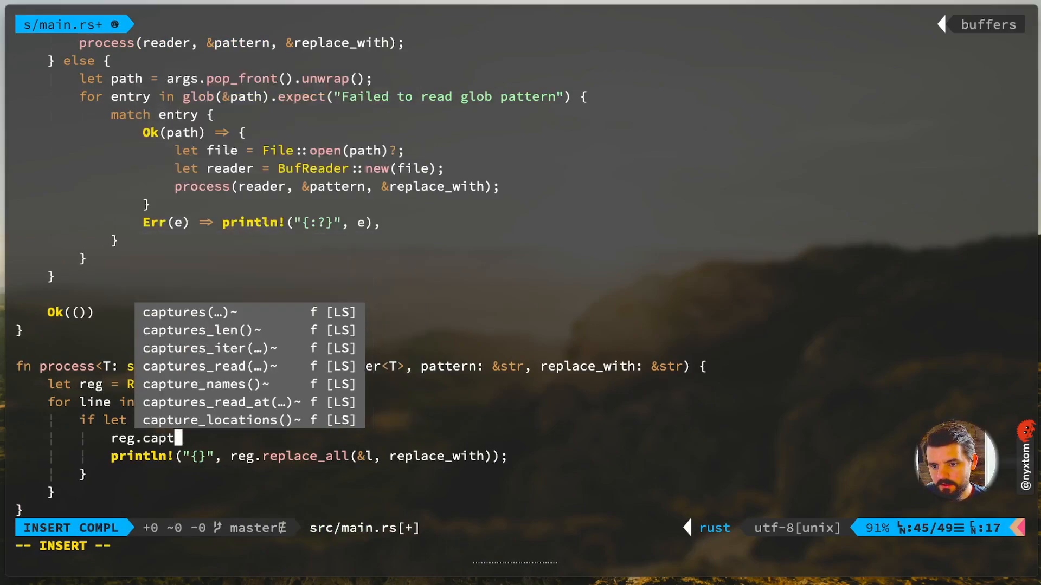
type("ures(&l")
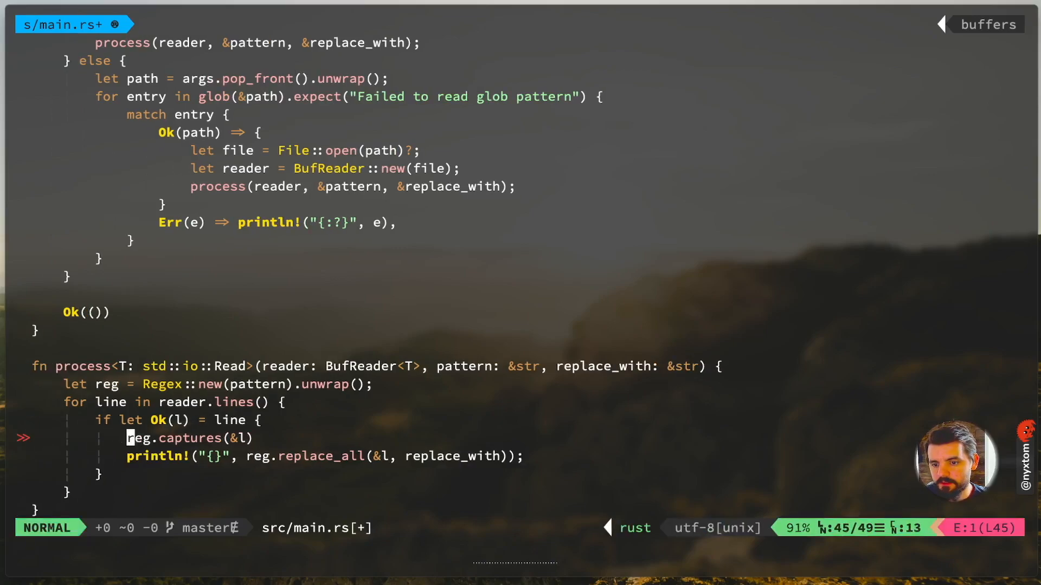
type("println!(\"{}\")")
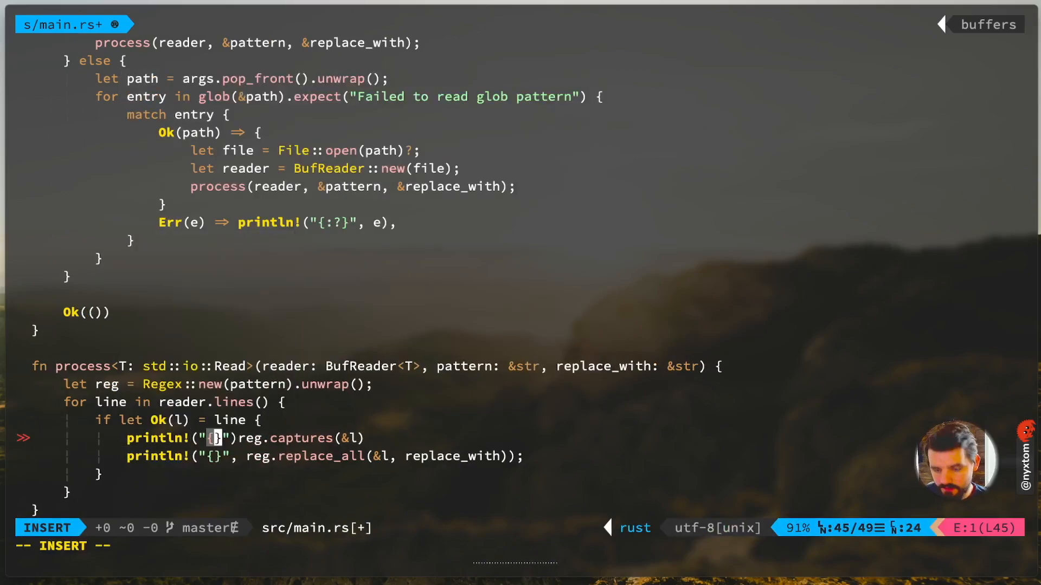
type(":?")
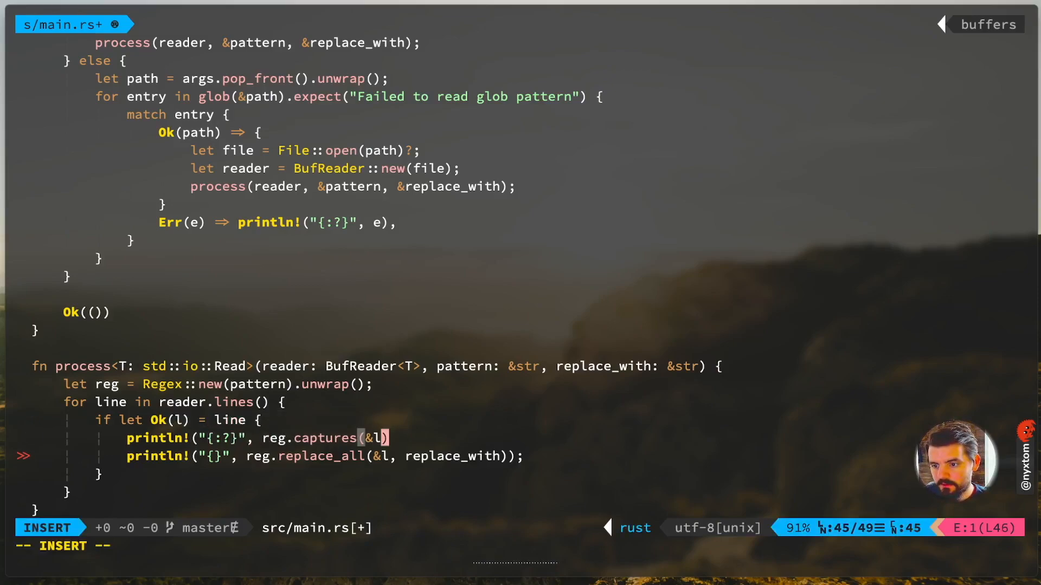
type("l")
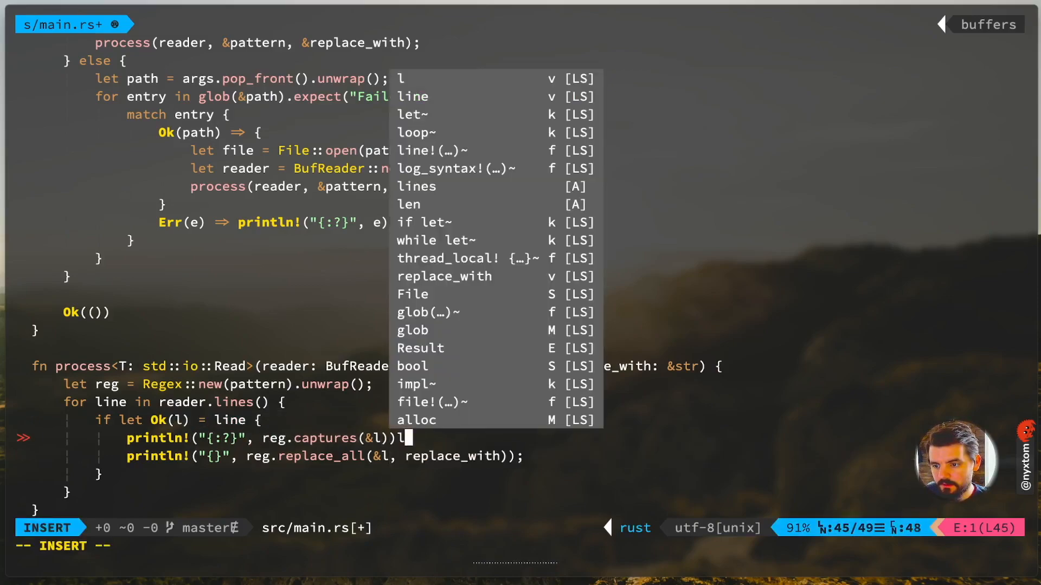
key("Escape")
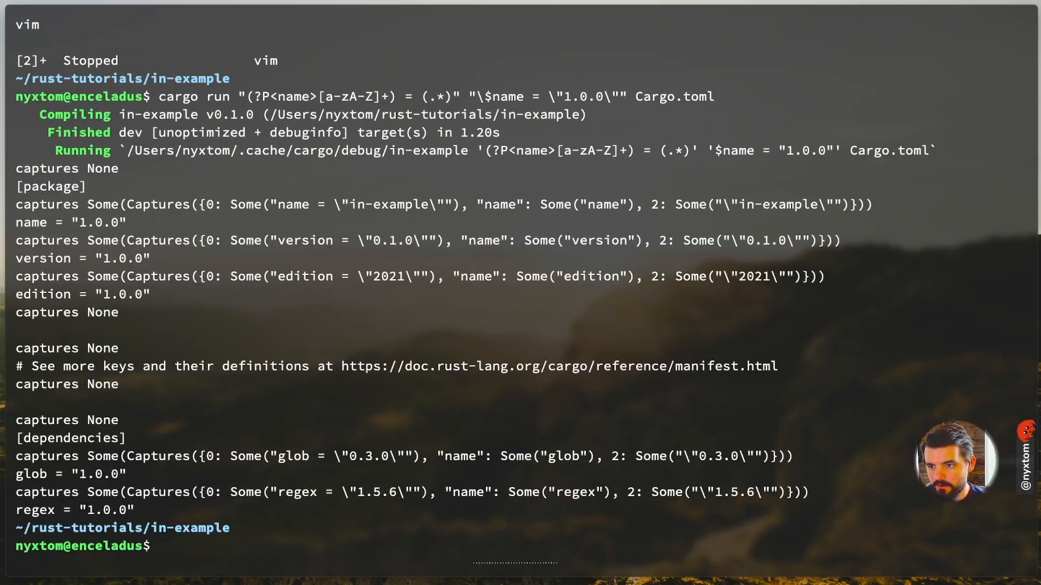
Step: Run the named-capture replace on Cargo.toml, read the captures output, and resume vim with fg
left_click_drag(231, 205, 475, 205)
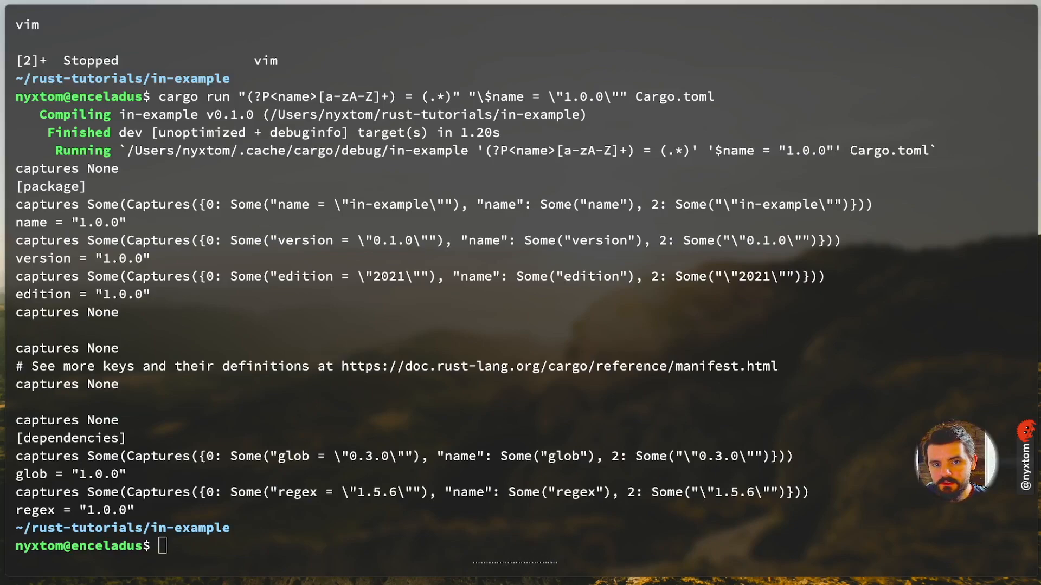
type("f")
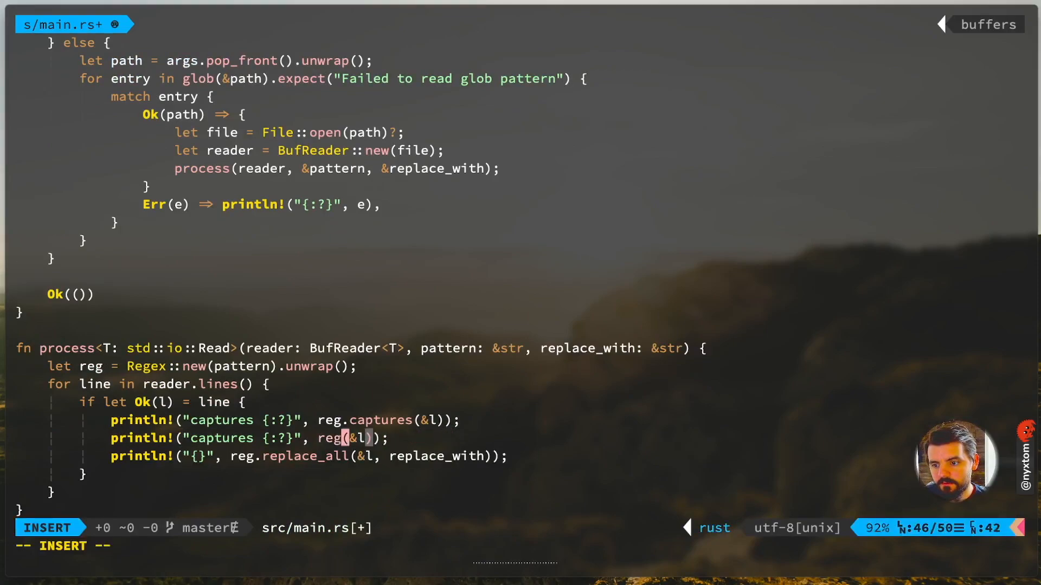
Step: Rewrite the second print as `for m in reg.find_iter(&l) { }` after trying .collect()
type("find_iter")
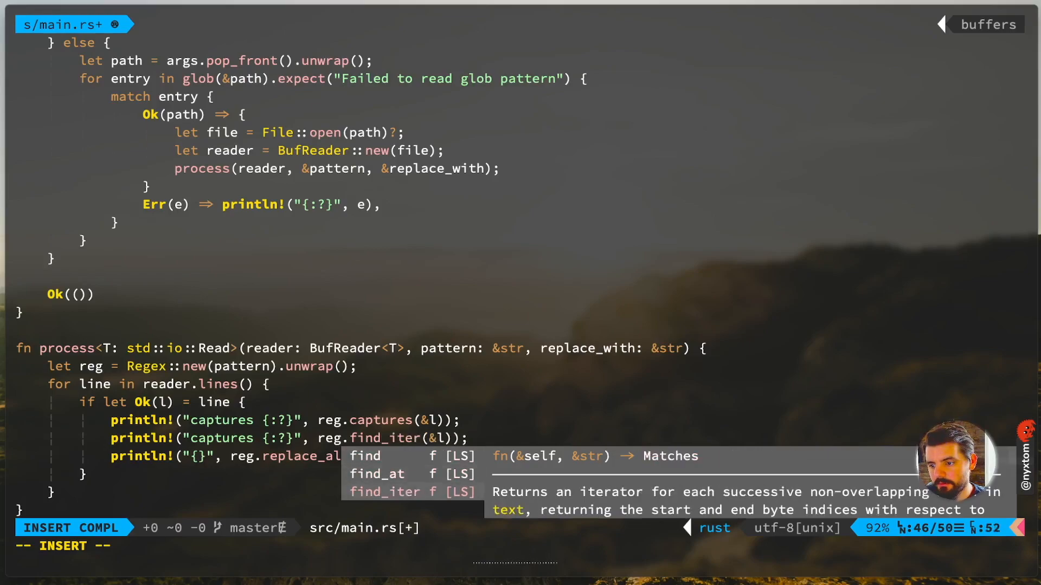
key("Escape")
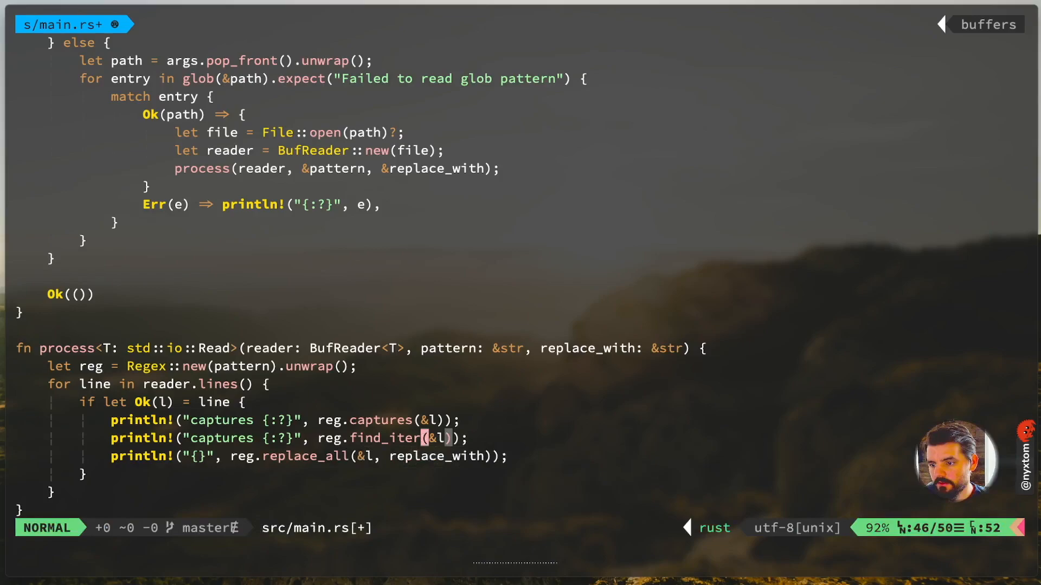
type(".collect()")
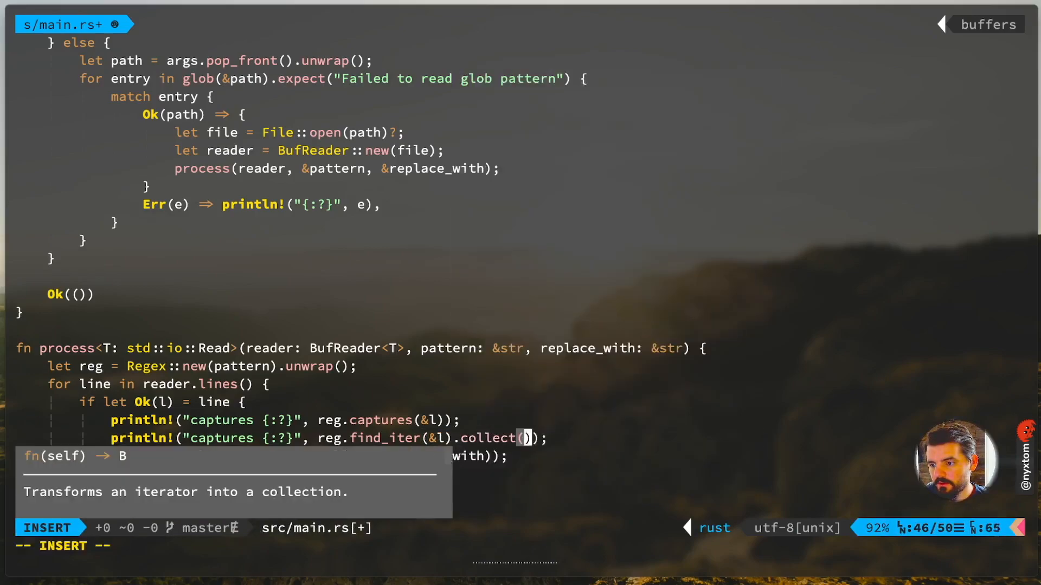
key("Escape")
type(":")
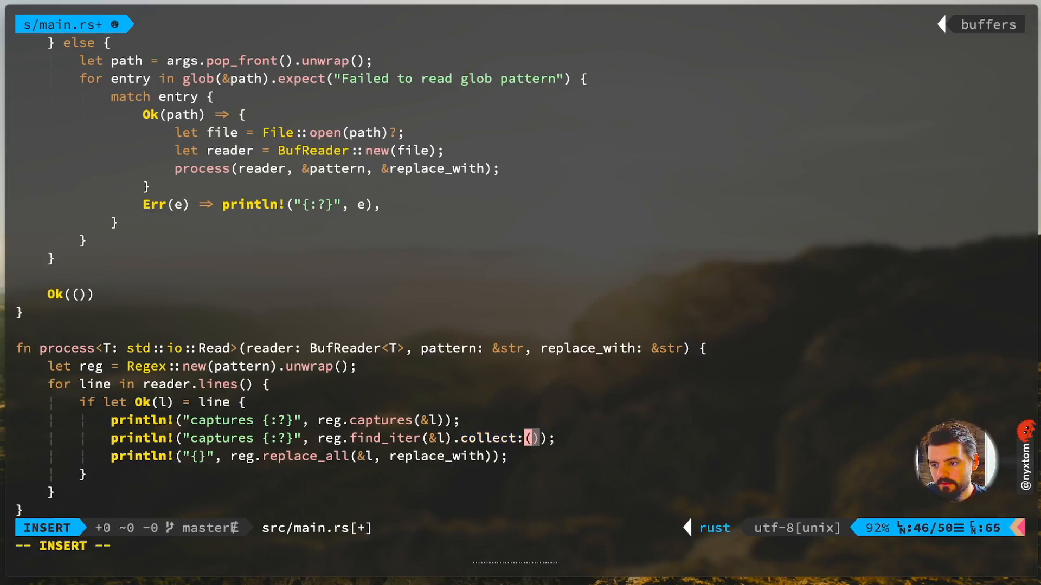
key("Escape")
type("for m in reg.find_iter(&l)")
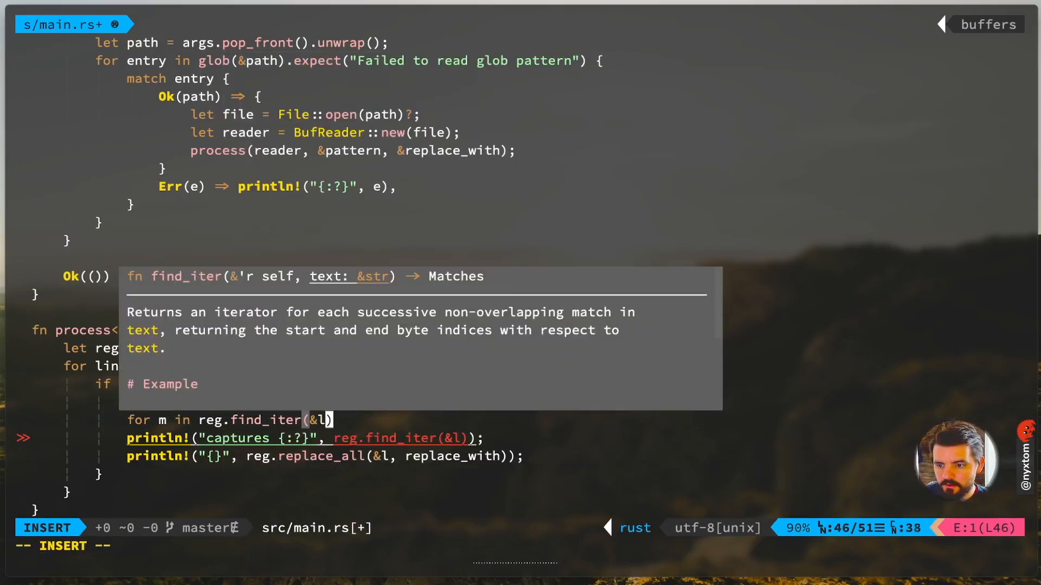
key("Escape")
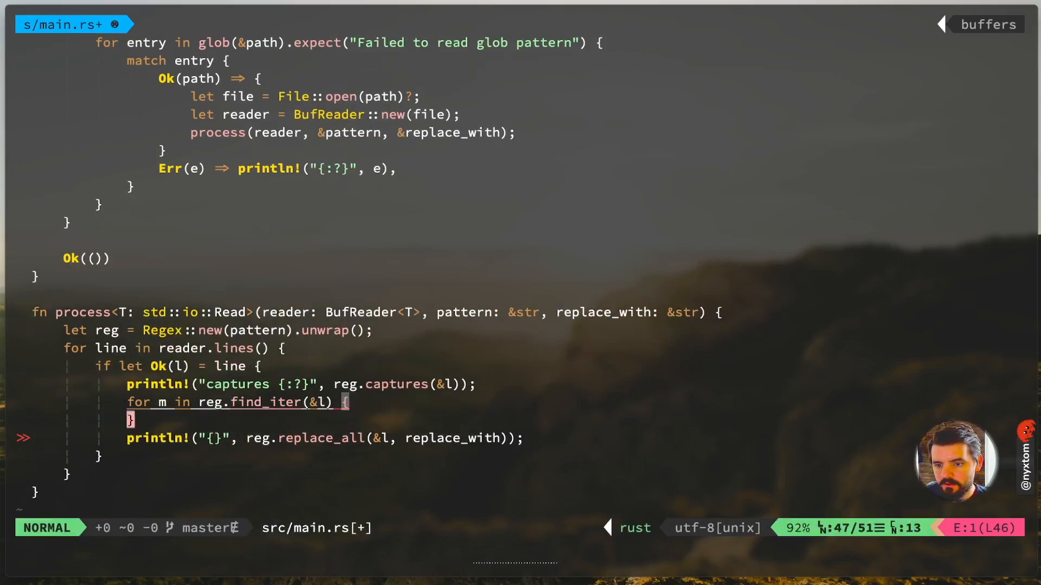
type("println!(\"captures {:?}\", reg.find_iter(&l));")
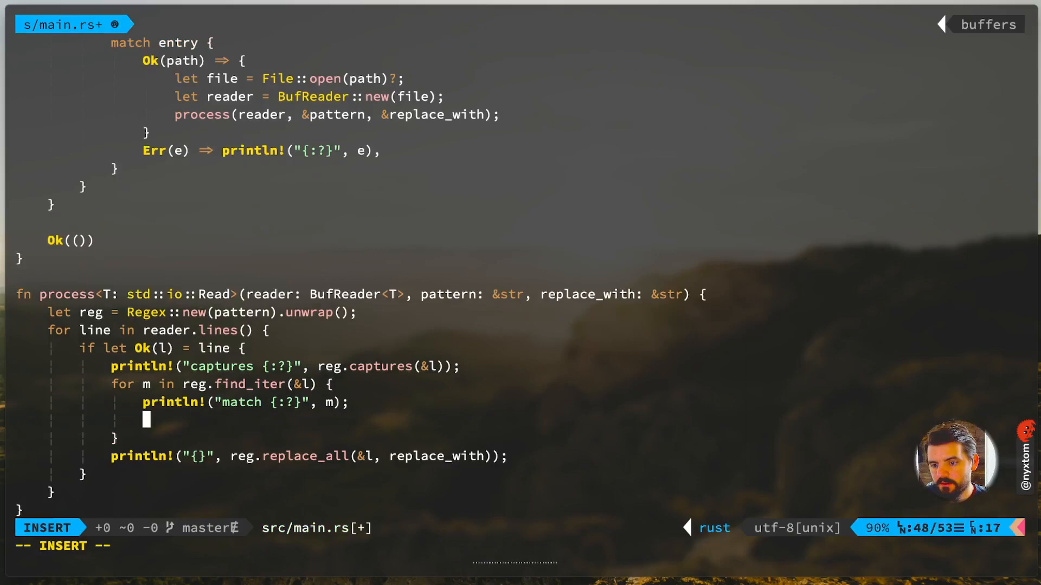
type("l.replace")
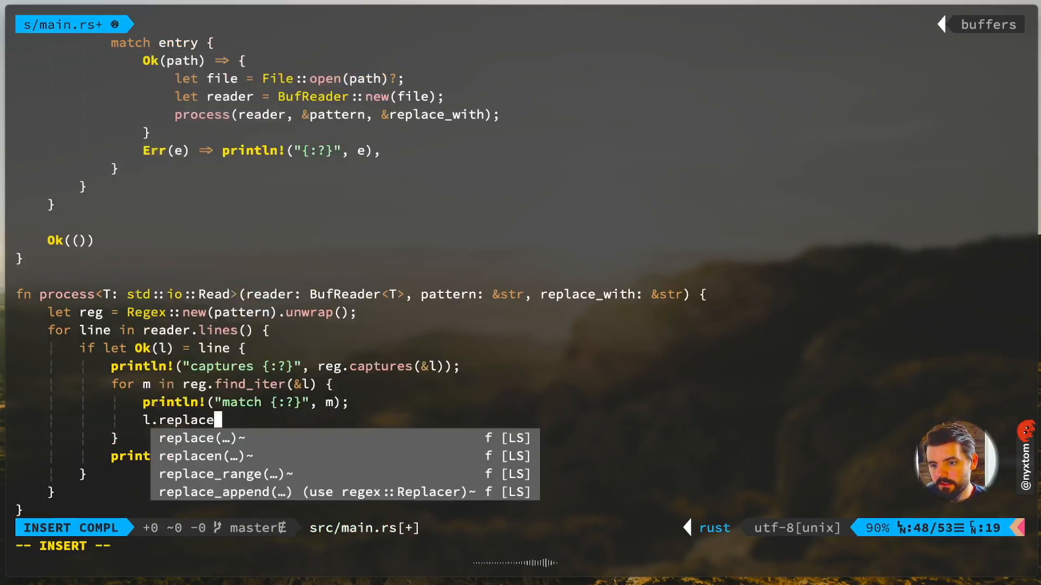
type("_range")
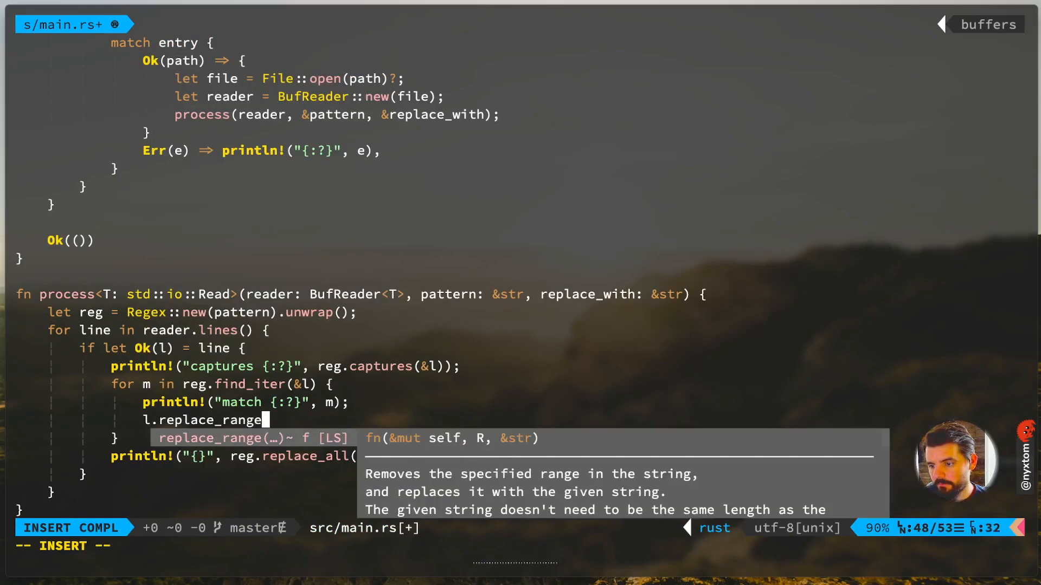
type("(m")
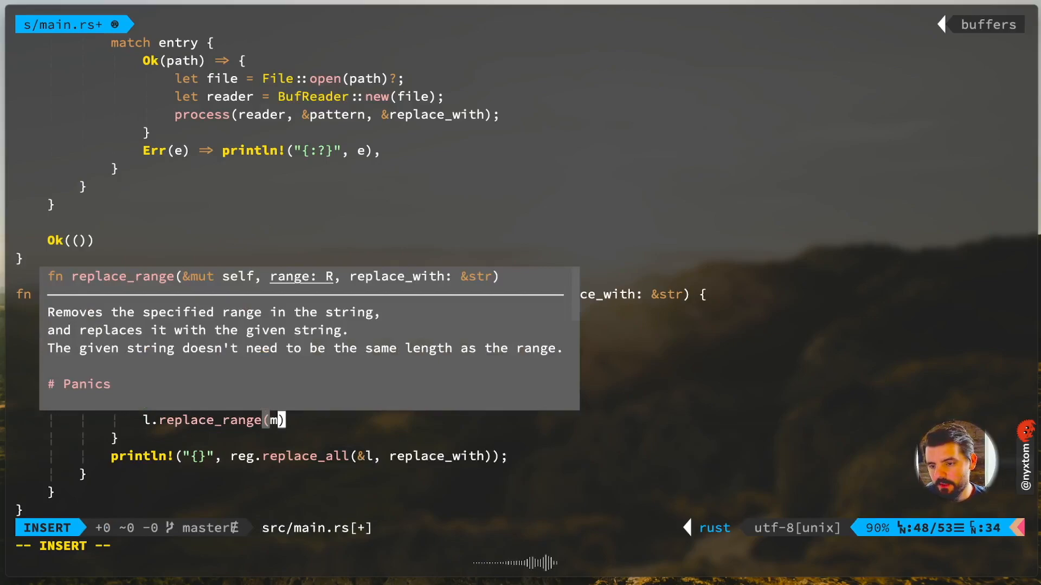
type(".range()")
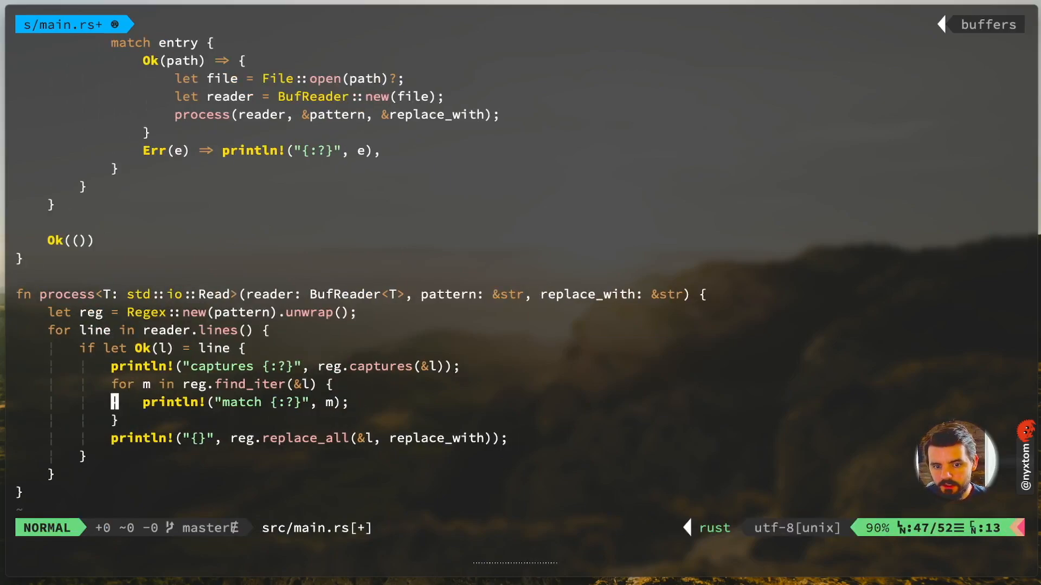
key("o")
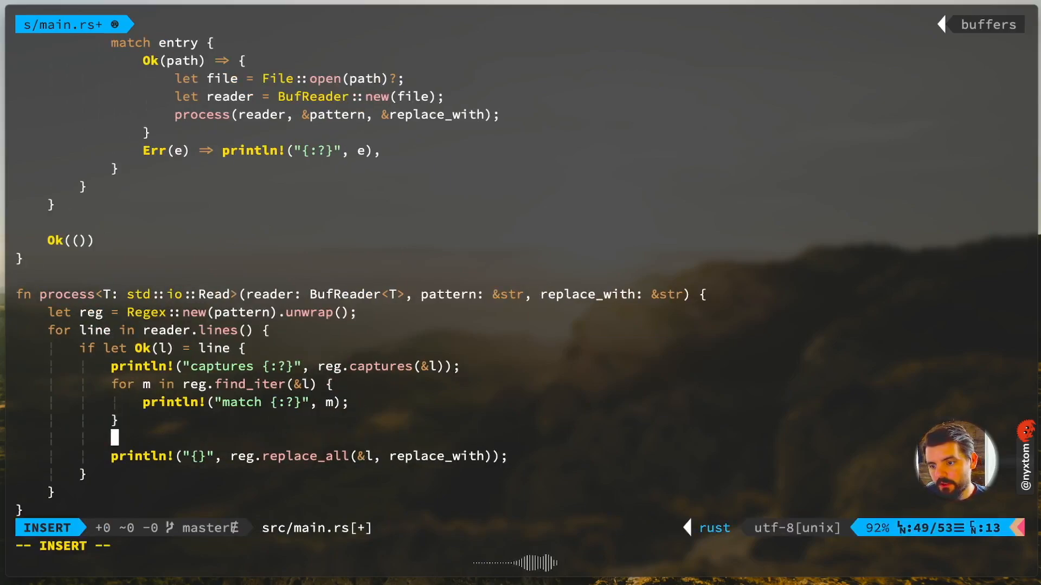
type("l.r")
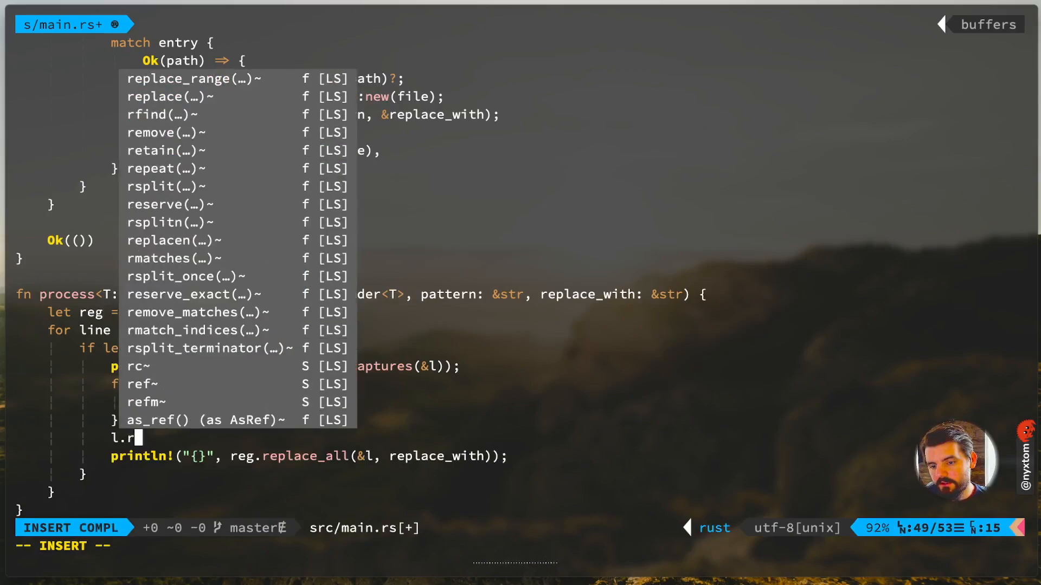
type("eplacen")
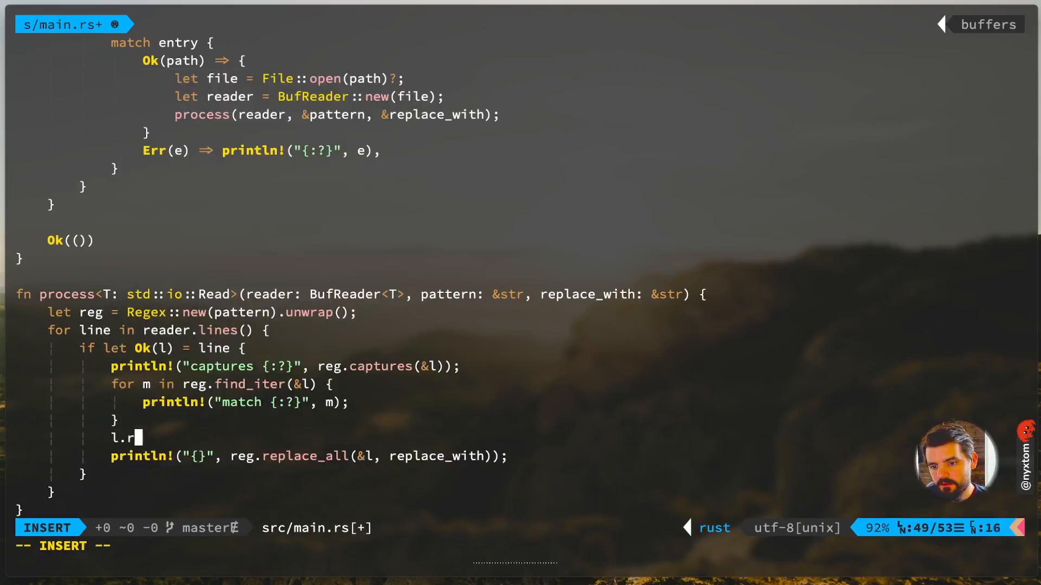
type("eplacen")
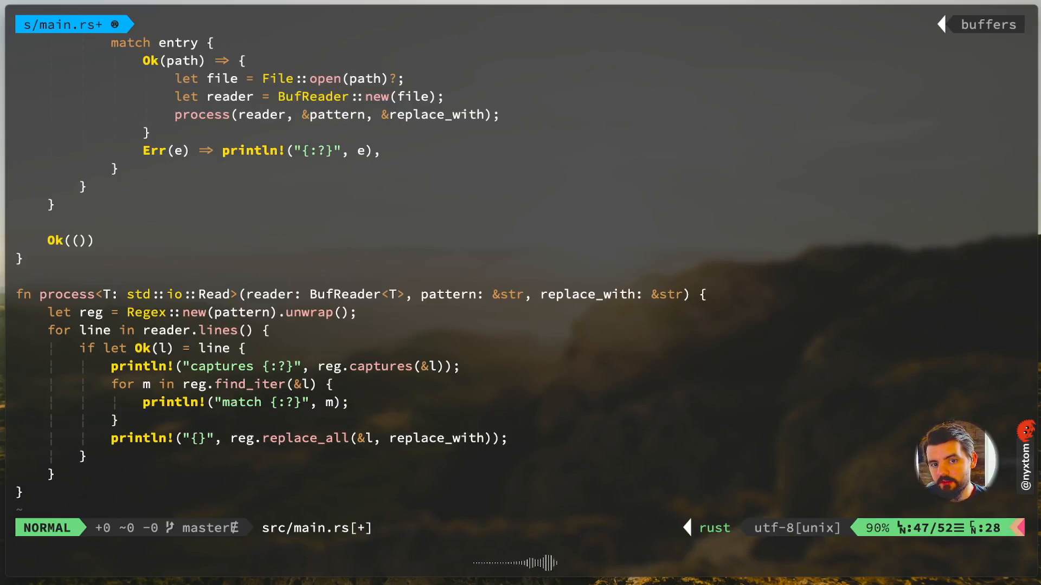
Step: Add an l.split_off(5) call on a new line inside the match loop
key("o")
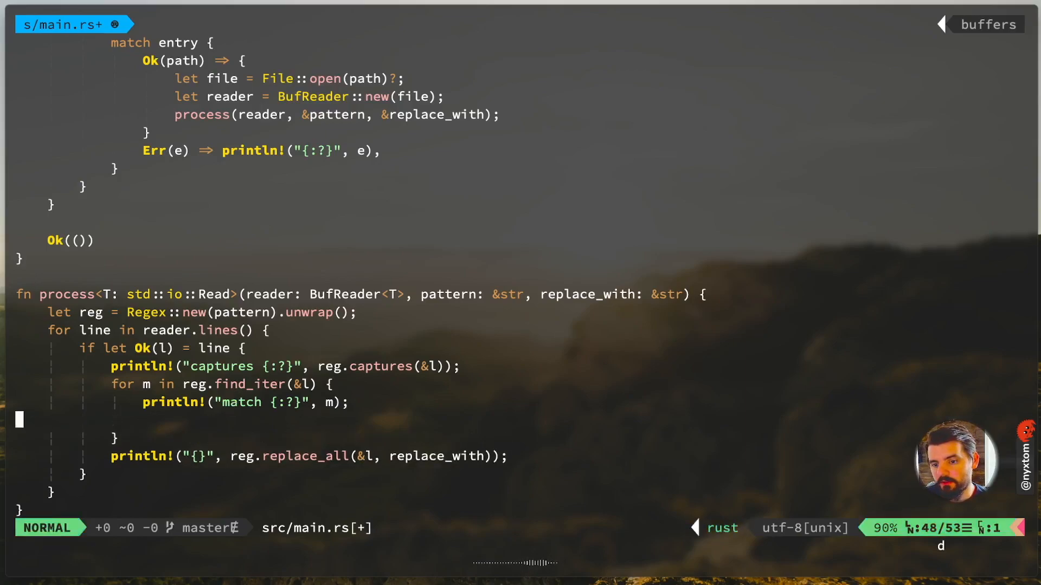
key("i")
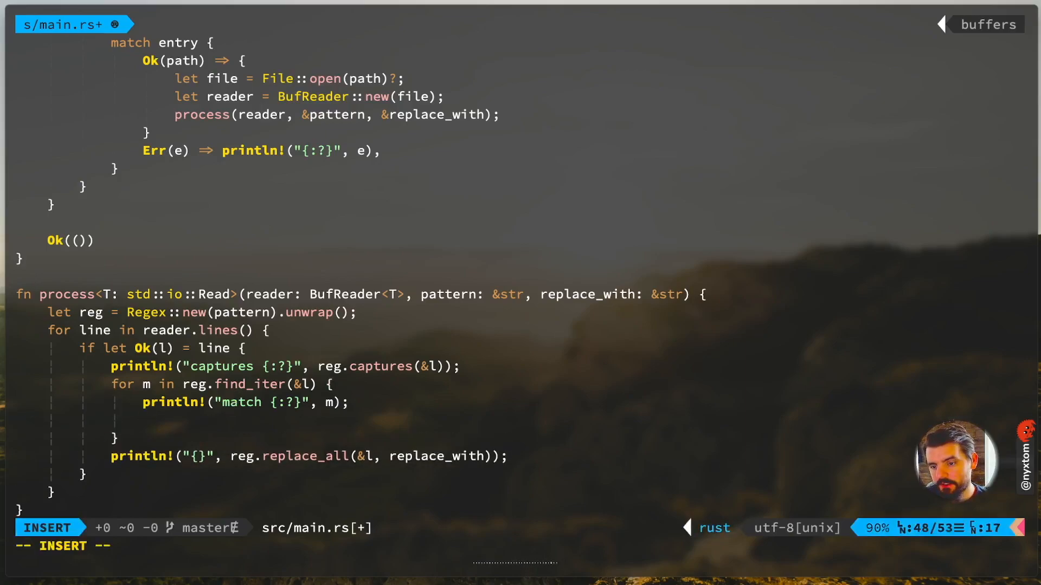
type("l")
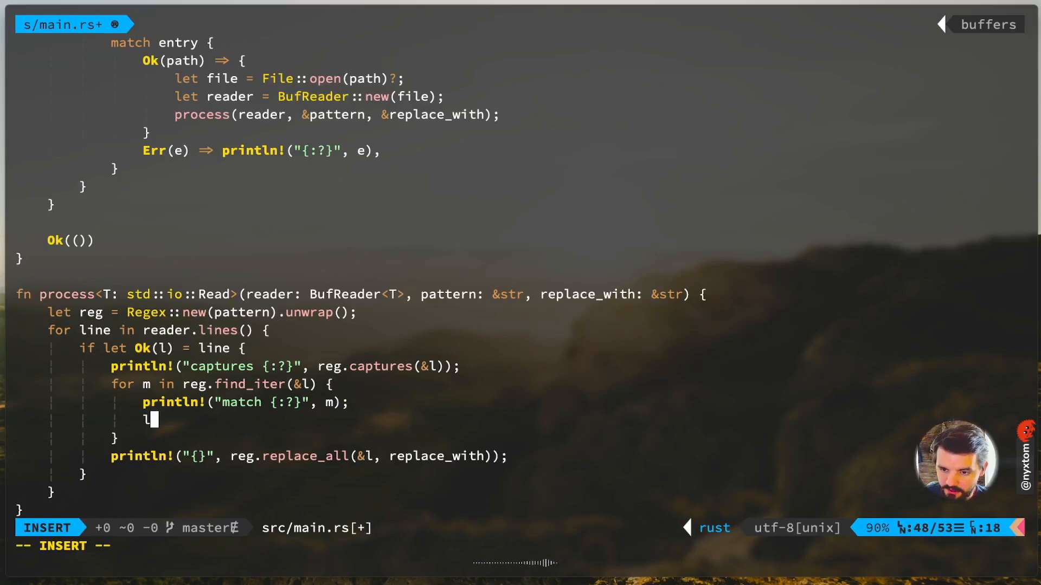
type(".split_off(")
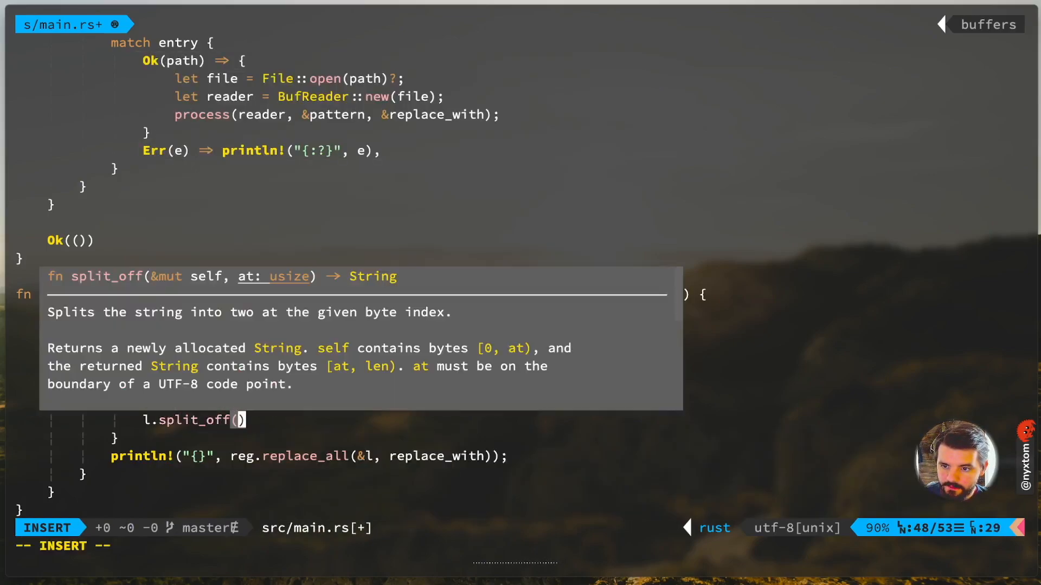
type("5")
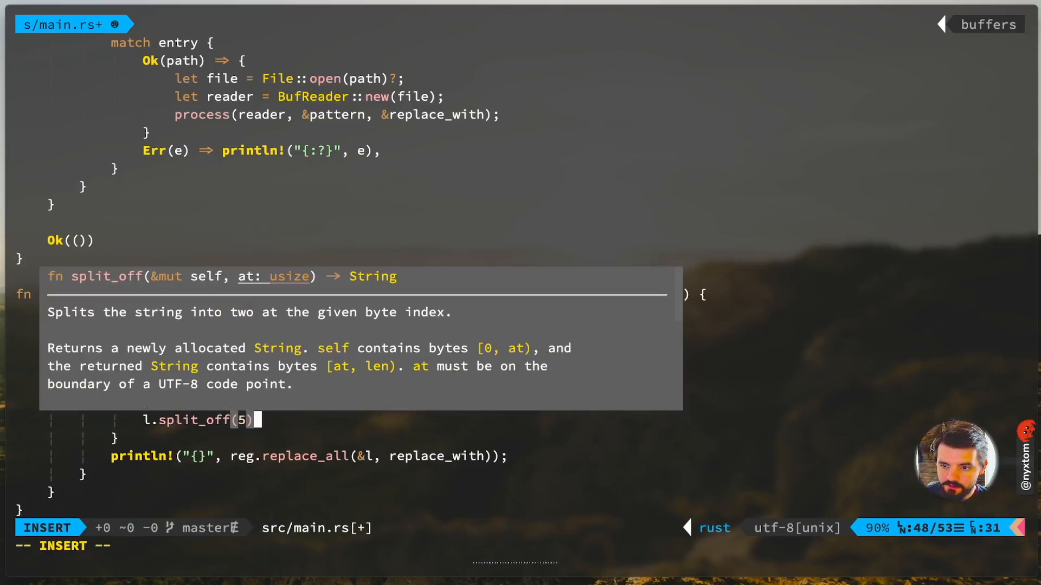
key("Escape")
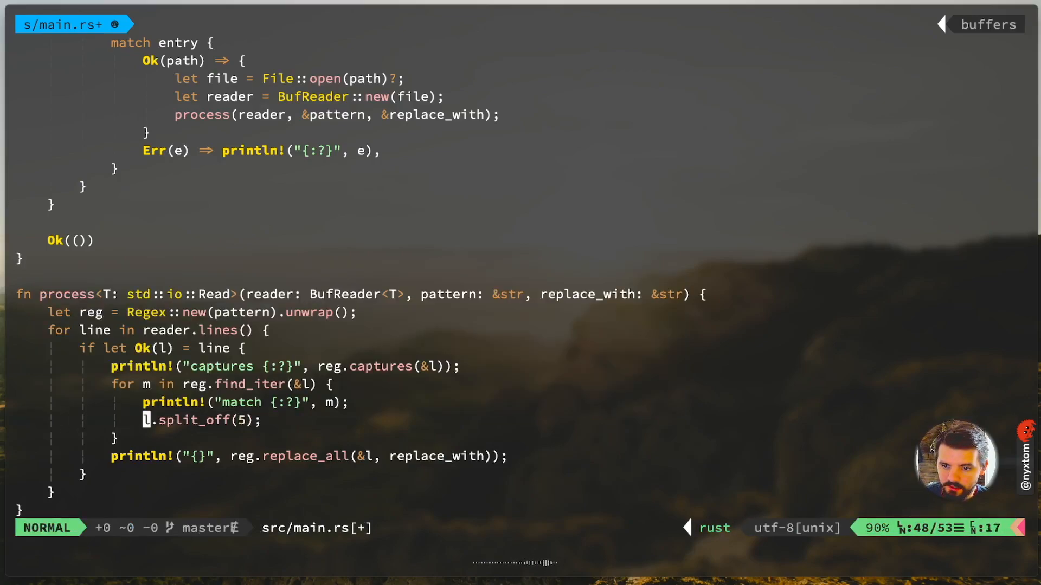
Step: Bind the split as `let postfix = ...` and start a postfix.replace line beneath it
type("let")
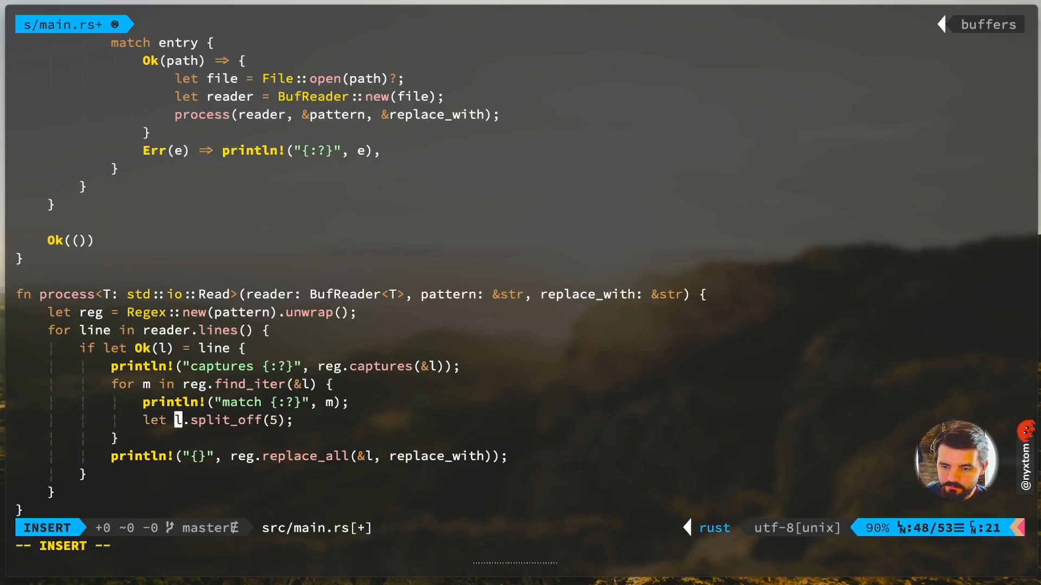
type("postfix =")
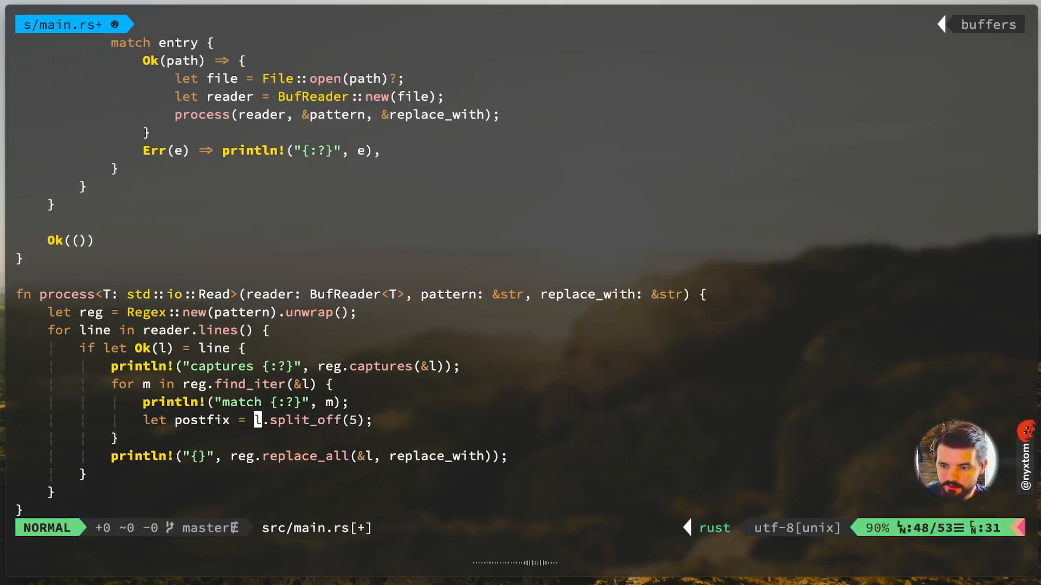
type("pos")
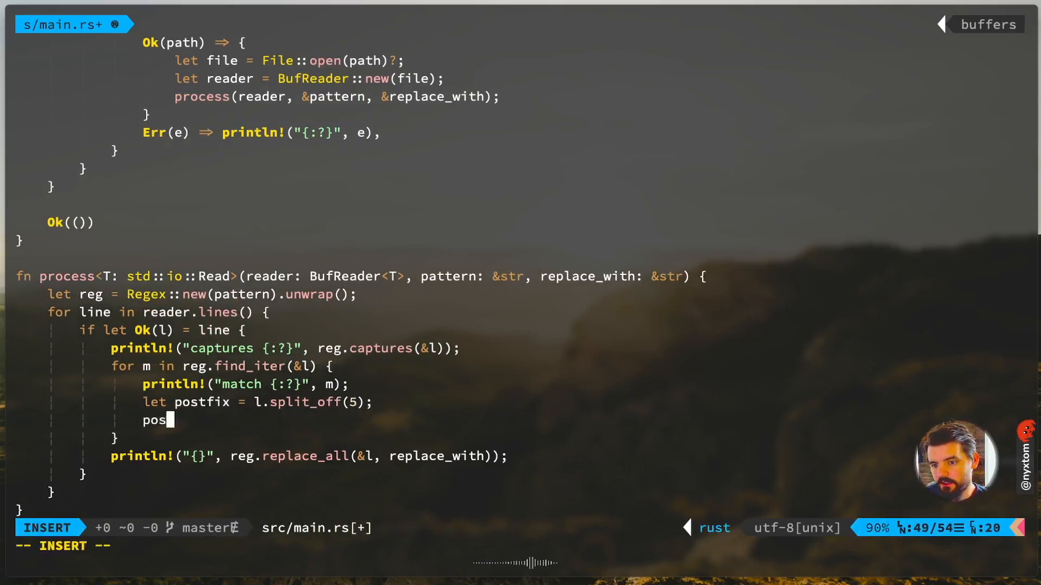
type("tfix.replace")
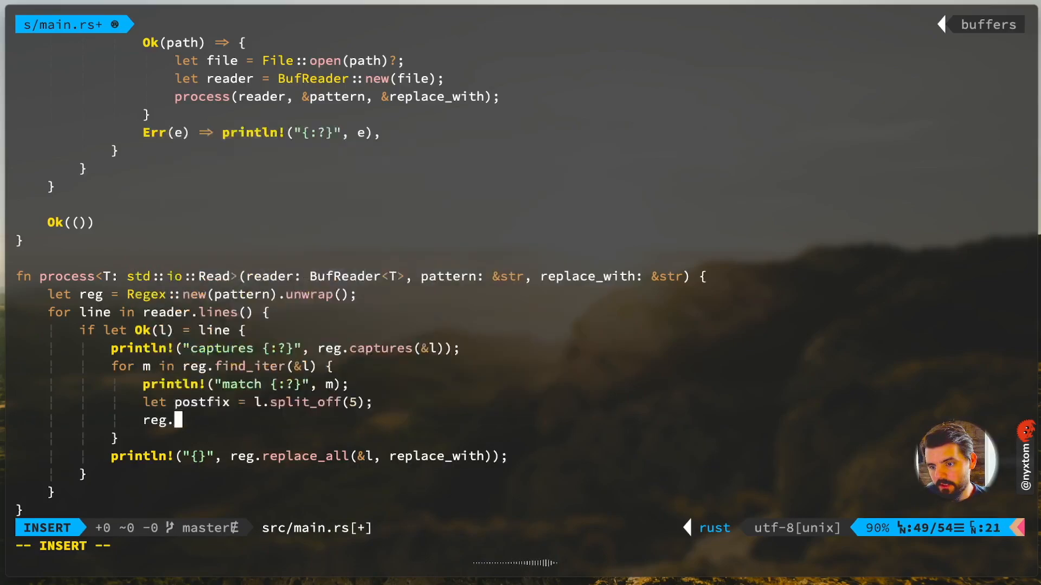
Step: Extend the line to reg.replace, browsing the replace, replacen and replace_all completions
type("replace")
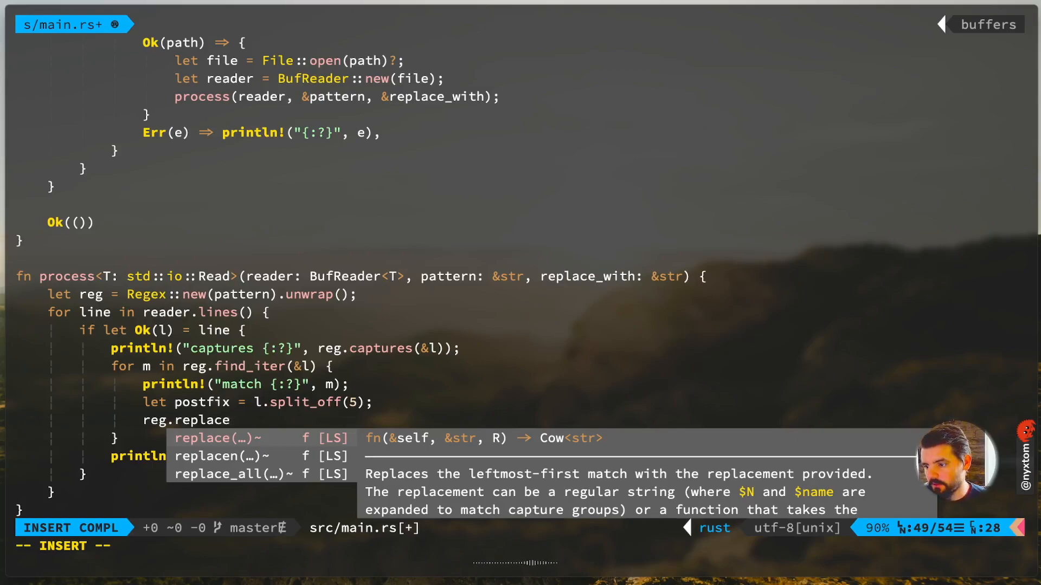
key("Escape")
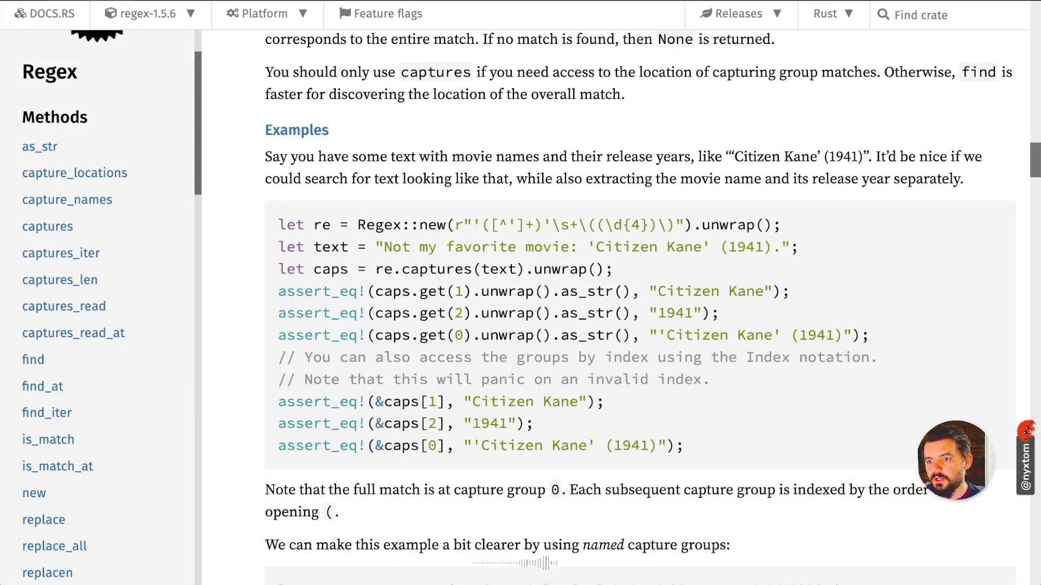
Step: Highlight the Citizen Kane captures example code block on the docs.rs Regex page
left_click_drag(285, 224, 684, 445)
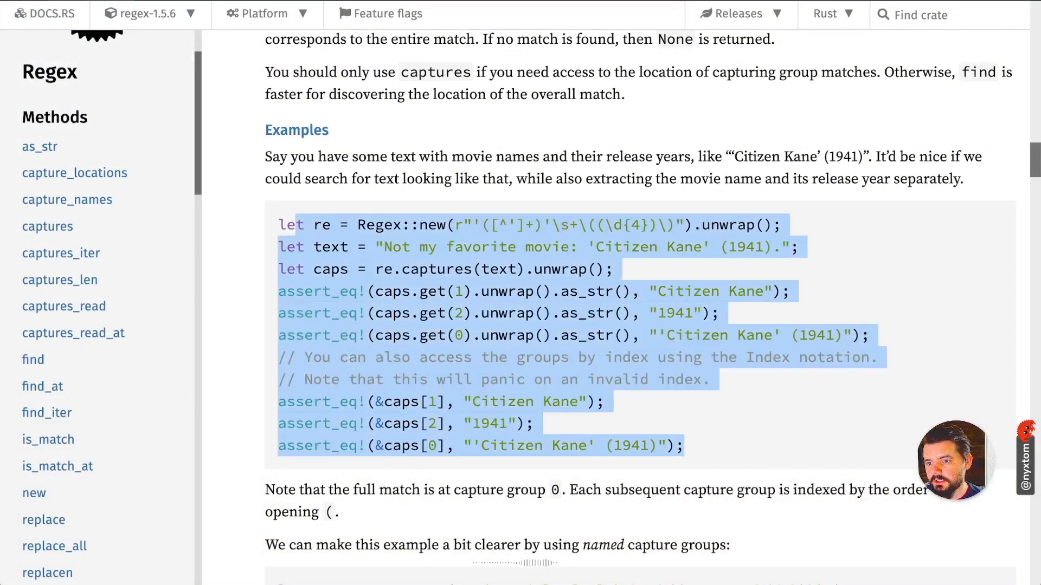